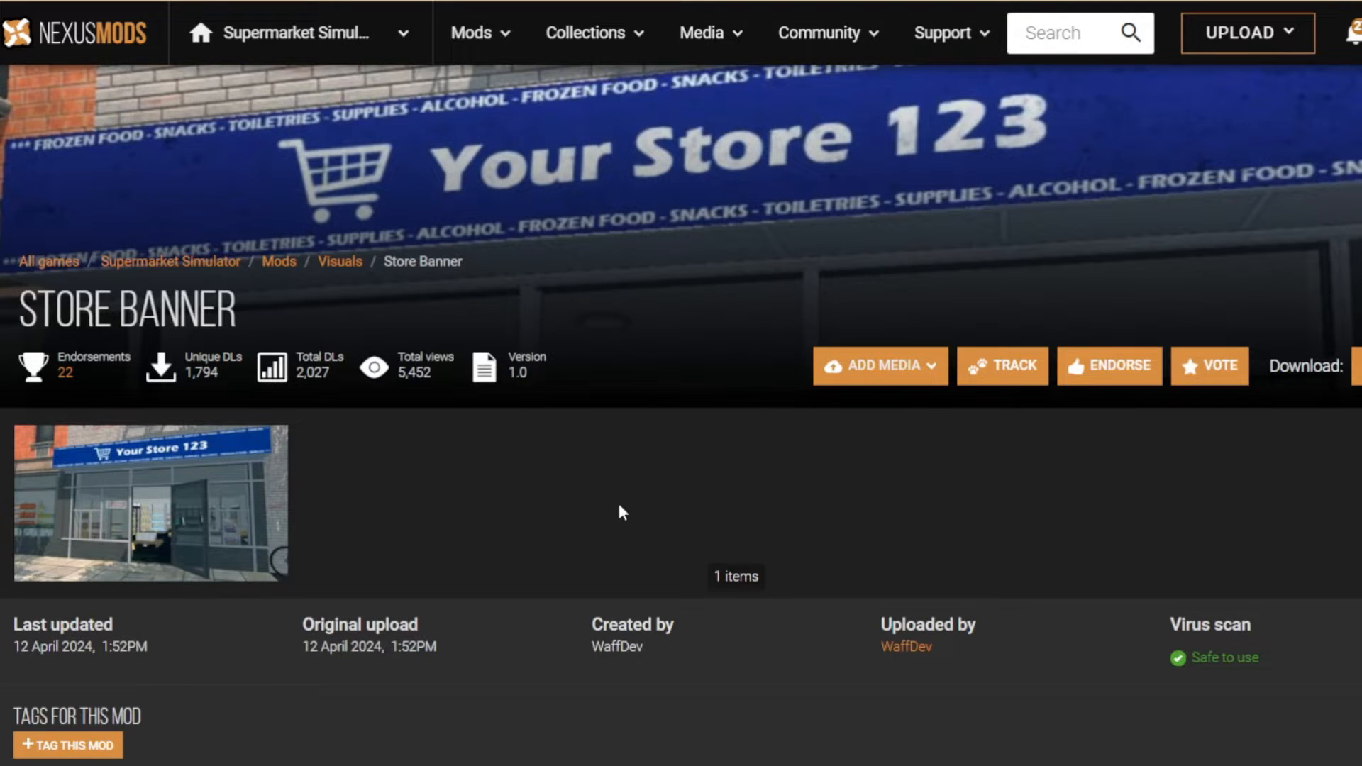
mouse_move(95, 344)
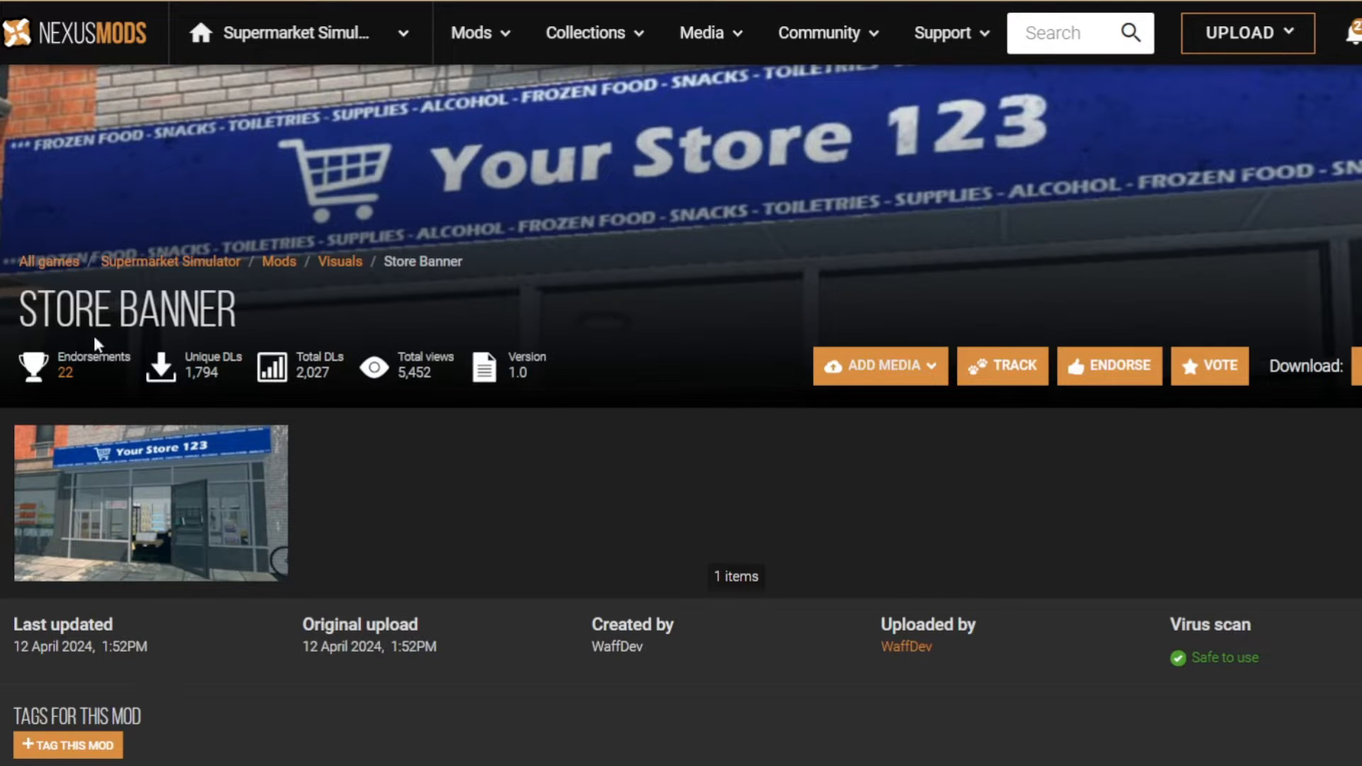
Browse the Store Banner mod page down to its Files section for the manual download.
double_click(126, 311)
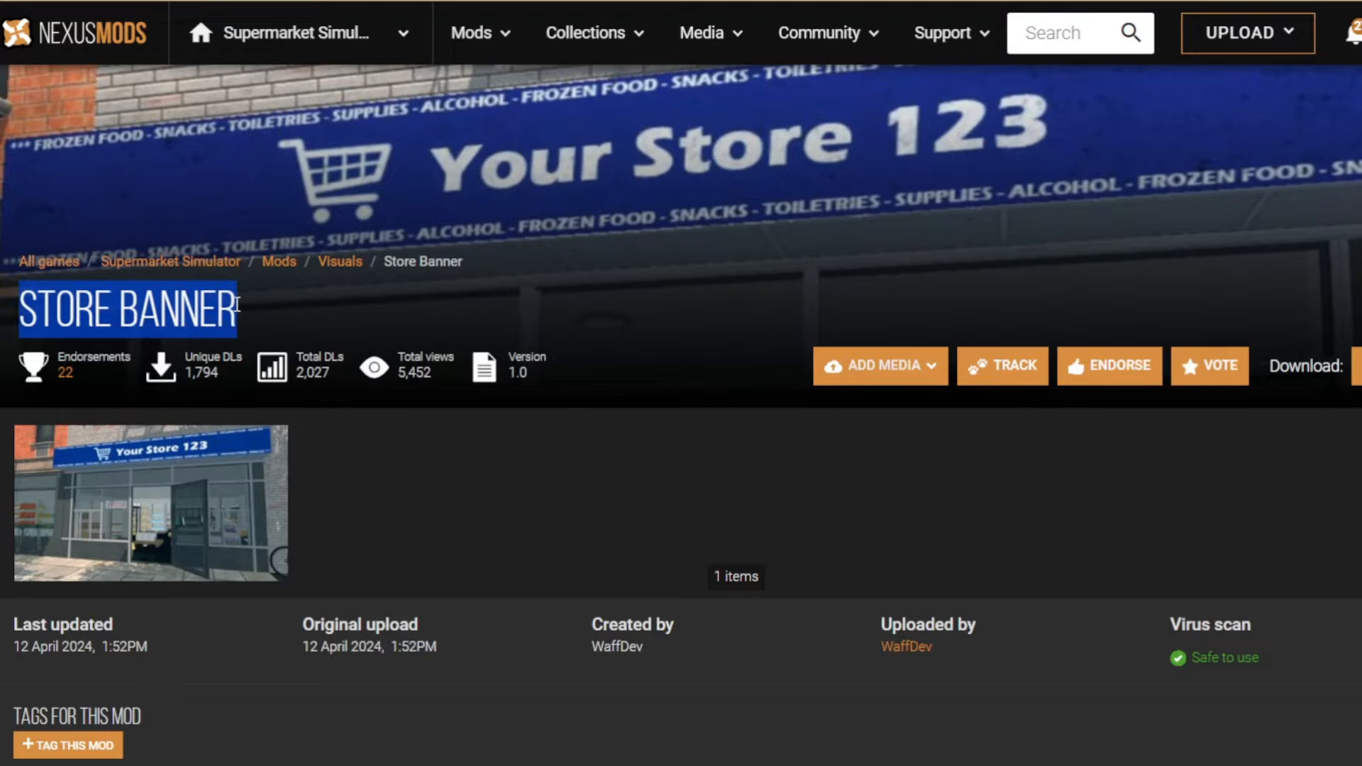
mouse_move(296, 423)
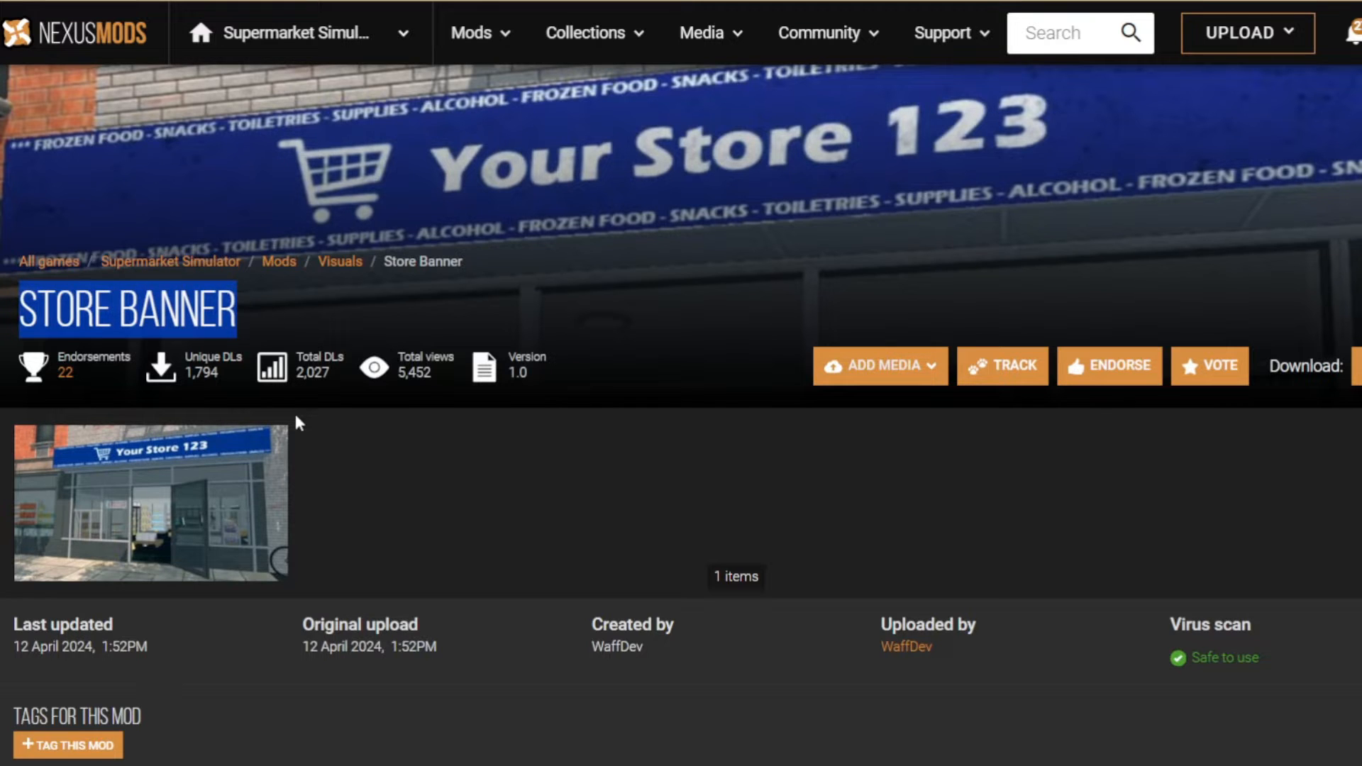
mouse_move(1050, 485)
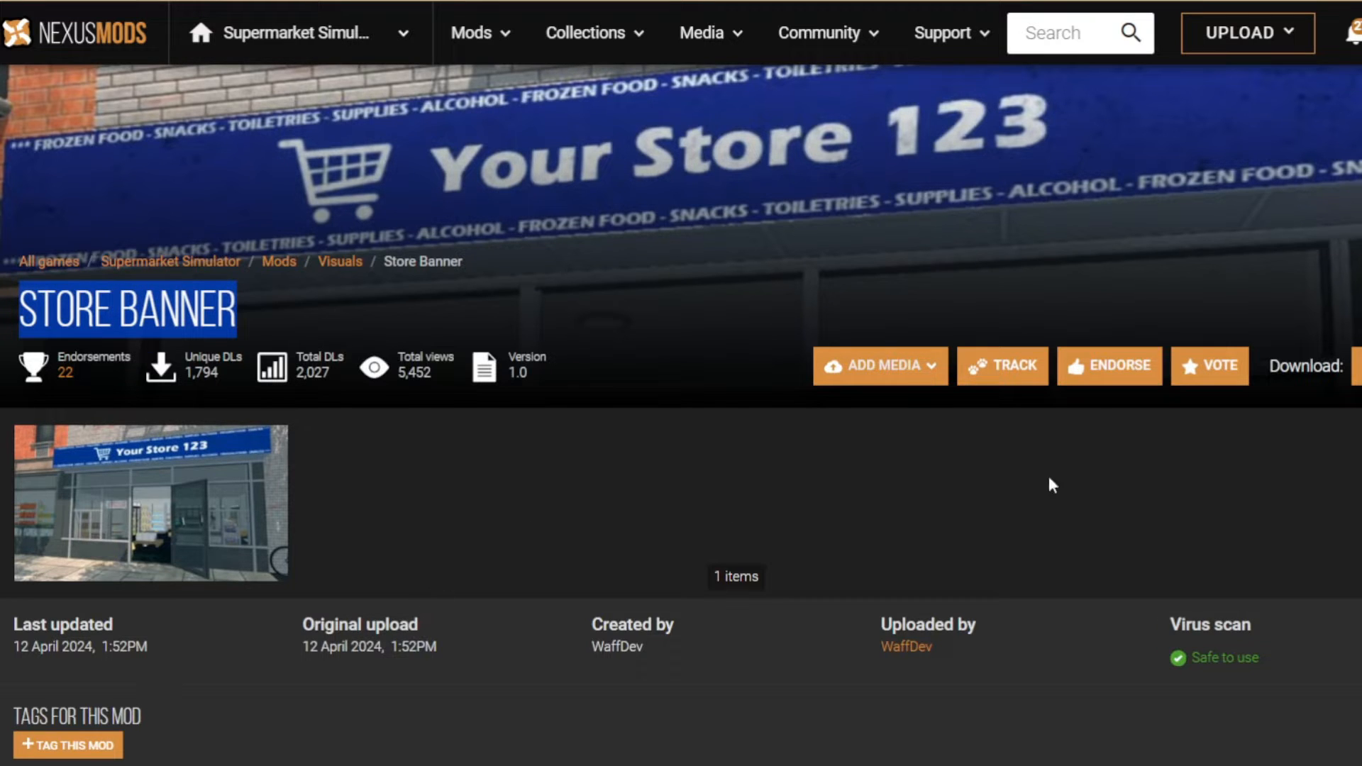
scroll(down, 3)
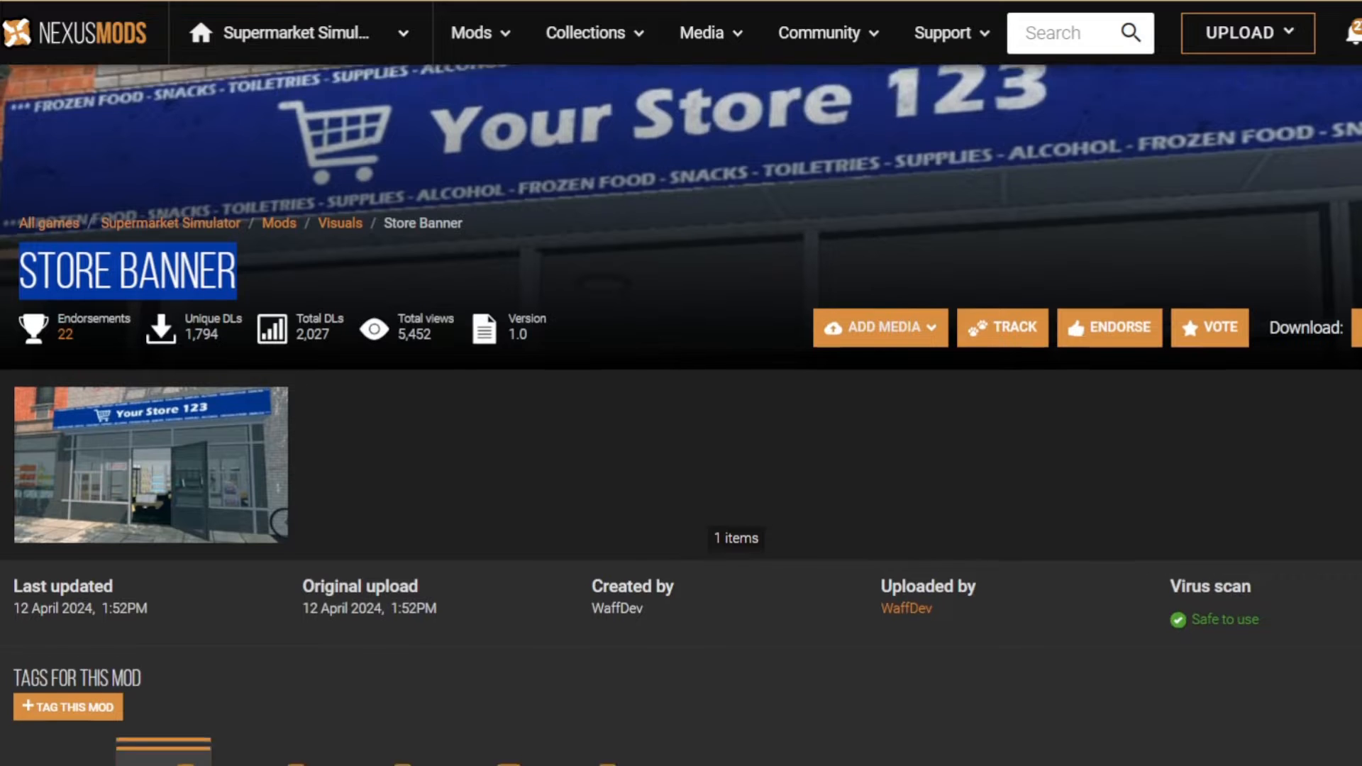
scroll(down, 3)
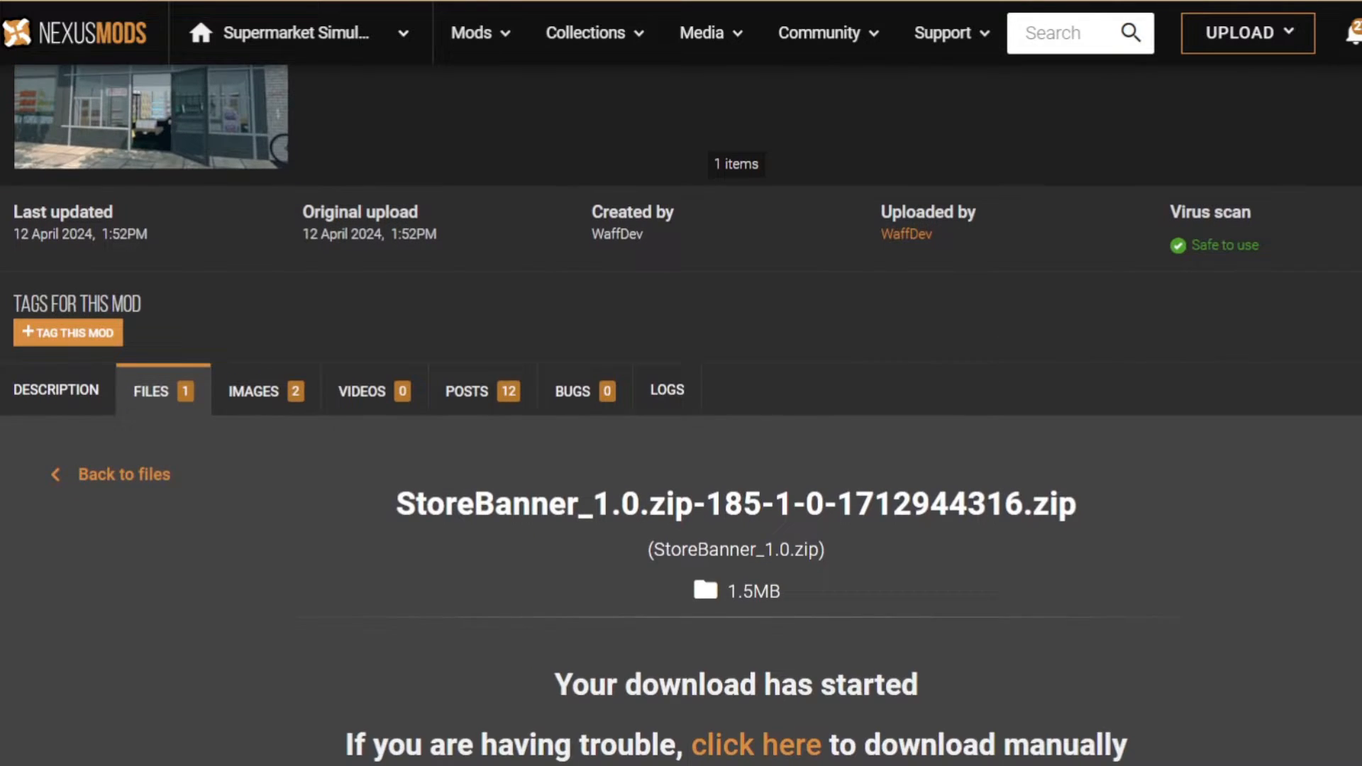
scroll(up, 3)
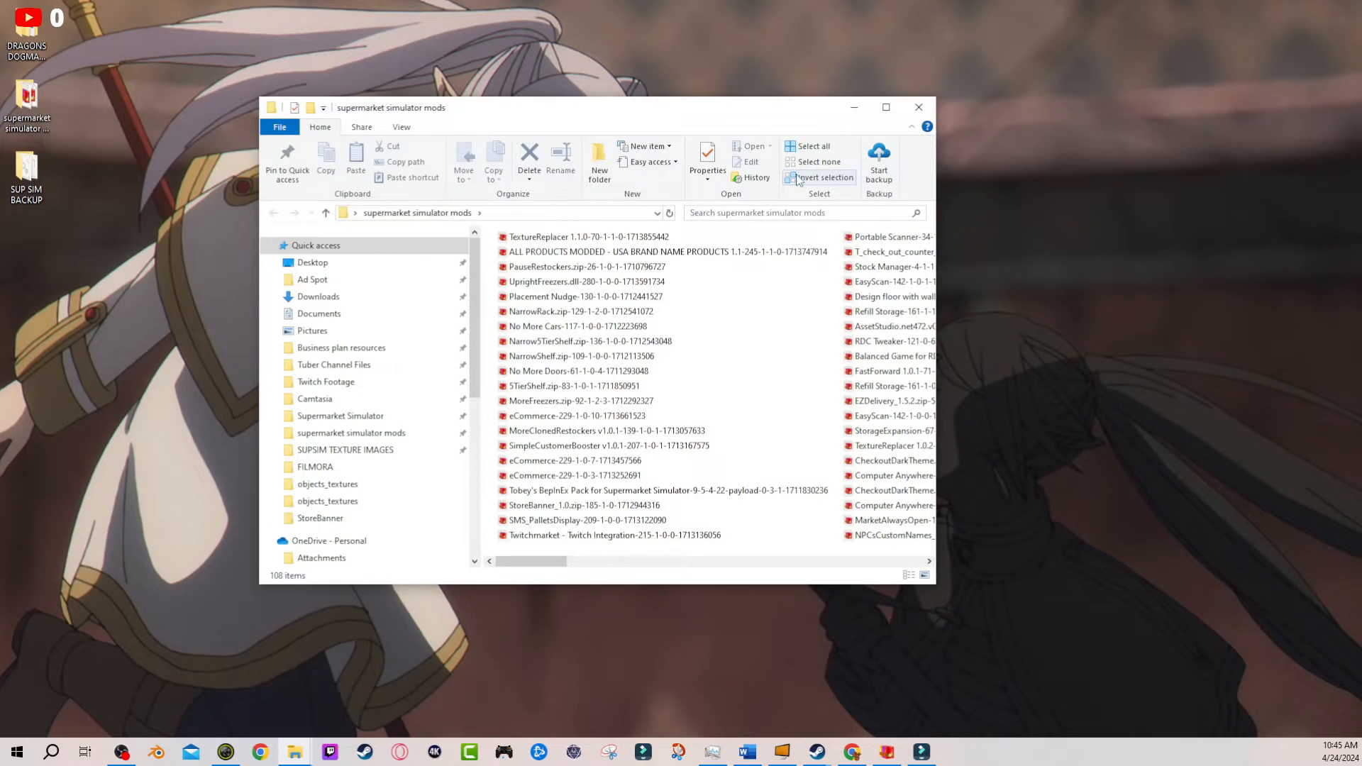
Bring up the Supermarket Simulator install folder beside the mods folder.
click(84, 752)
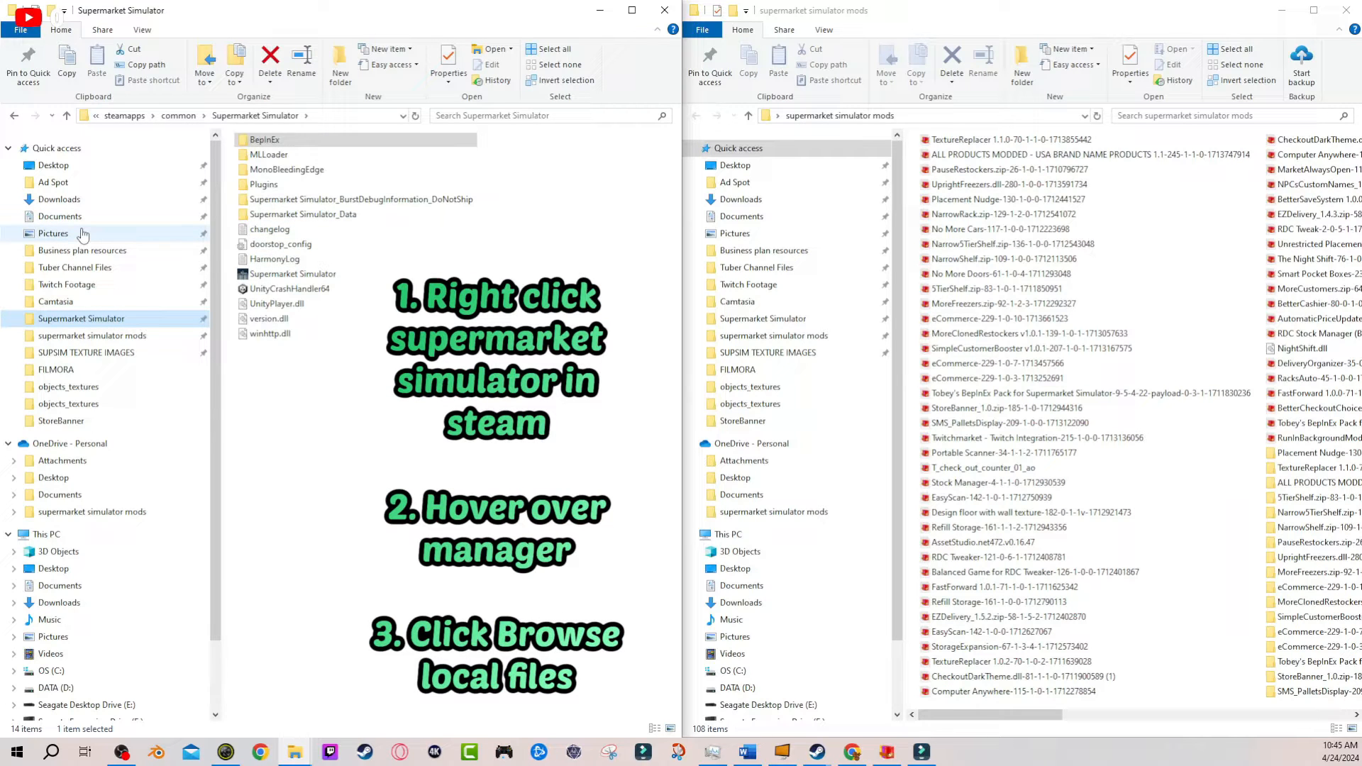
mouse_move(519, 405)
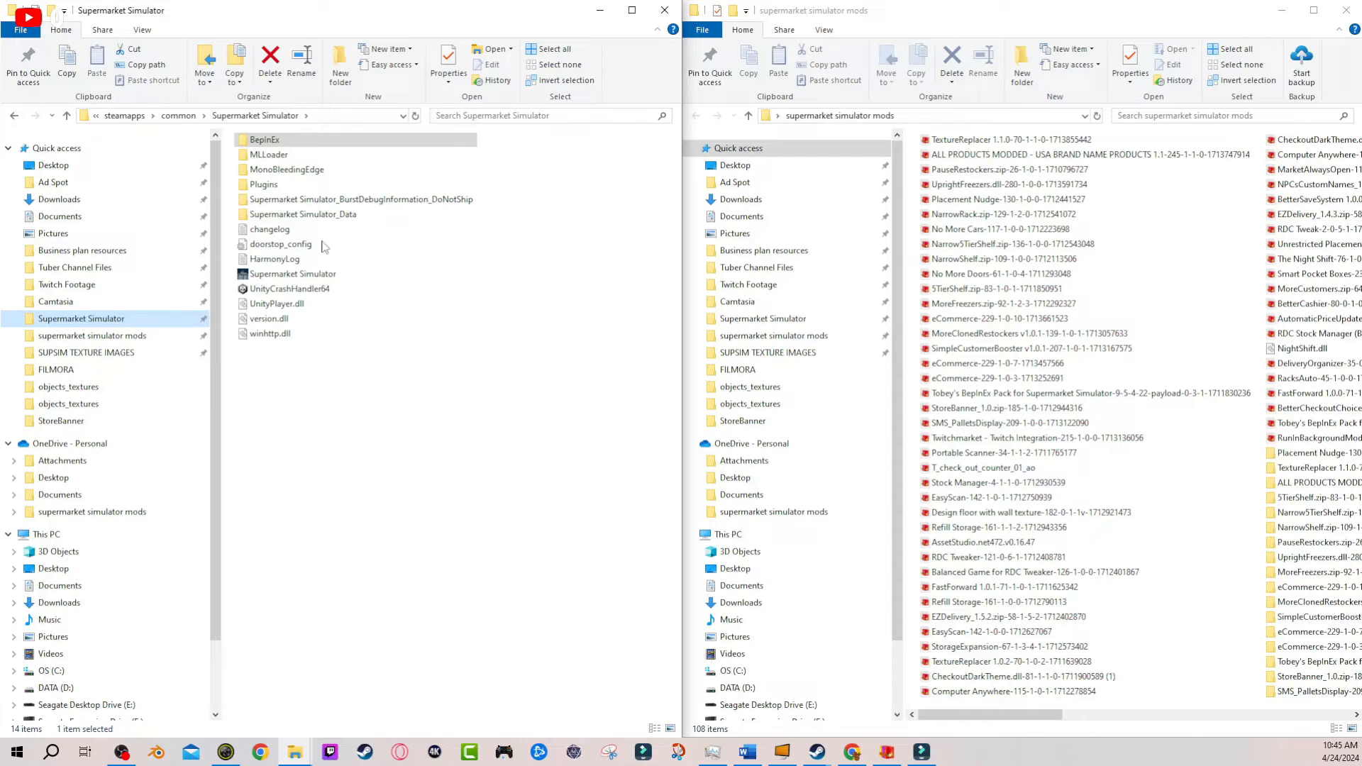
mouse_move(269, 155)
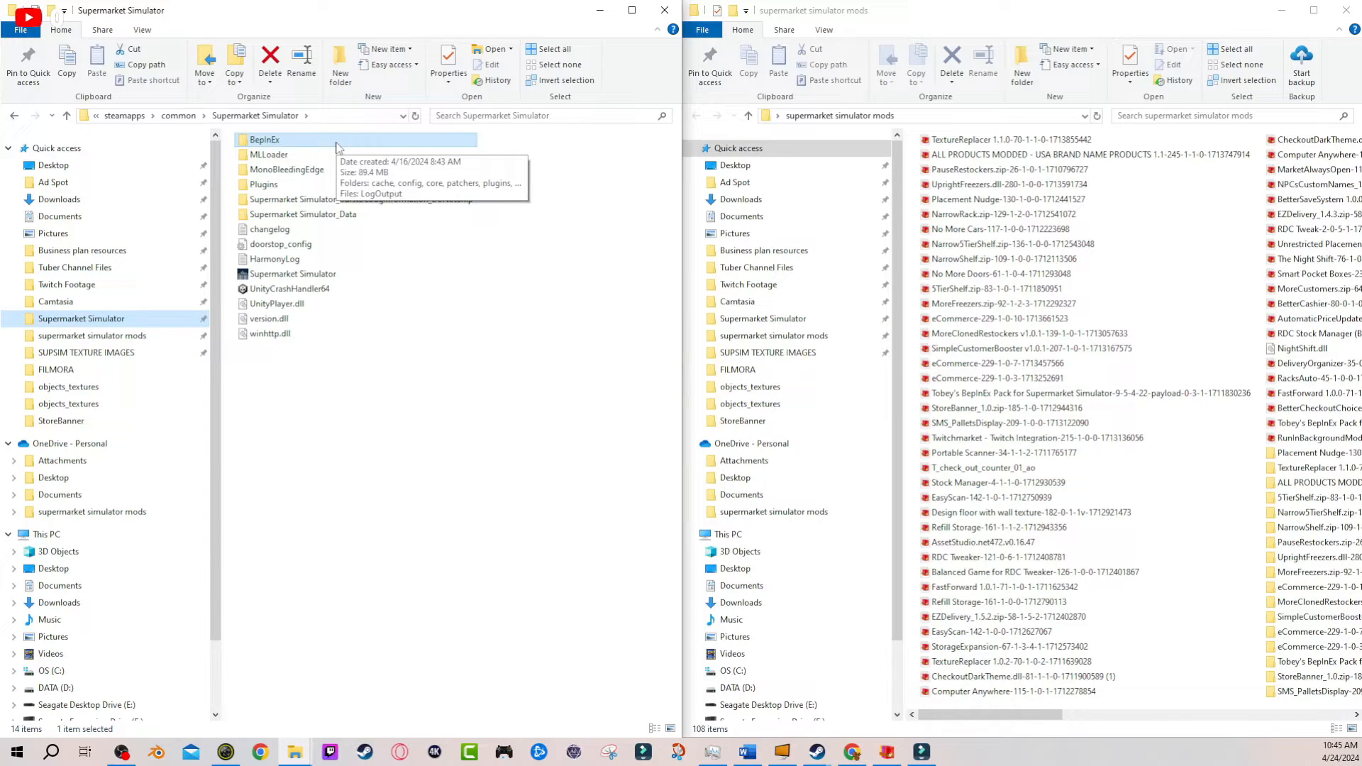
Go into BepInEx\plugins in the game install folder.
double_click(264, 139)
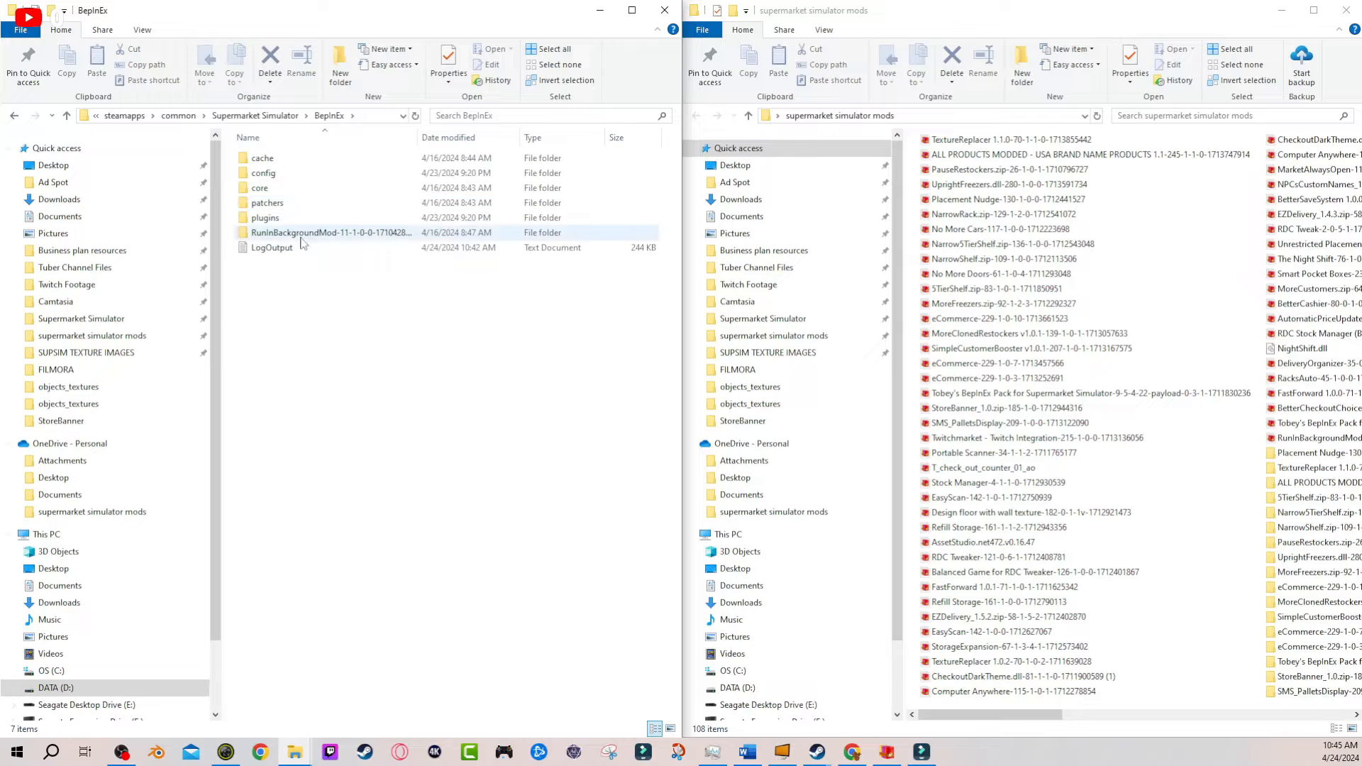
double_click(265, 217)
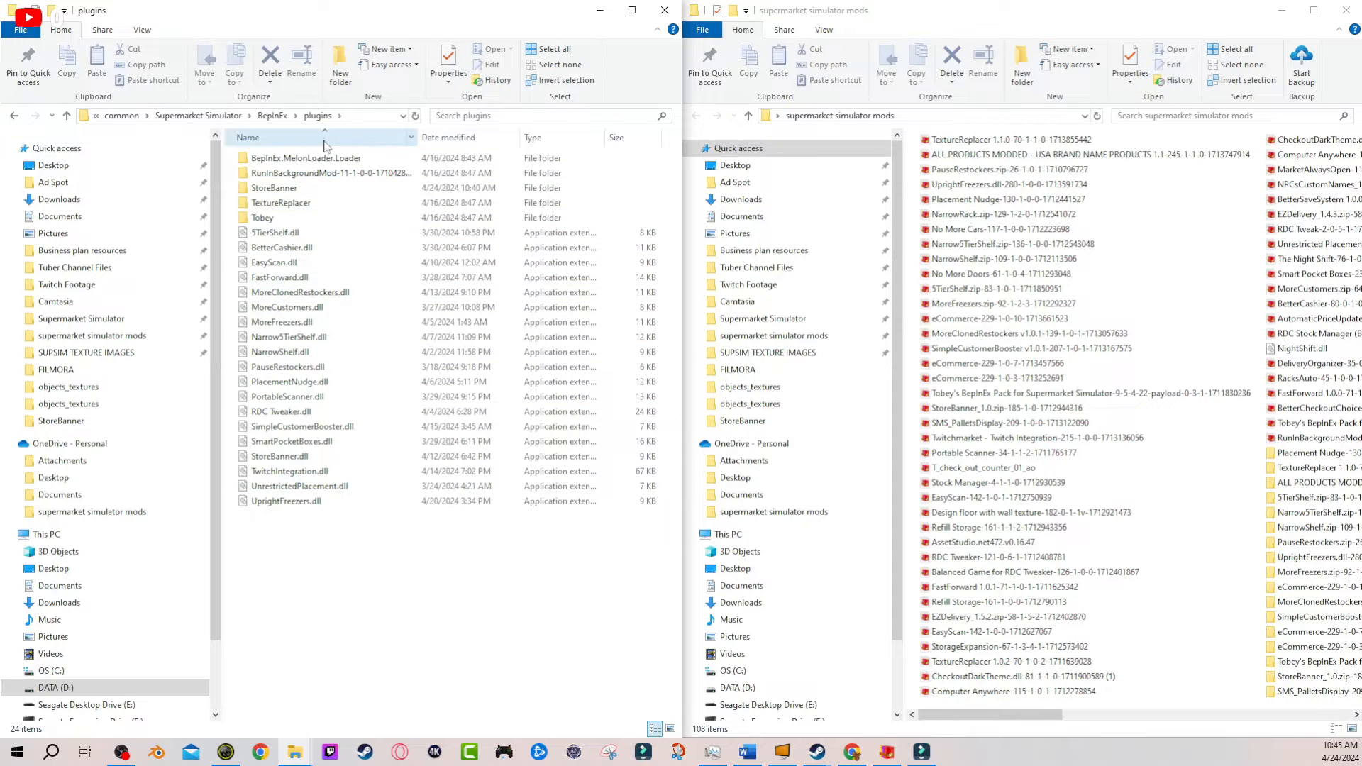
click(263, 218)
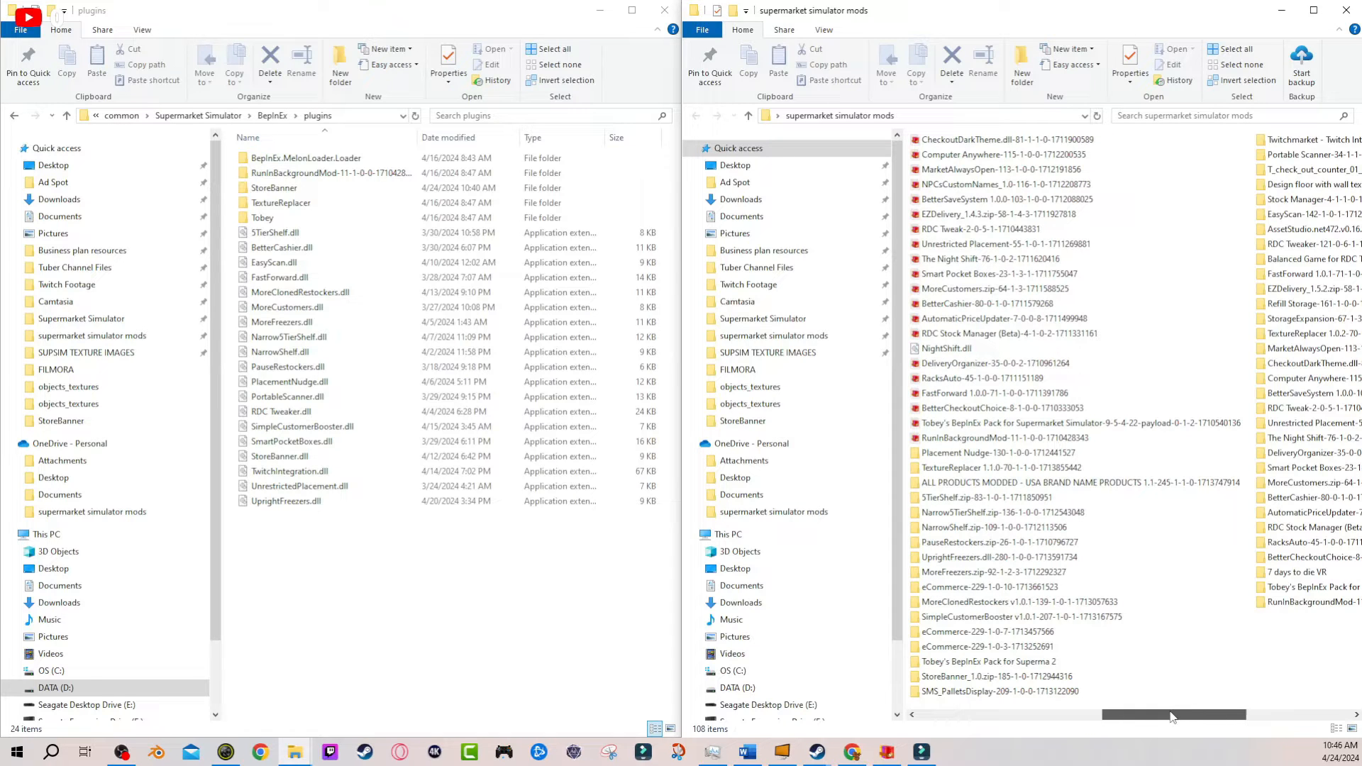
Enter the downloaded StoreBanner_1.0 zip folder and select its StoreBanner folder and dll.
click(990, 675)
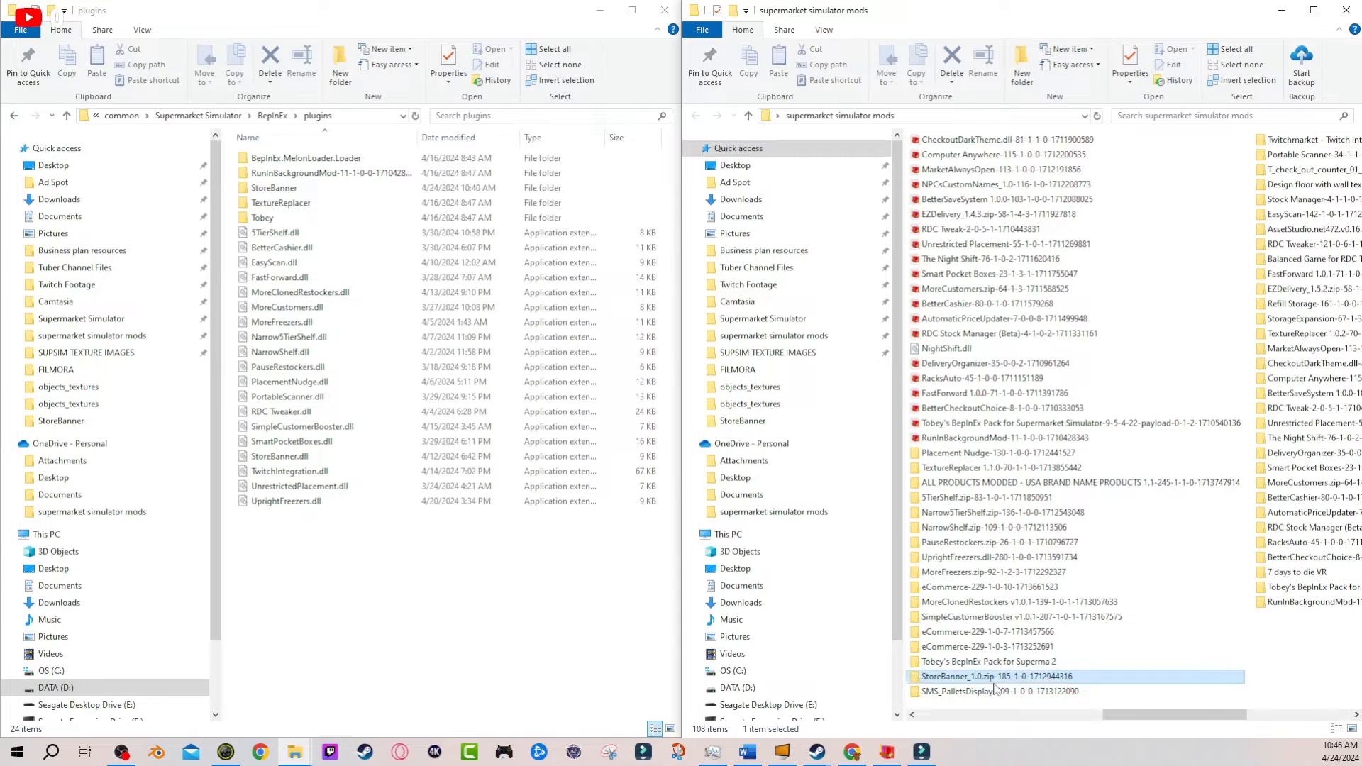
double_click(991, 675)
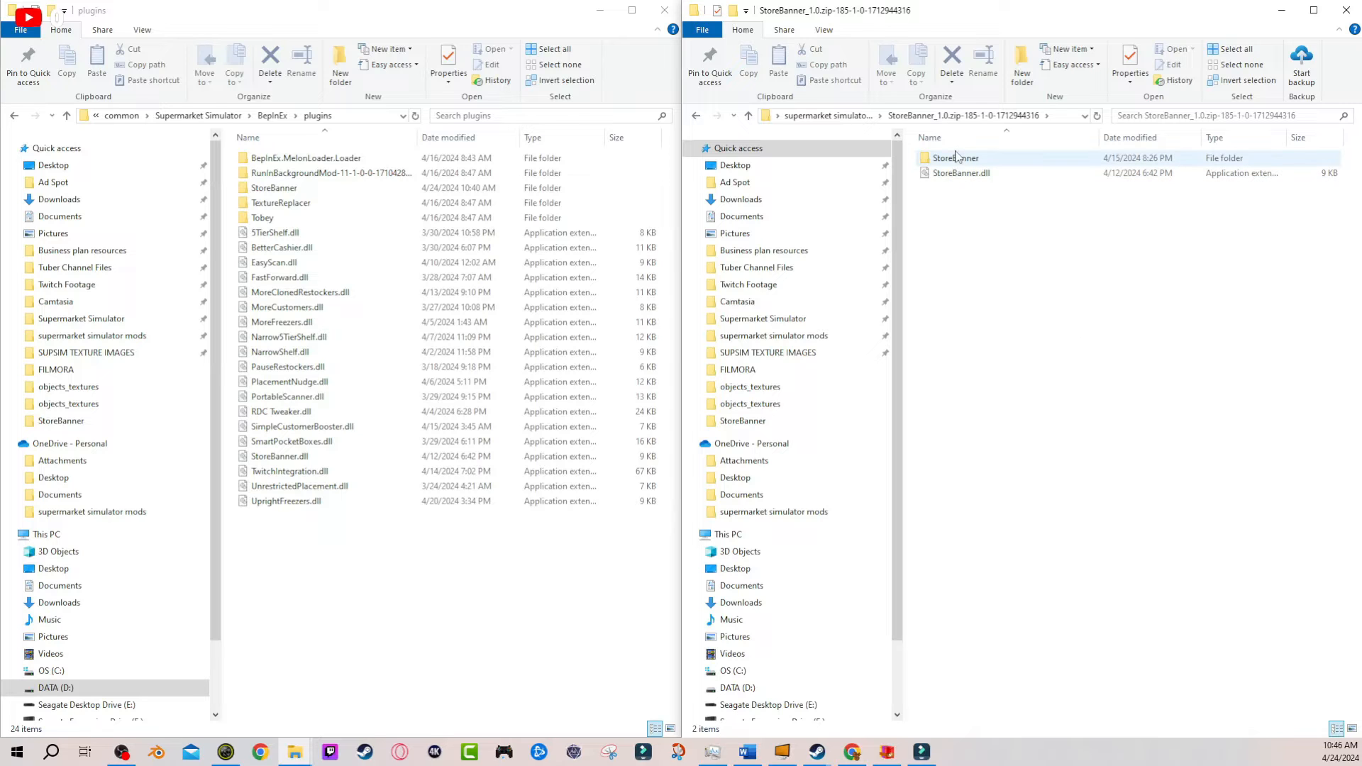
click(954, 194)
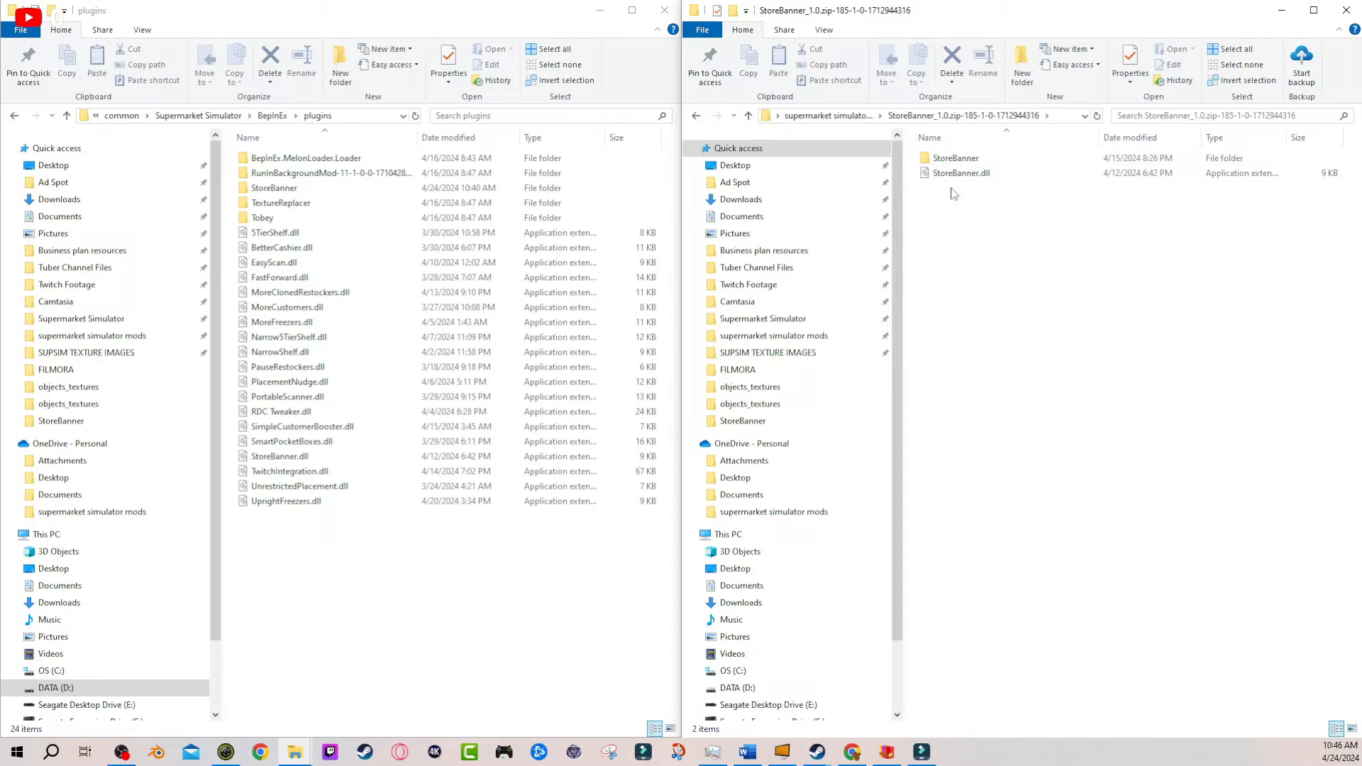
click(962, 173)
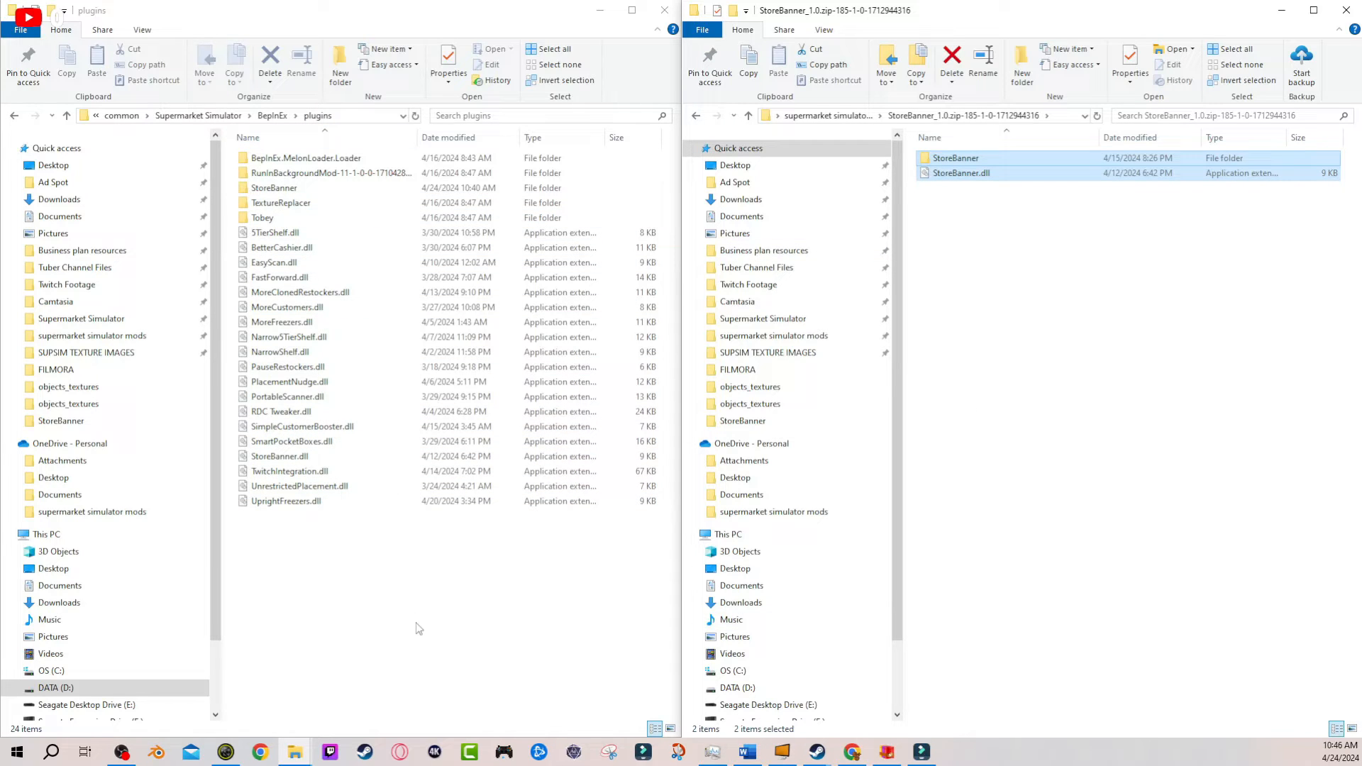
mouse_move(1134, 367)
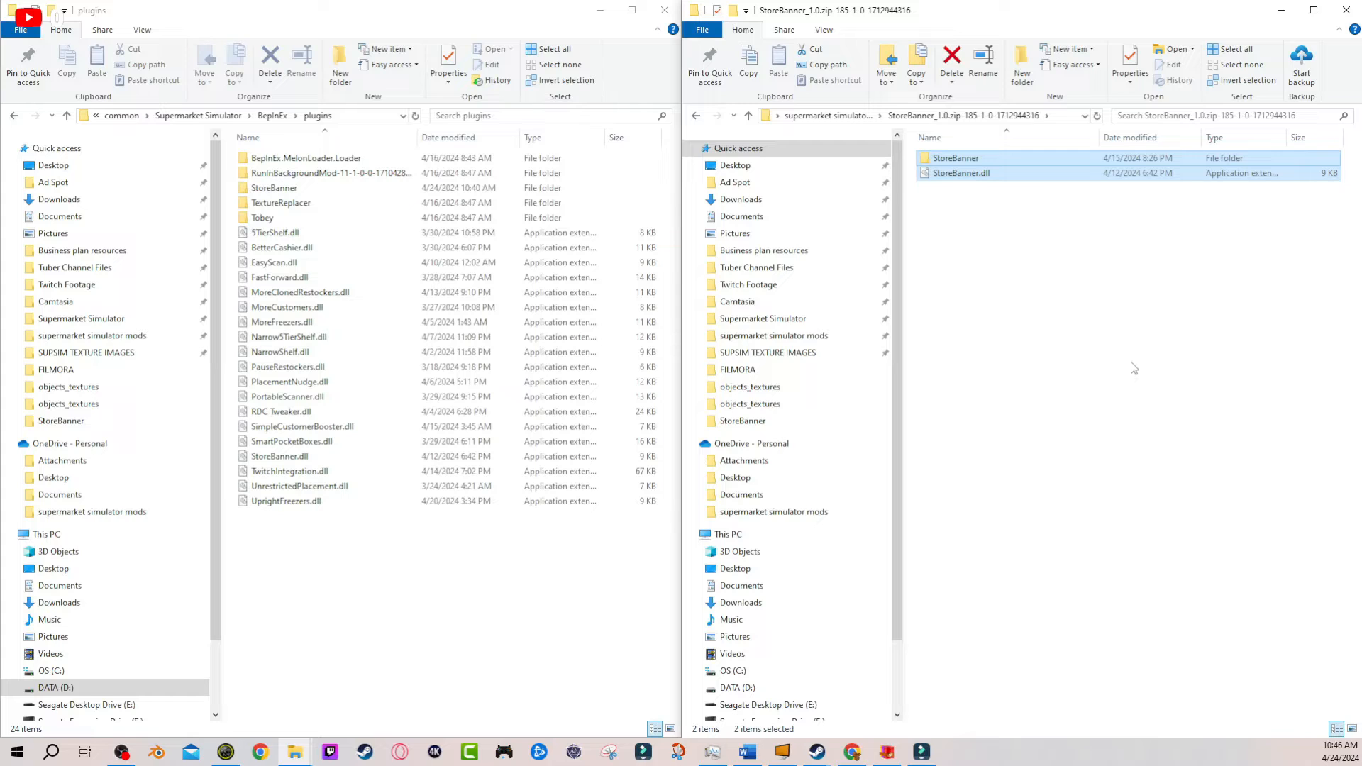
mouse_move(1047, 349)
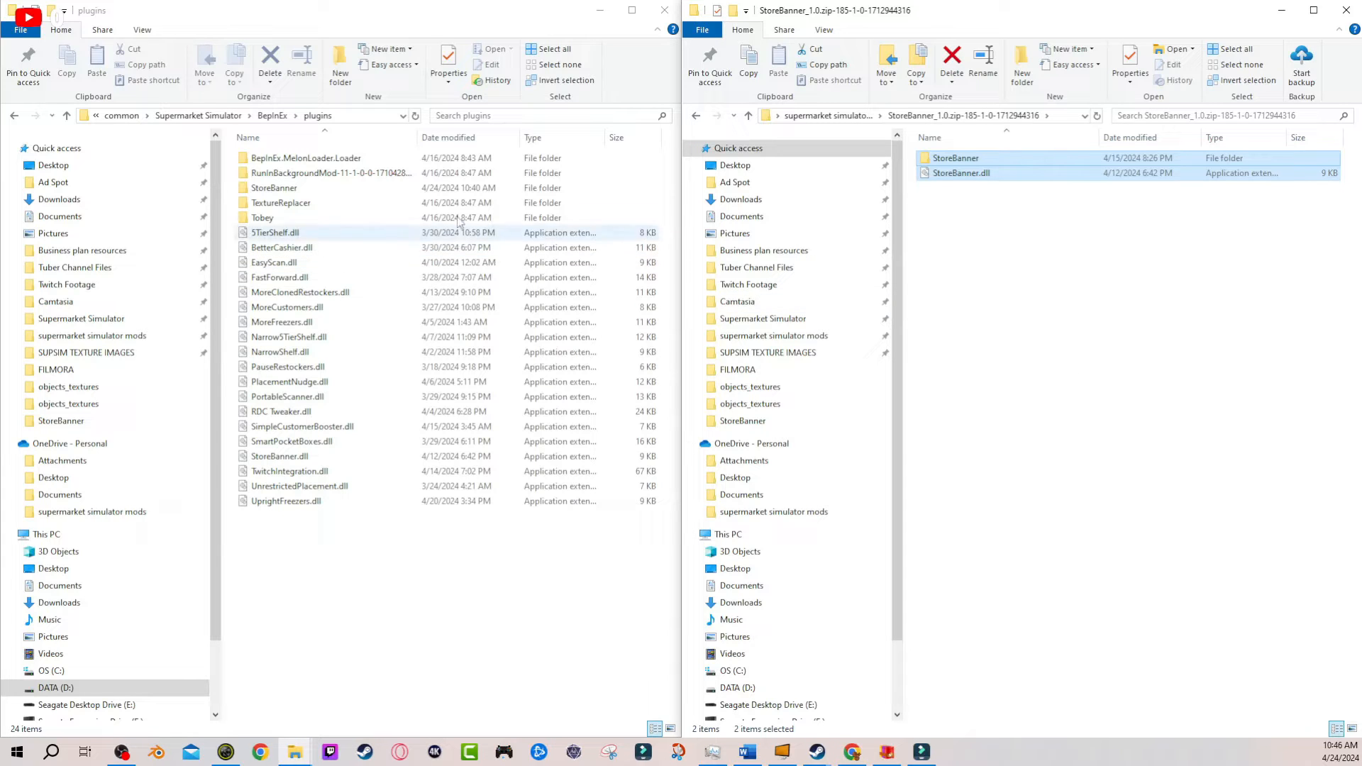
Enter both StoreBanner folders and switch to Large icons to compare the texBanner previews.
double_click(274, 187)
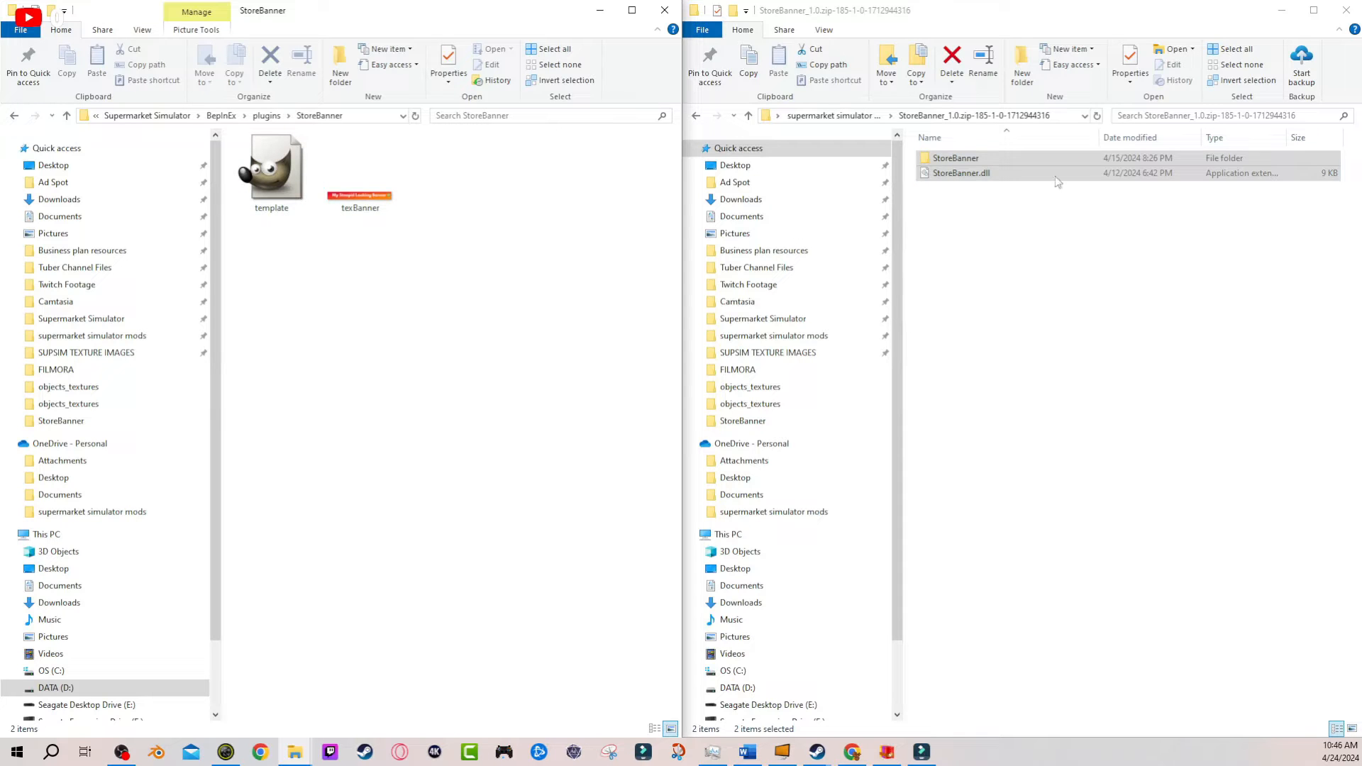
double_click(957, 157)
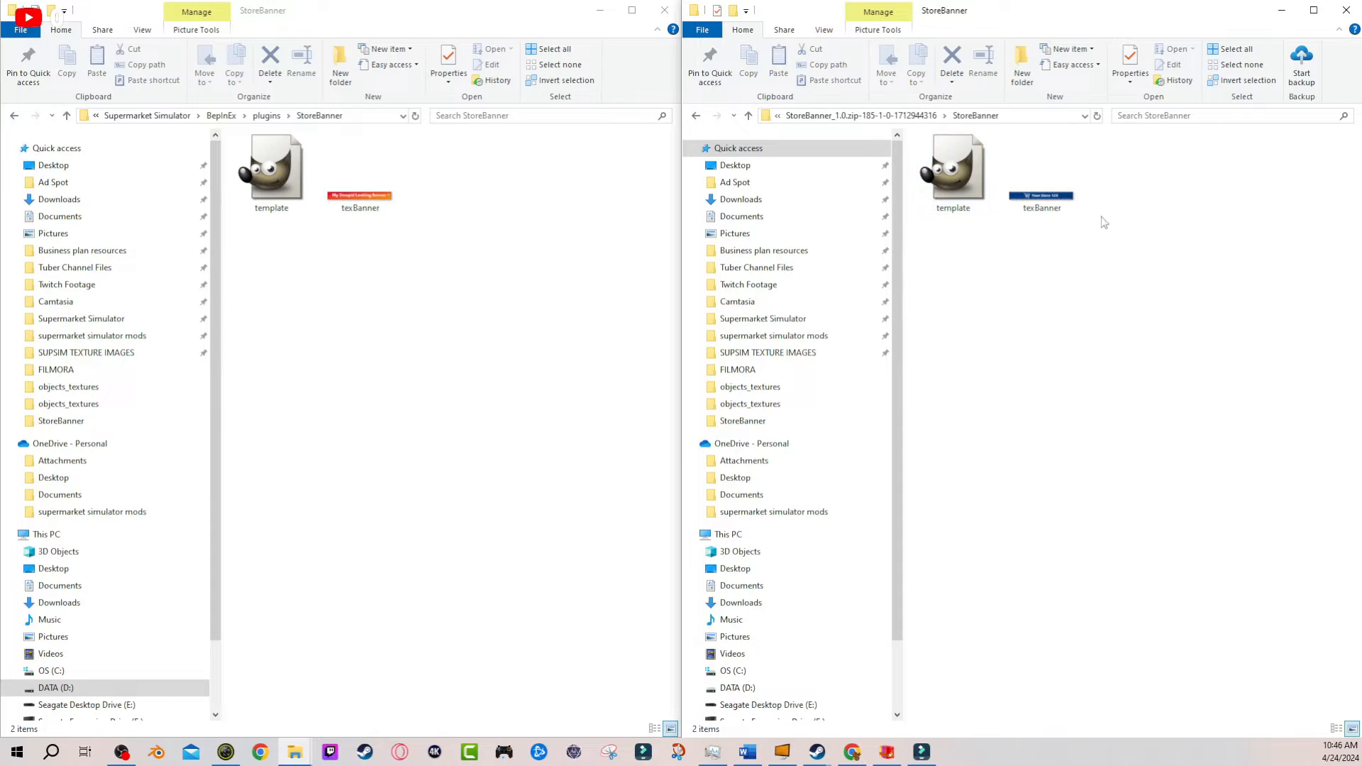
right_click(1104, 223)
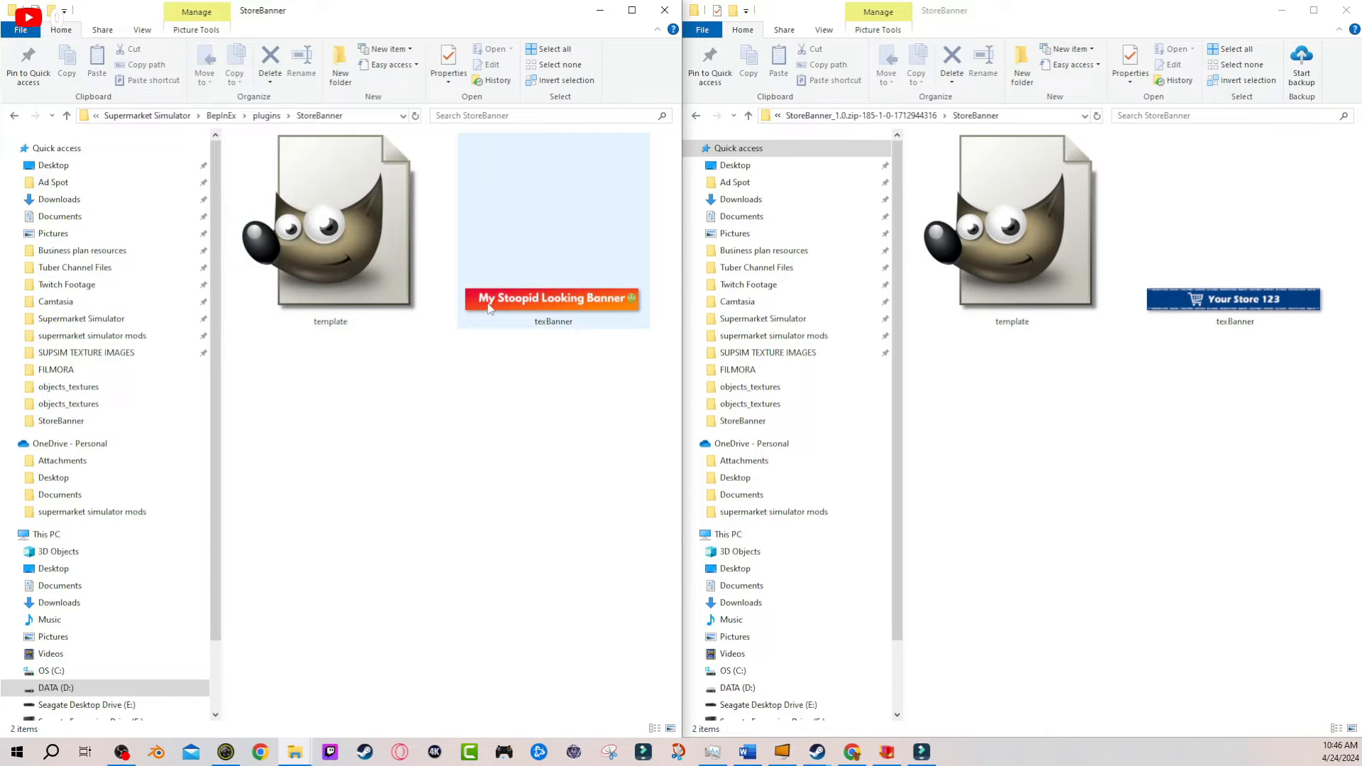
mouse_move(613, 324)
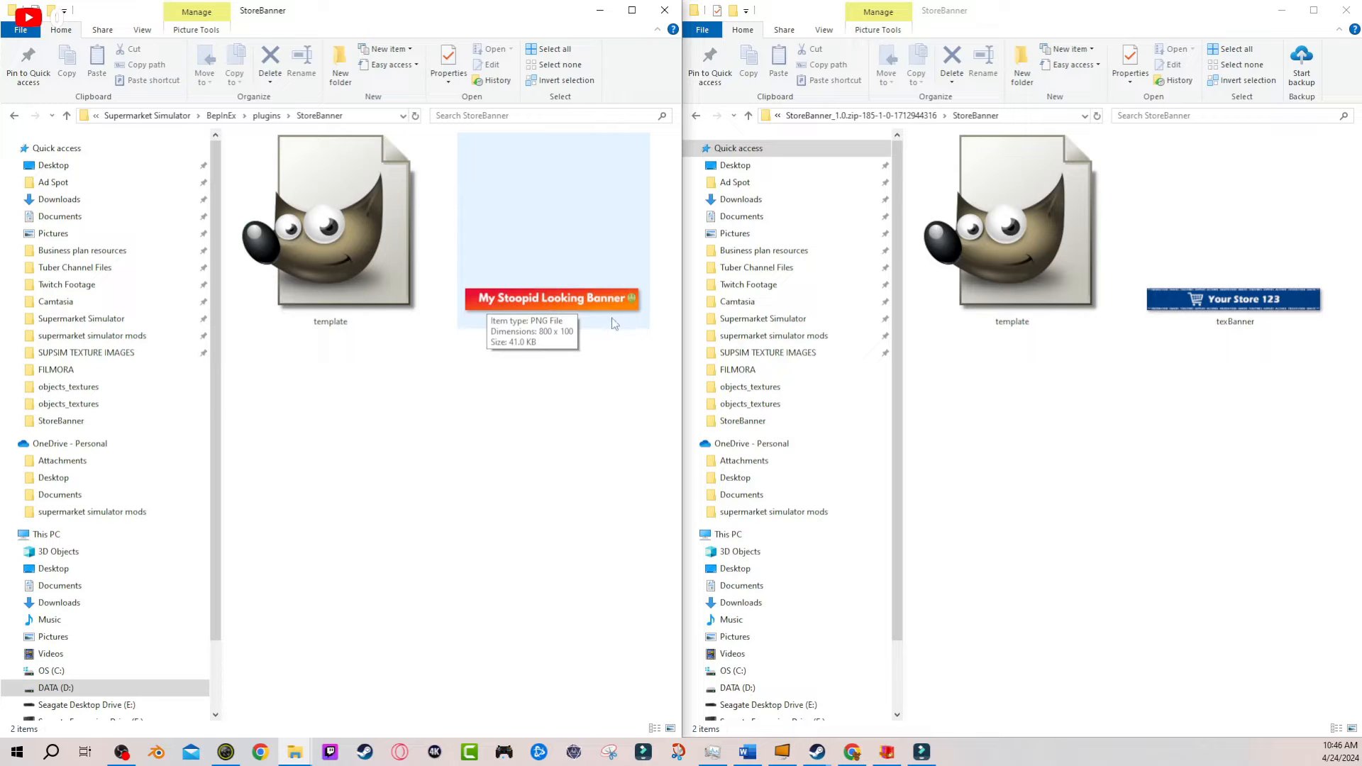
mouse_move(631, 326)
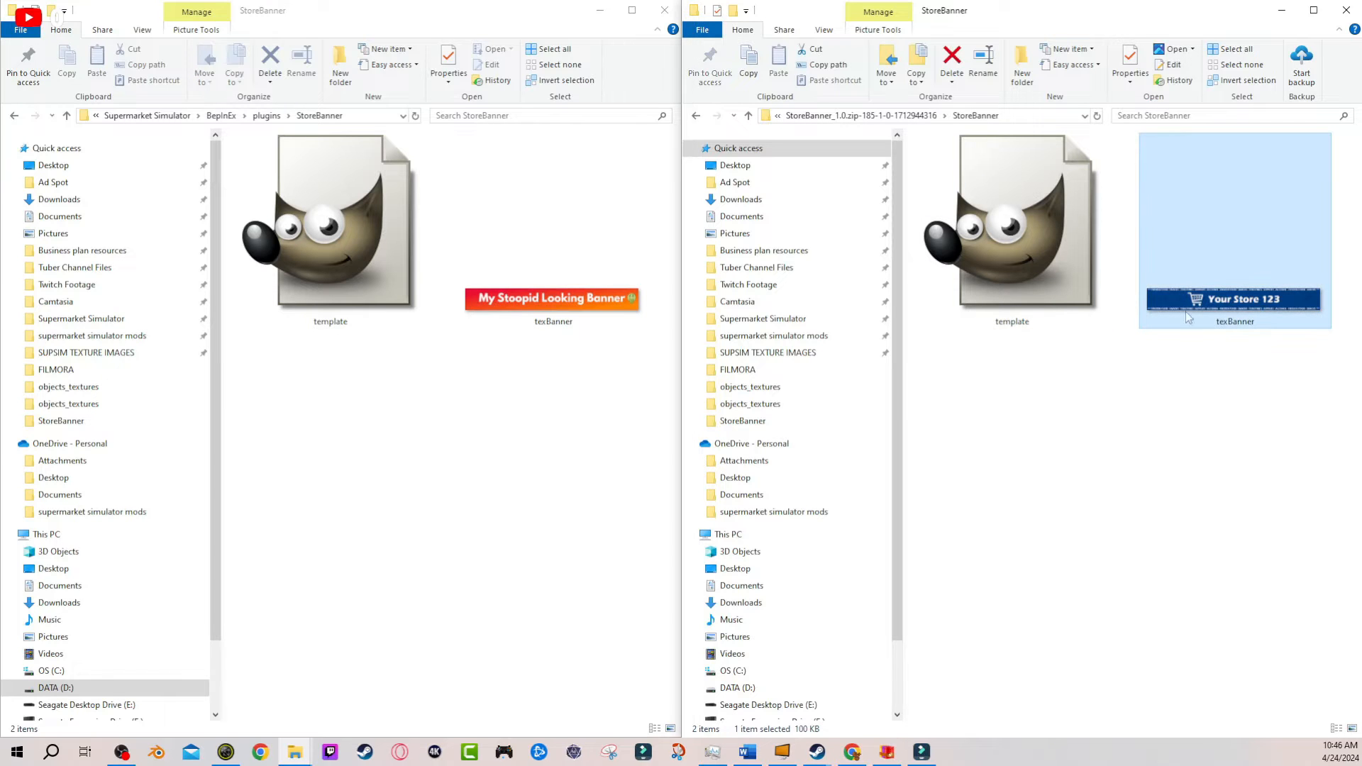
View texBanner.png full size in Photos, then return to the Nexus Mods Store Banner page.
double_click(1234, 230)
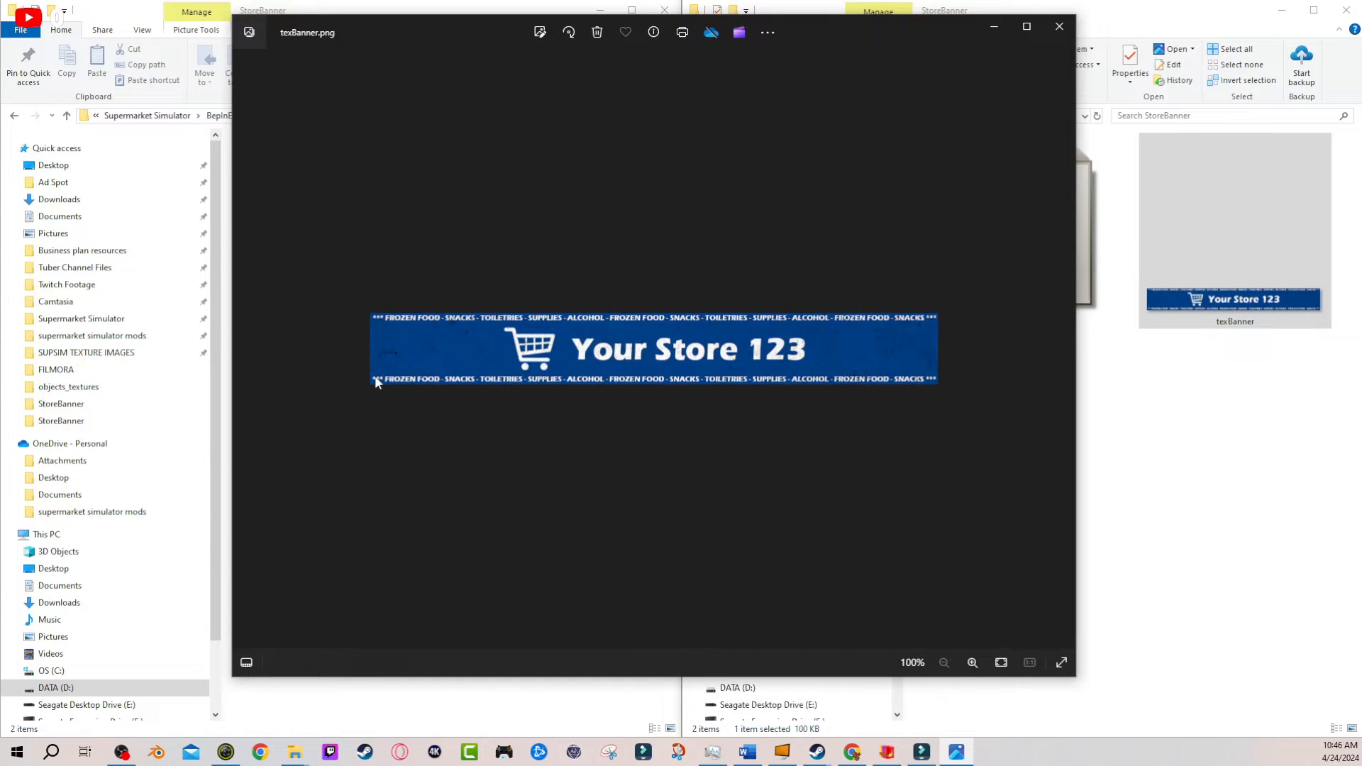
mouse_move(414, 395)
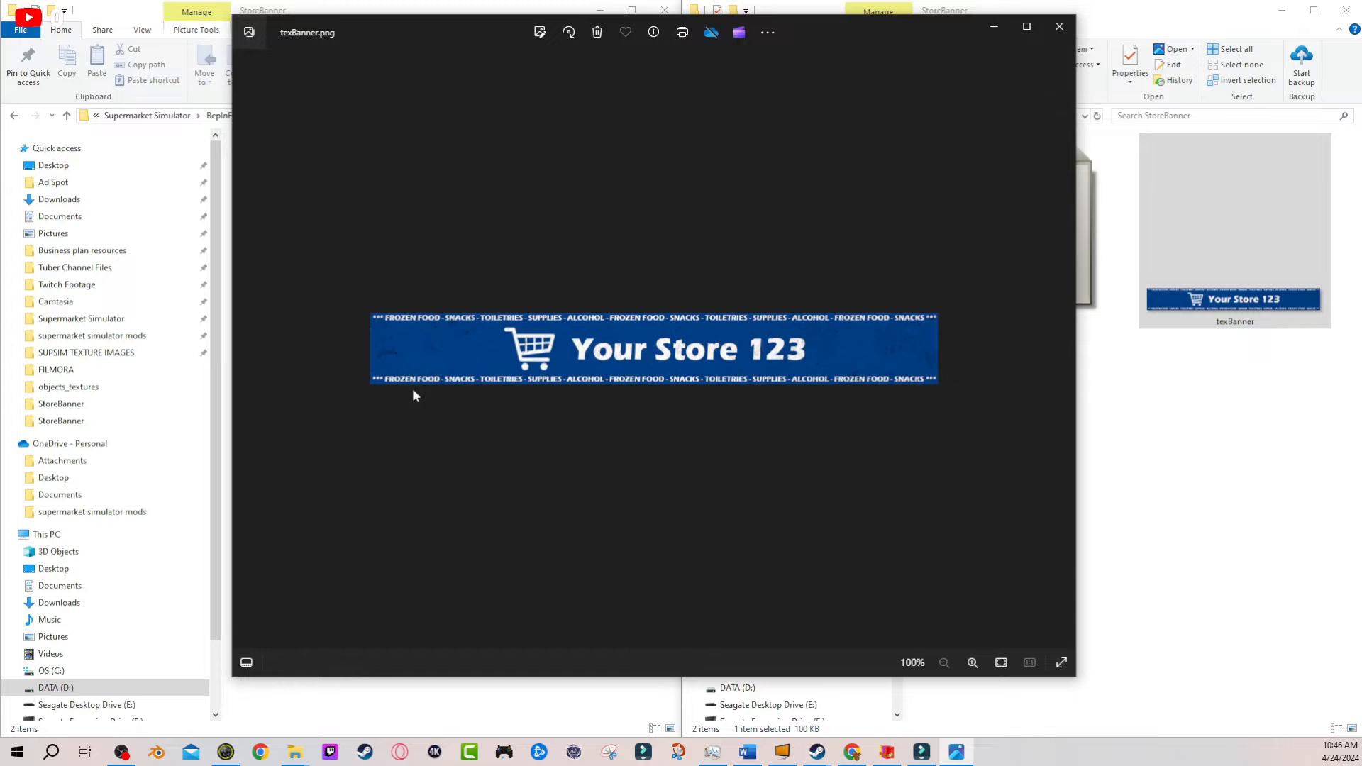
mouse_move(858, 268)
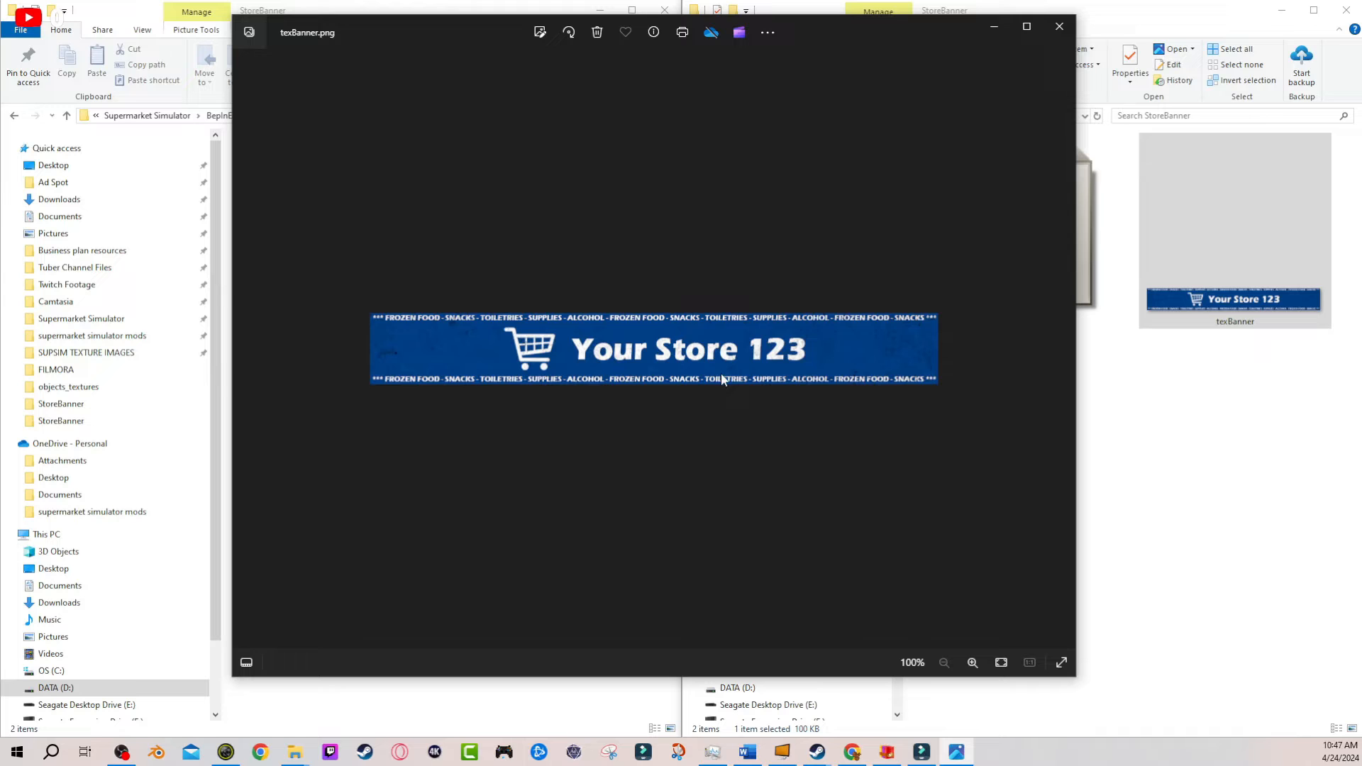
mouse_move(728, 435)
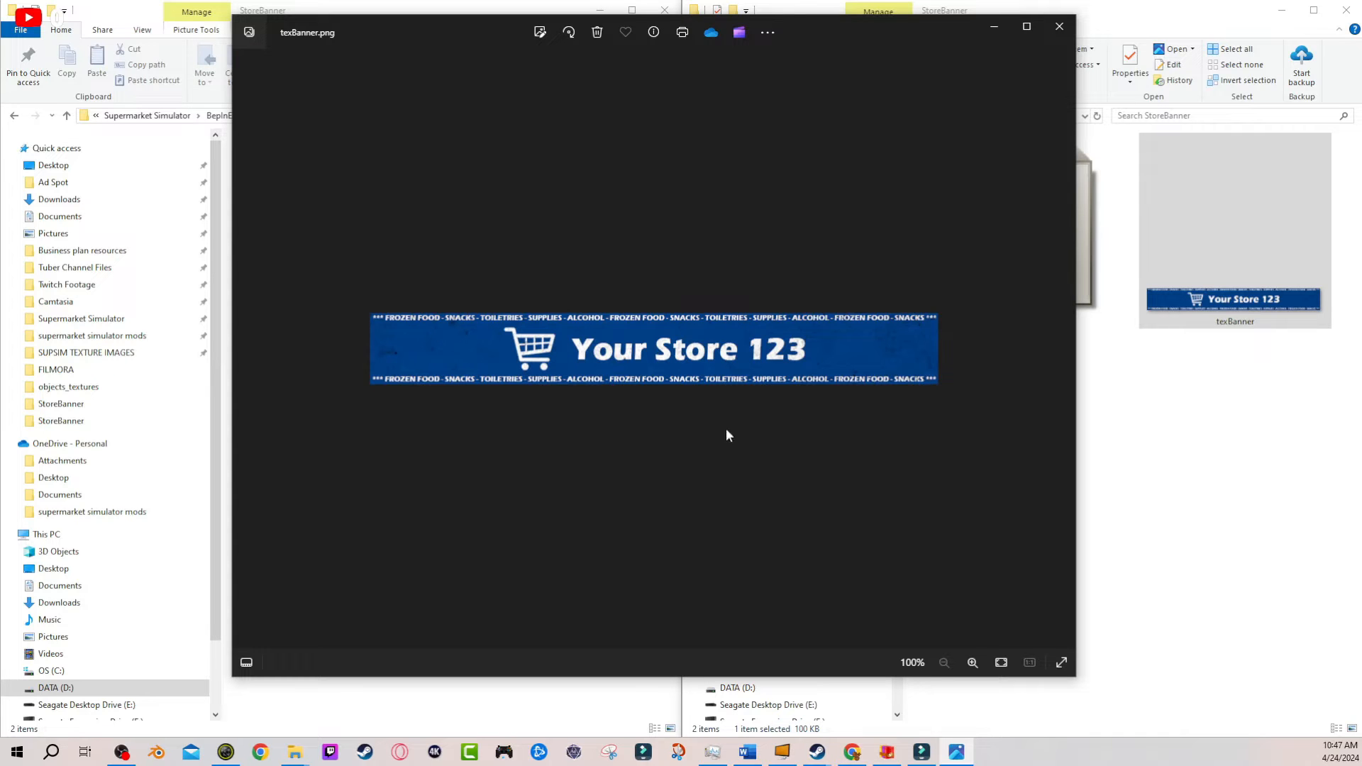
click(1059, 26)
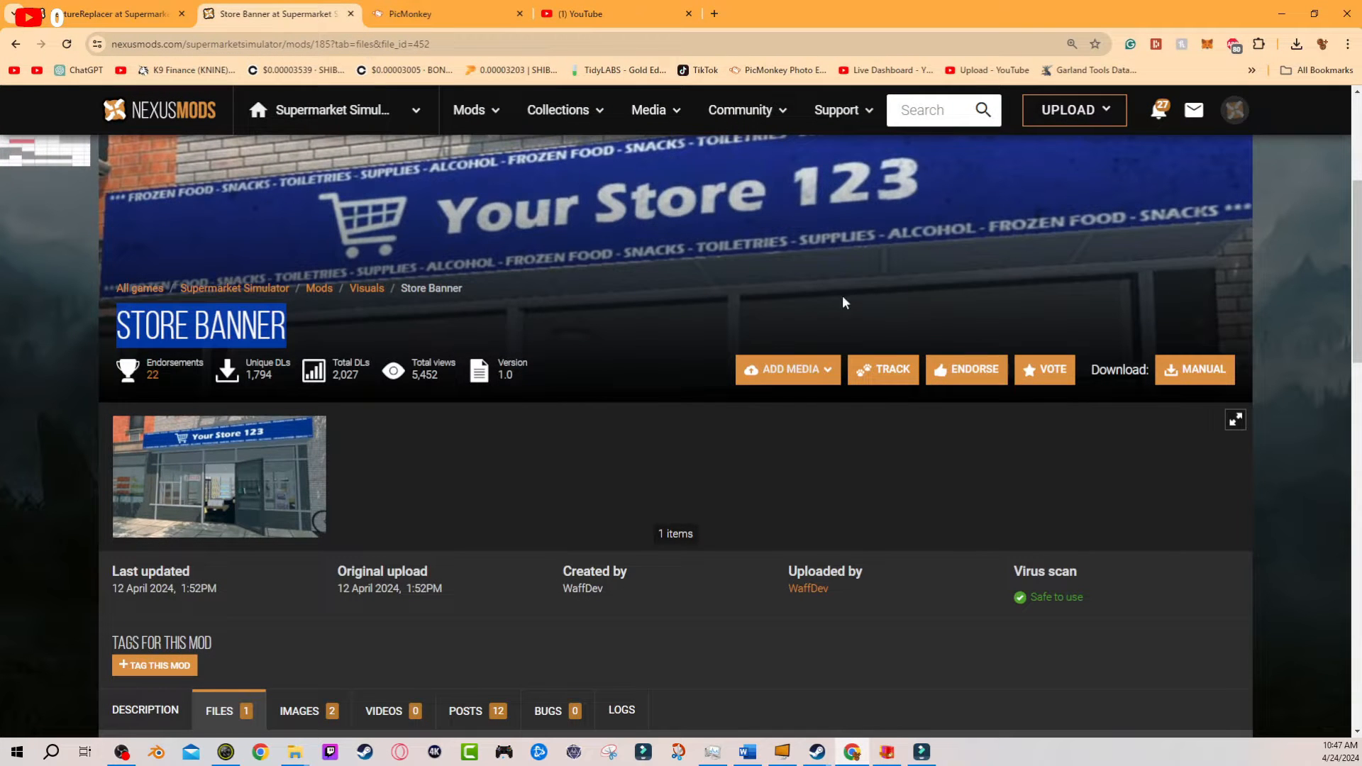
Delete the extra layers in the texBanner.png project, leaving the Your Store 123 banner layer.
click(447, 13)
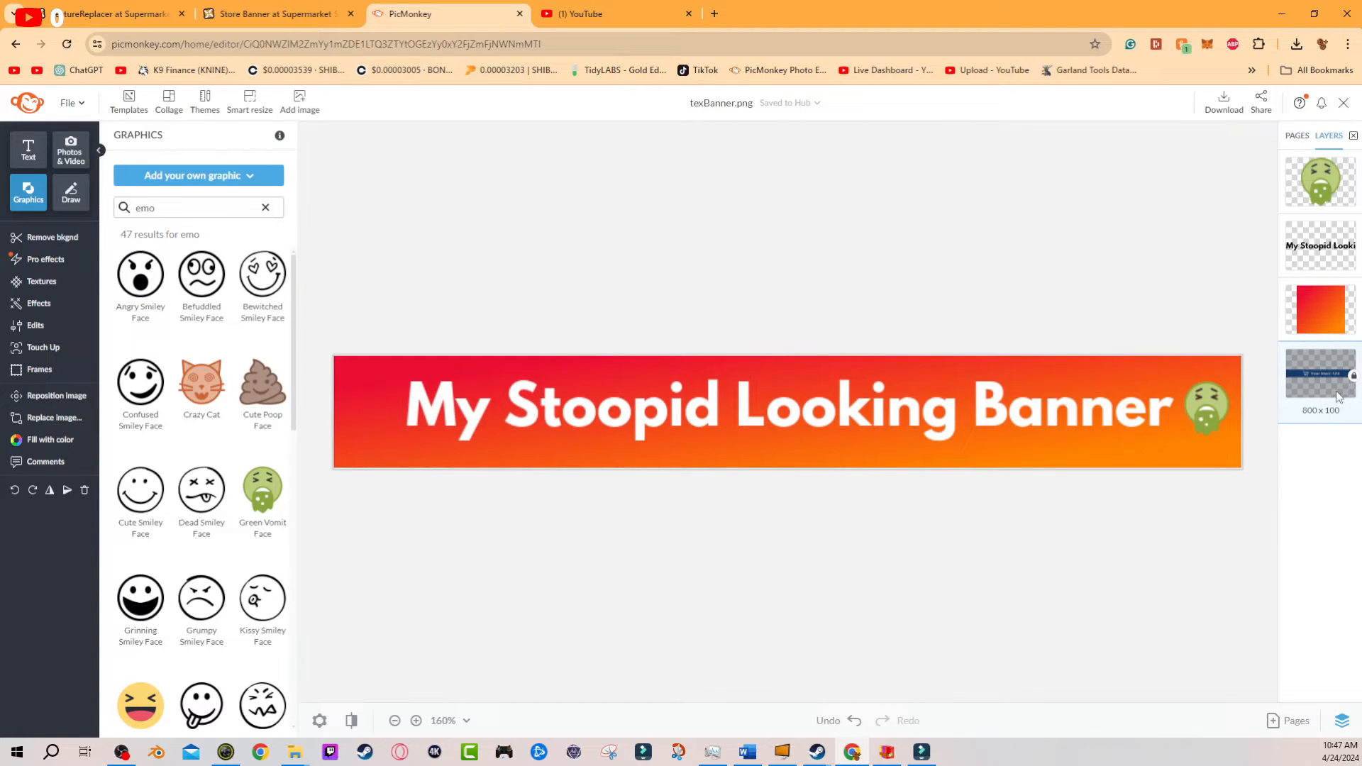
right_click(1319, 385)
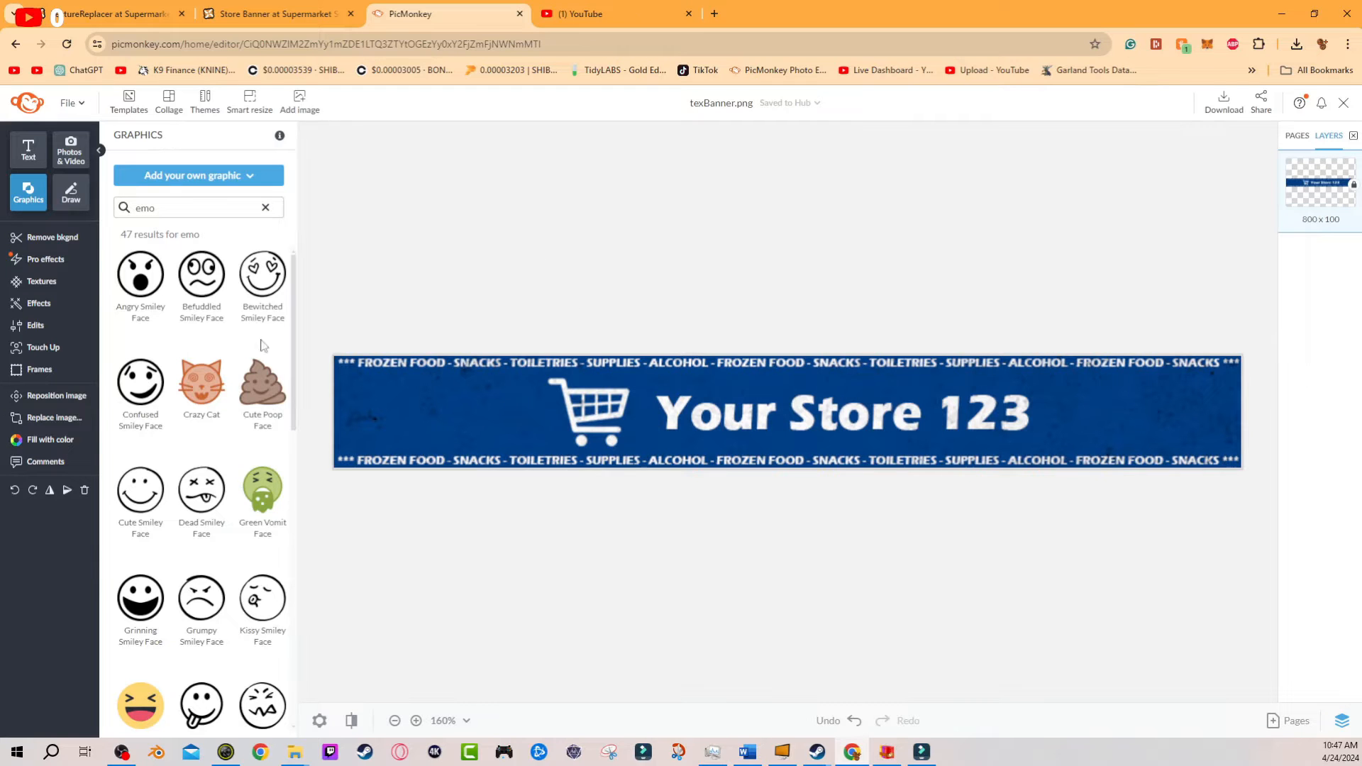
mouse_move(351, 382)
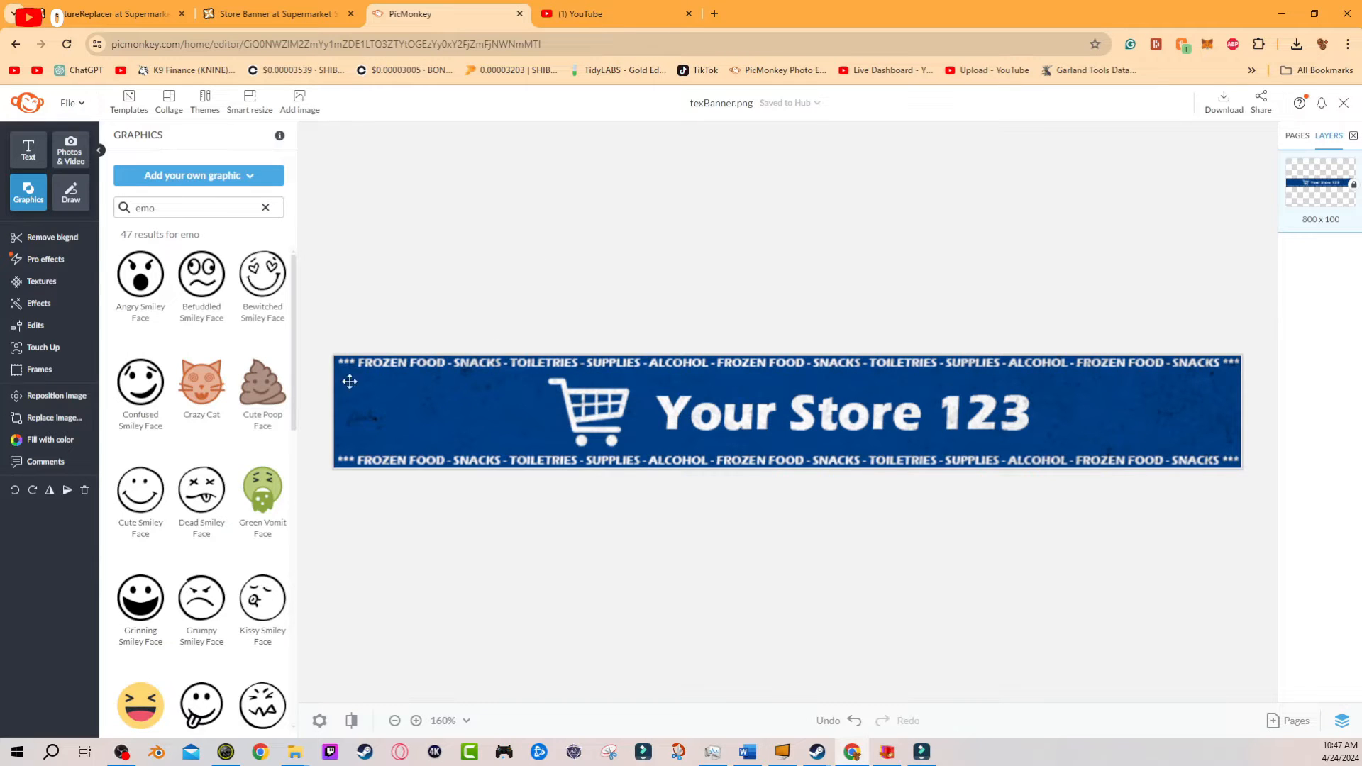
click(782, 413)
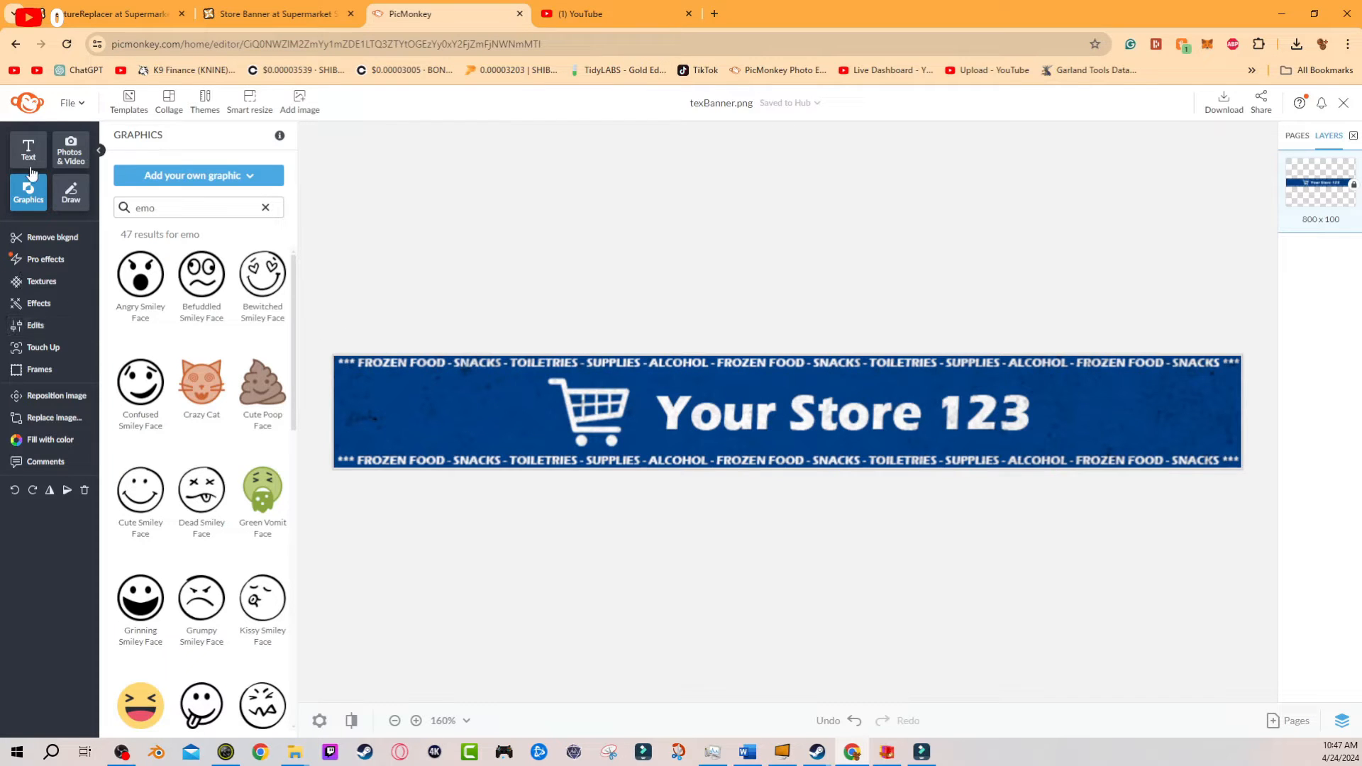
Add a rectangle from Graphics stretched over the canvas and bring up its colour settings.
click(198, 175)
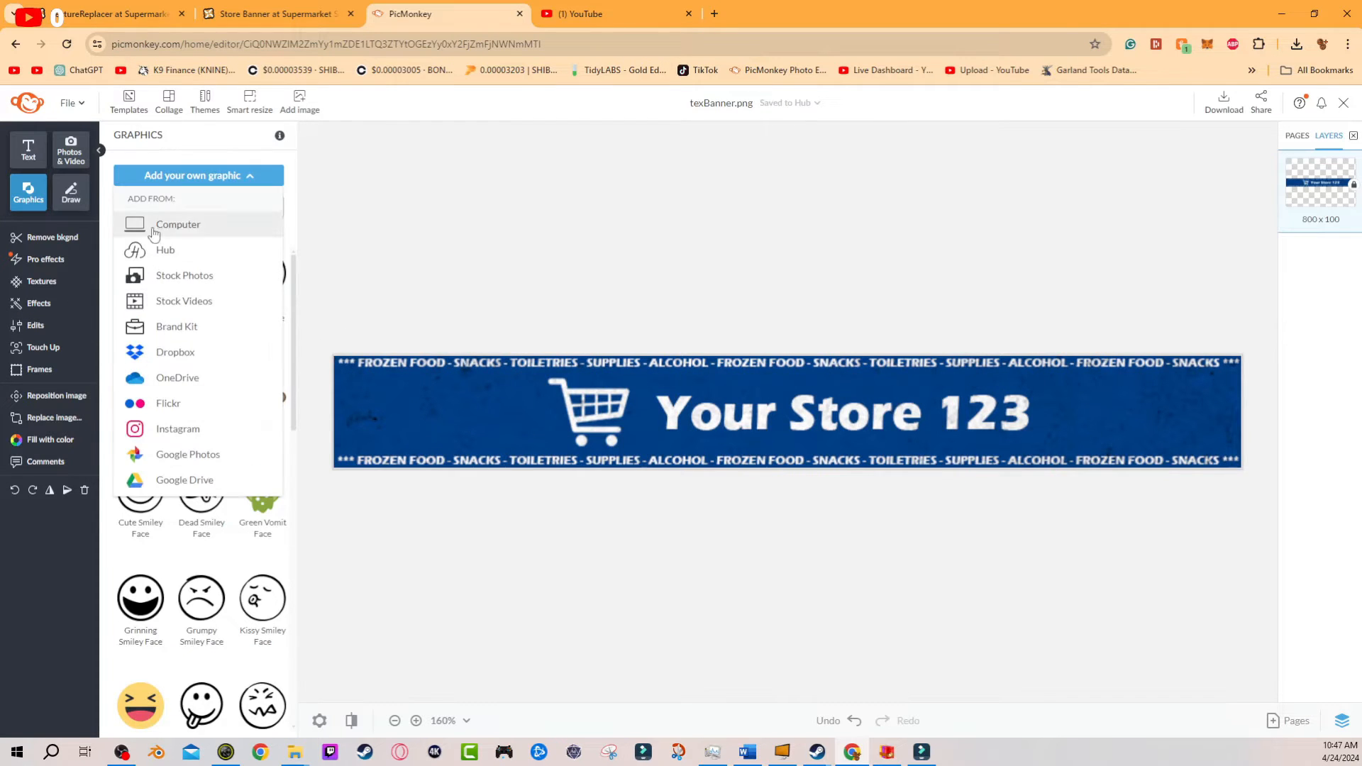
click(28, 149)
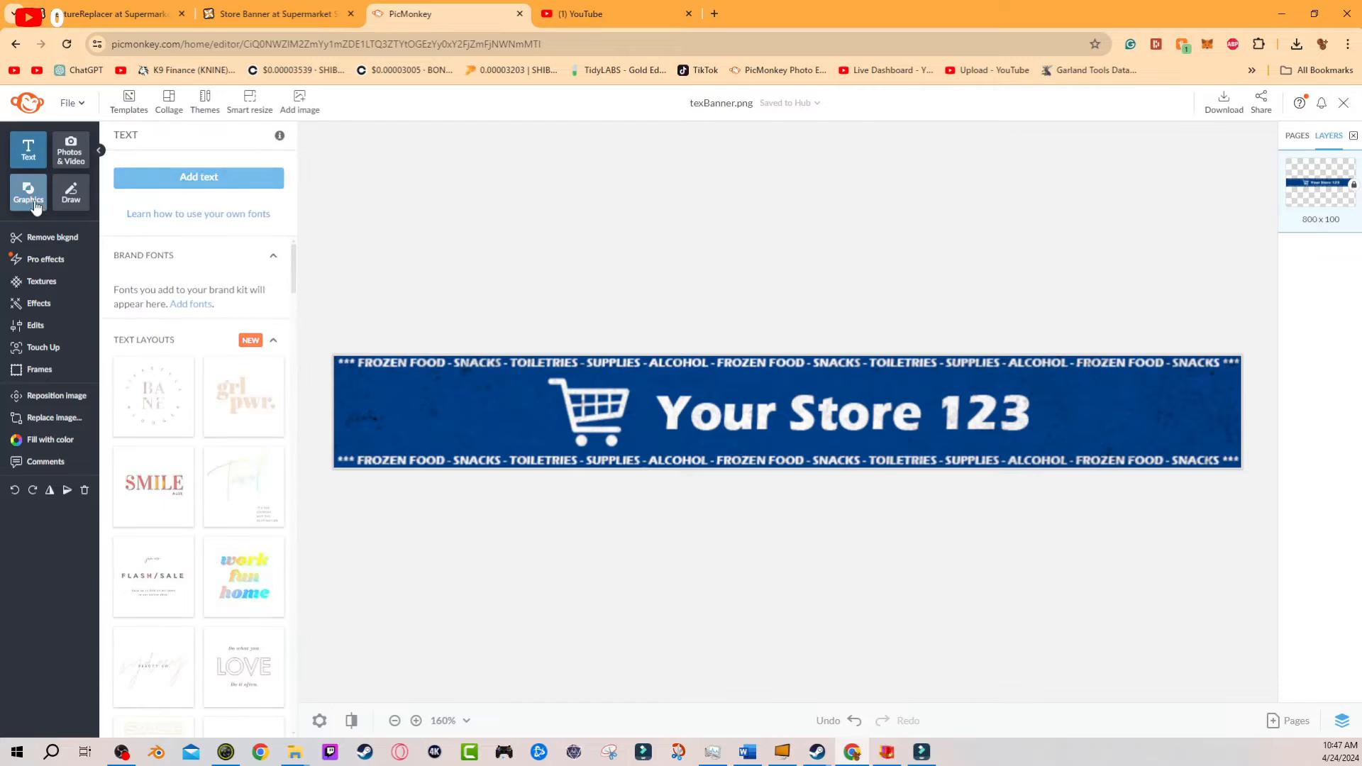
click(29, 193)
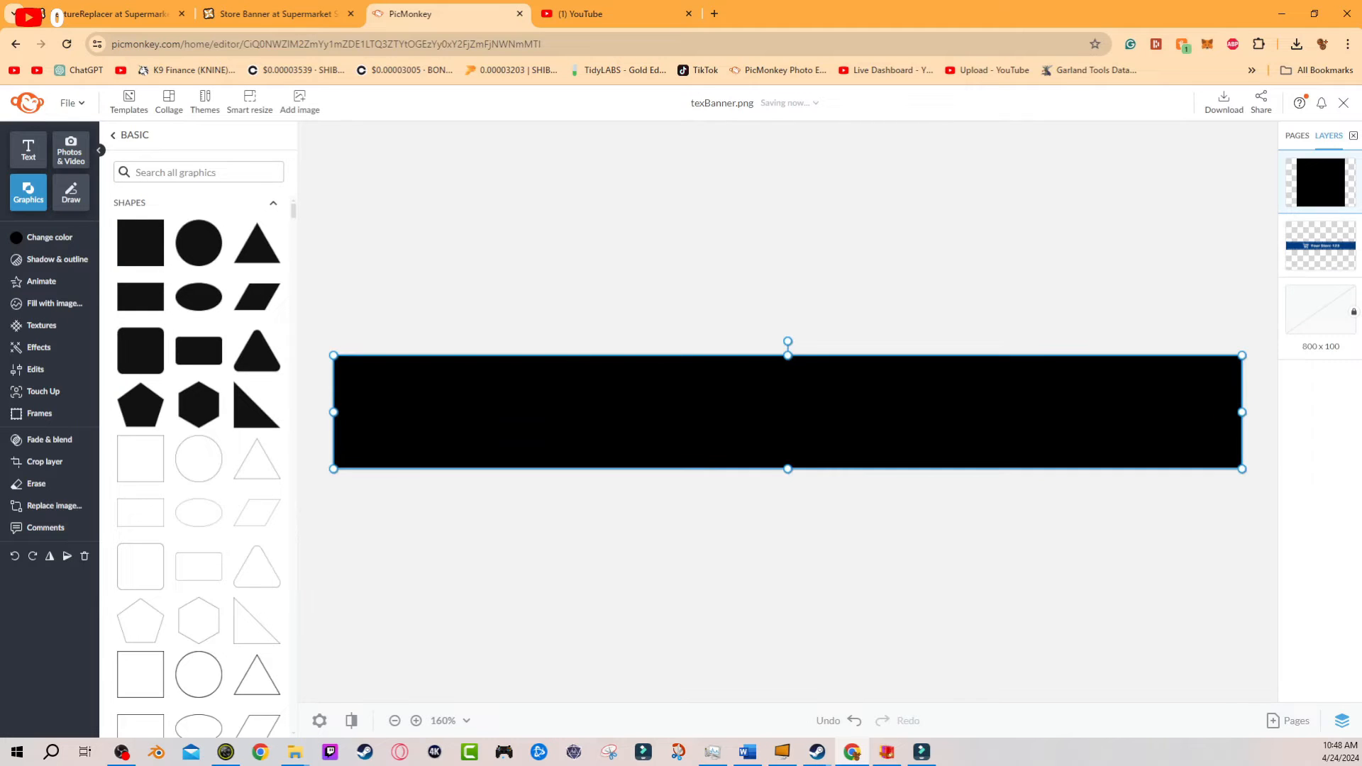
click(50, 237)
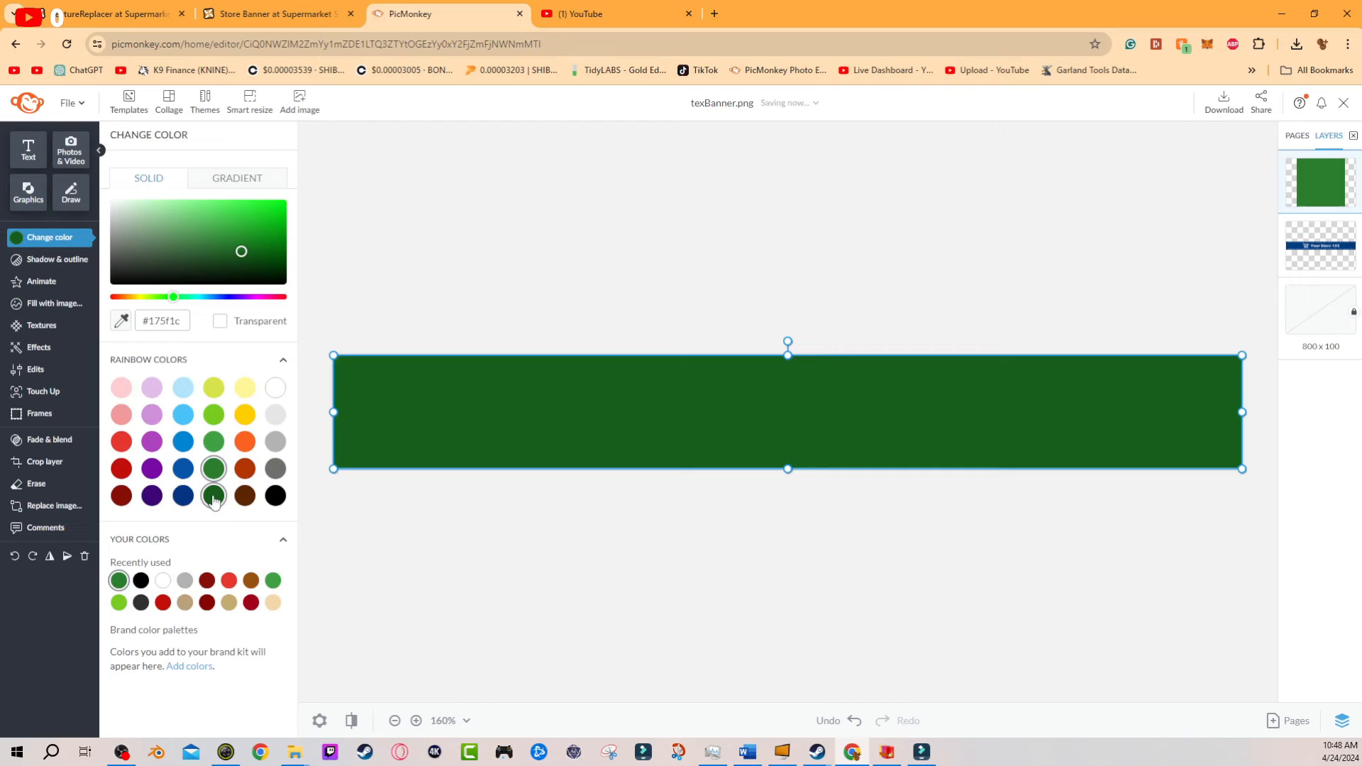
Fill the rectangle with the yellow-to-orange gradient from the Gradient choices.
click(232, 179)
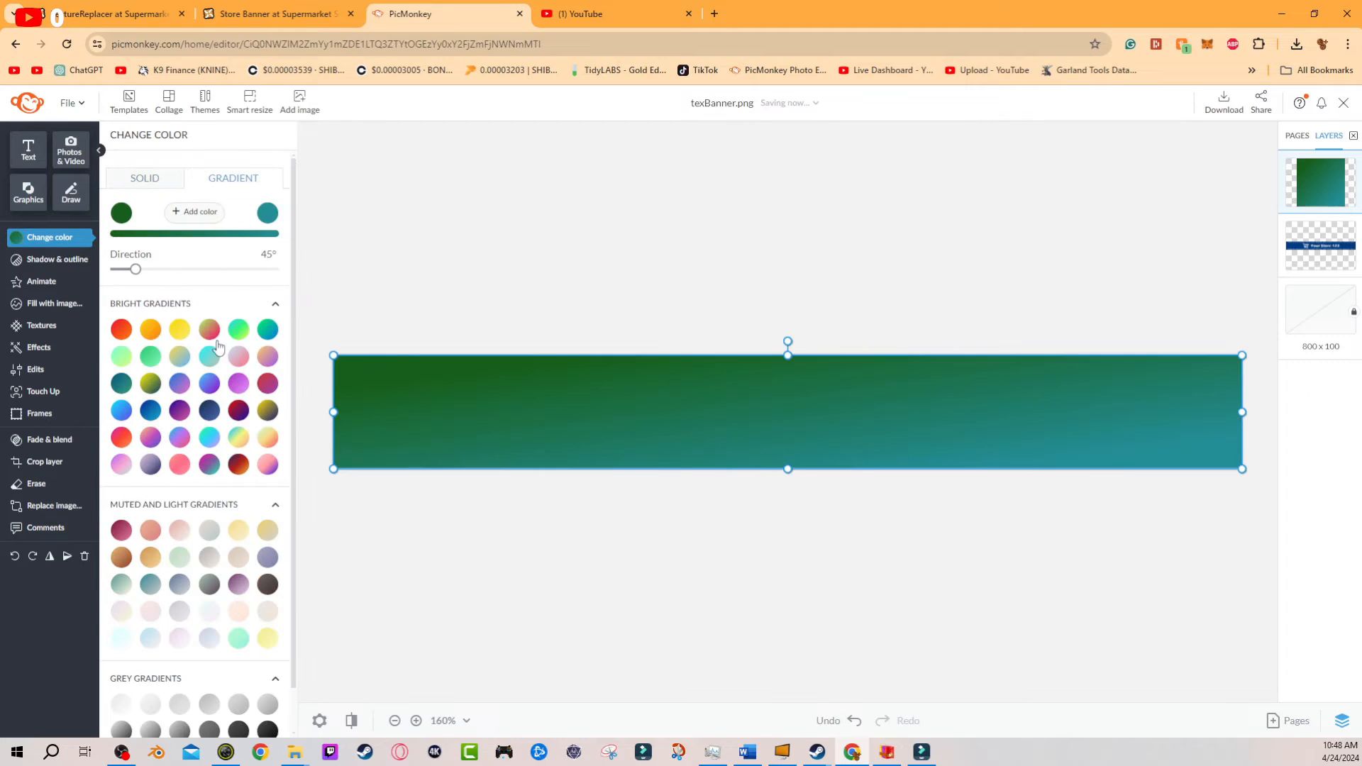
click(121, 329)
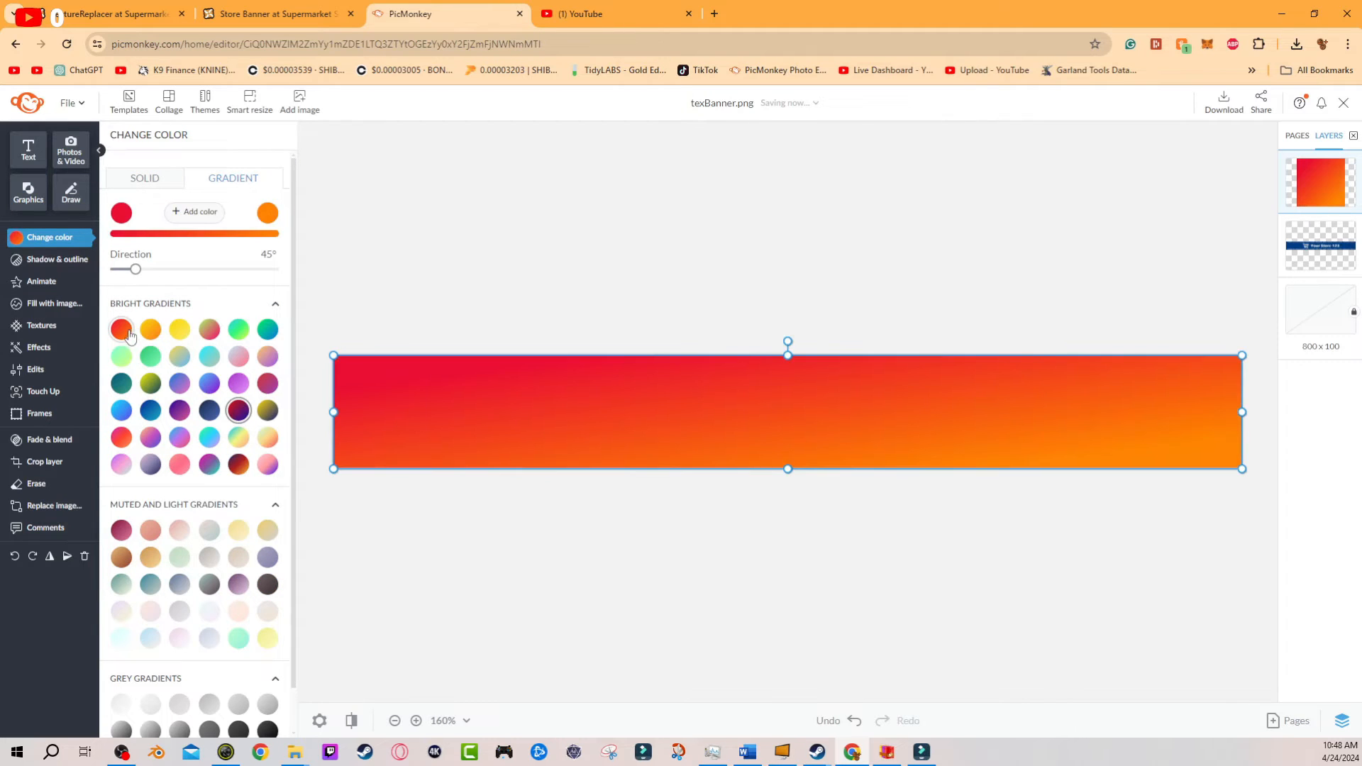
click(149, 330)
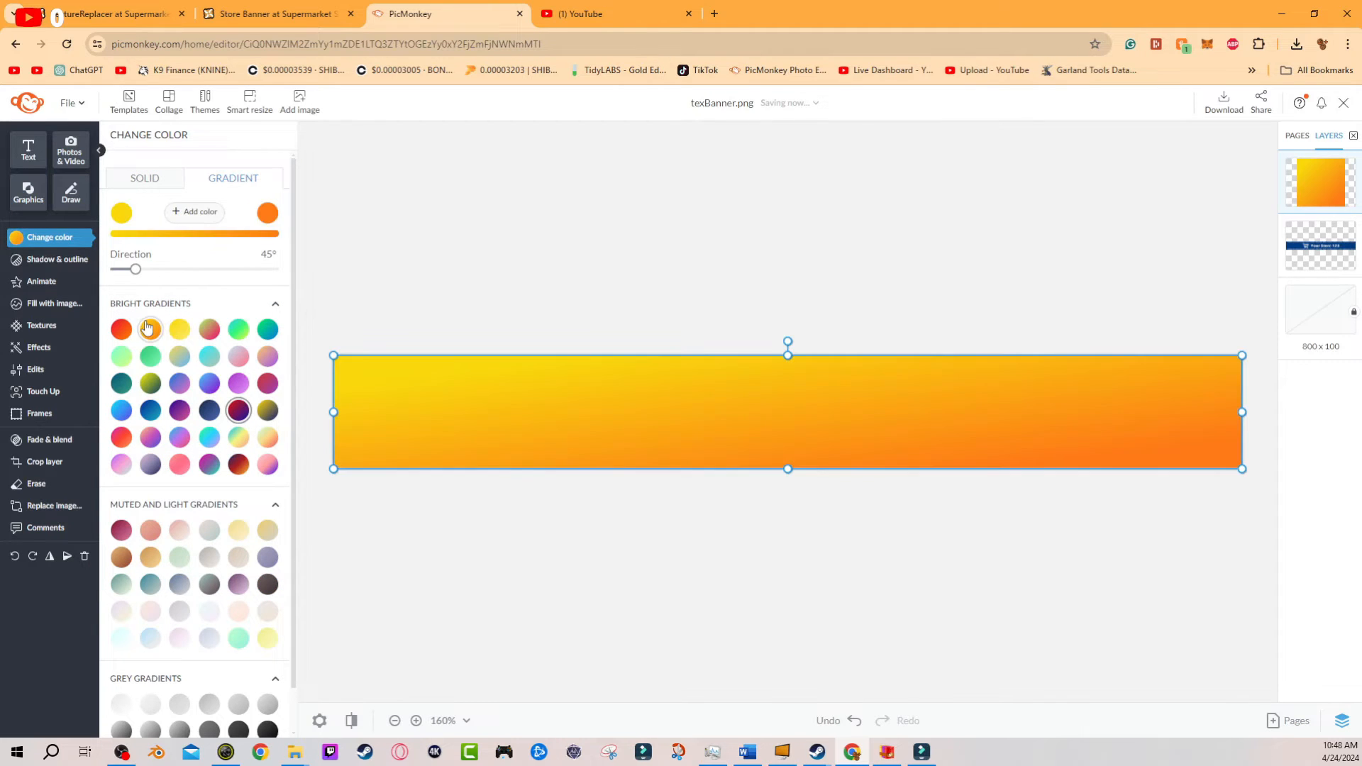
click(149, 329)
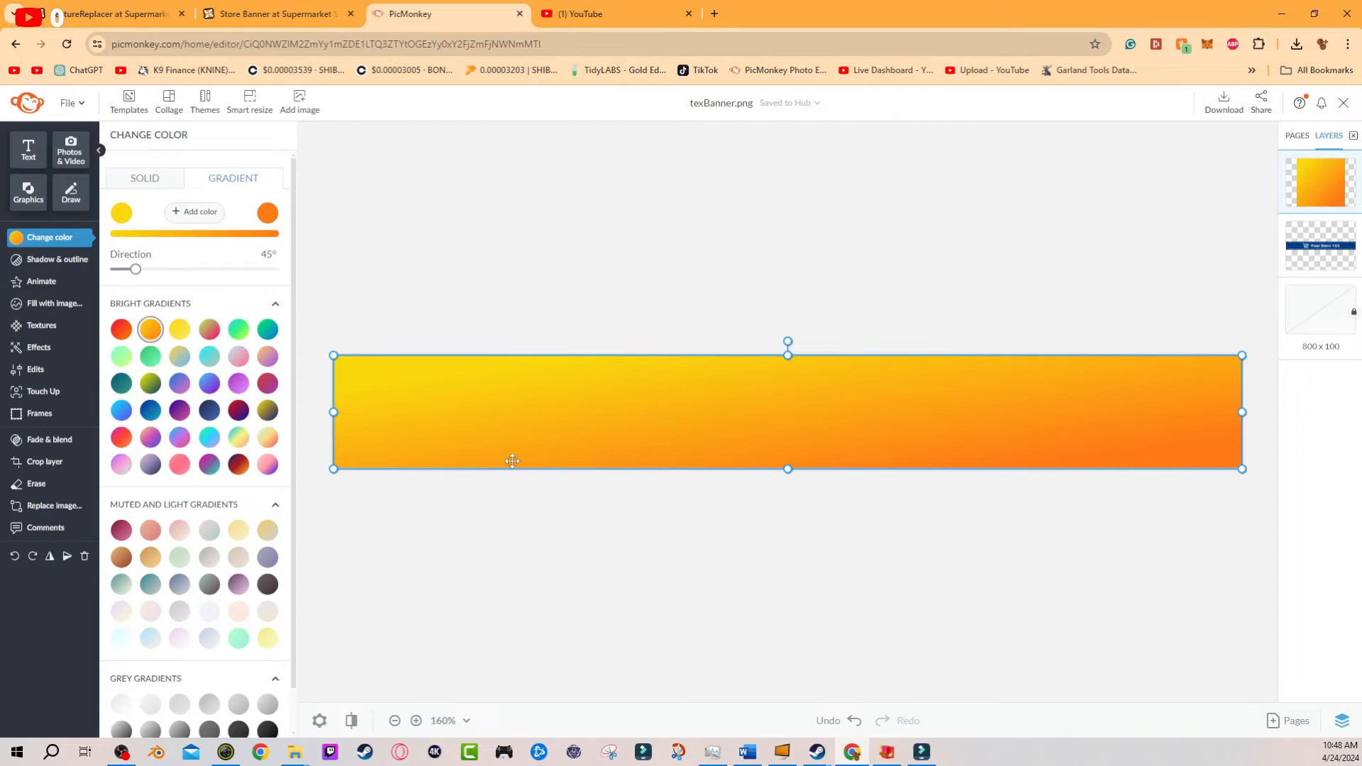
mouse_move(732, 372)
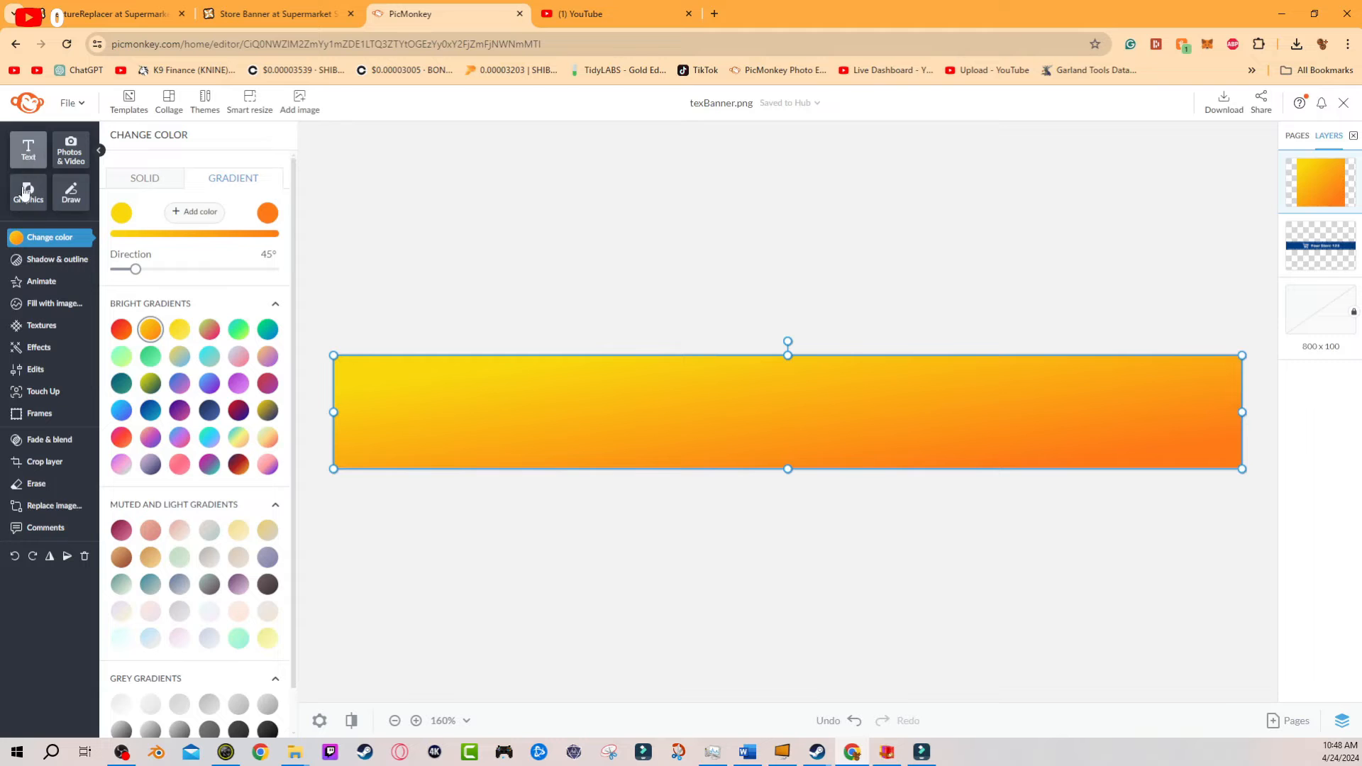
Add a white 'banner' text box centred over the gradient.
click(28, 149)
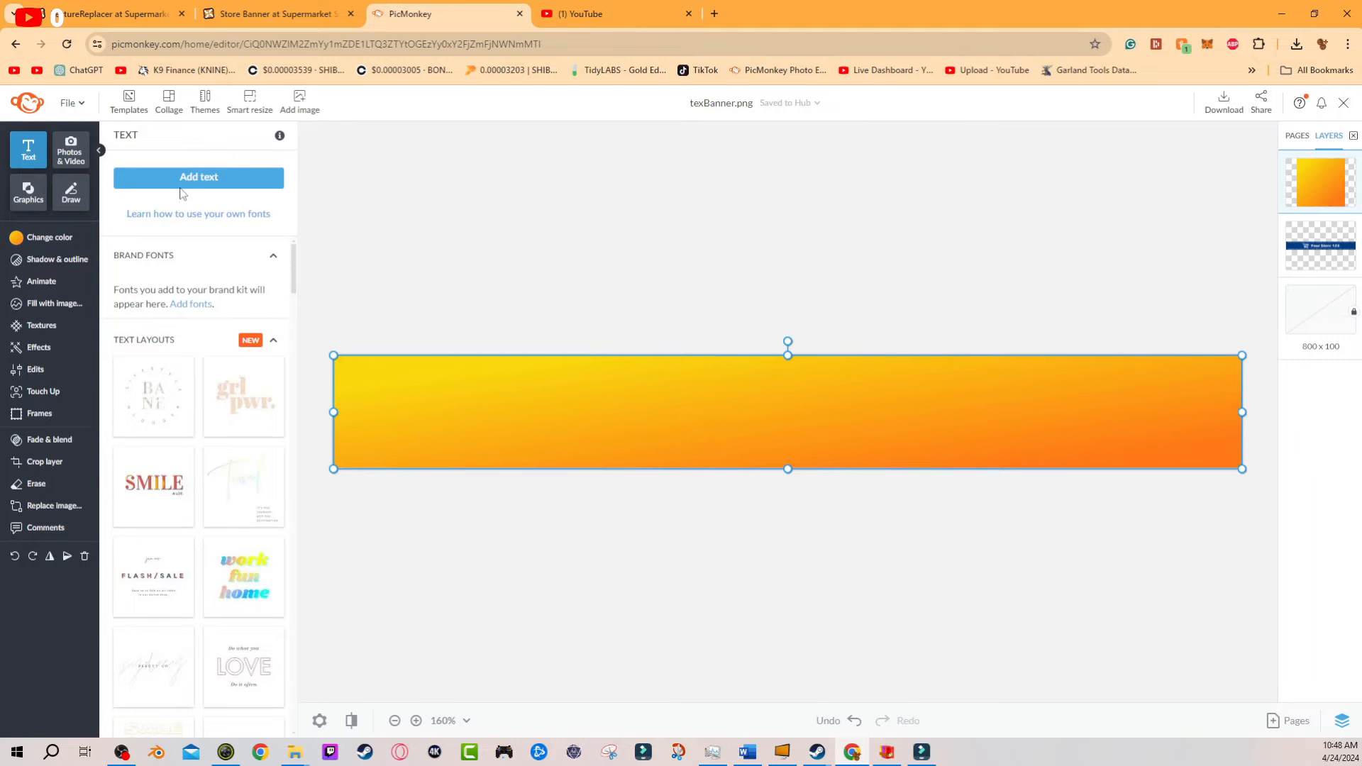
click(199, 176)
text(banner)
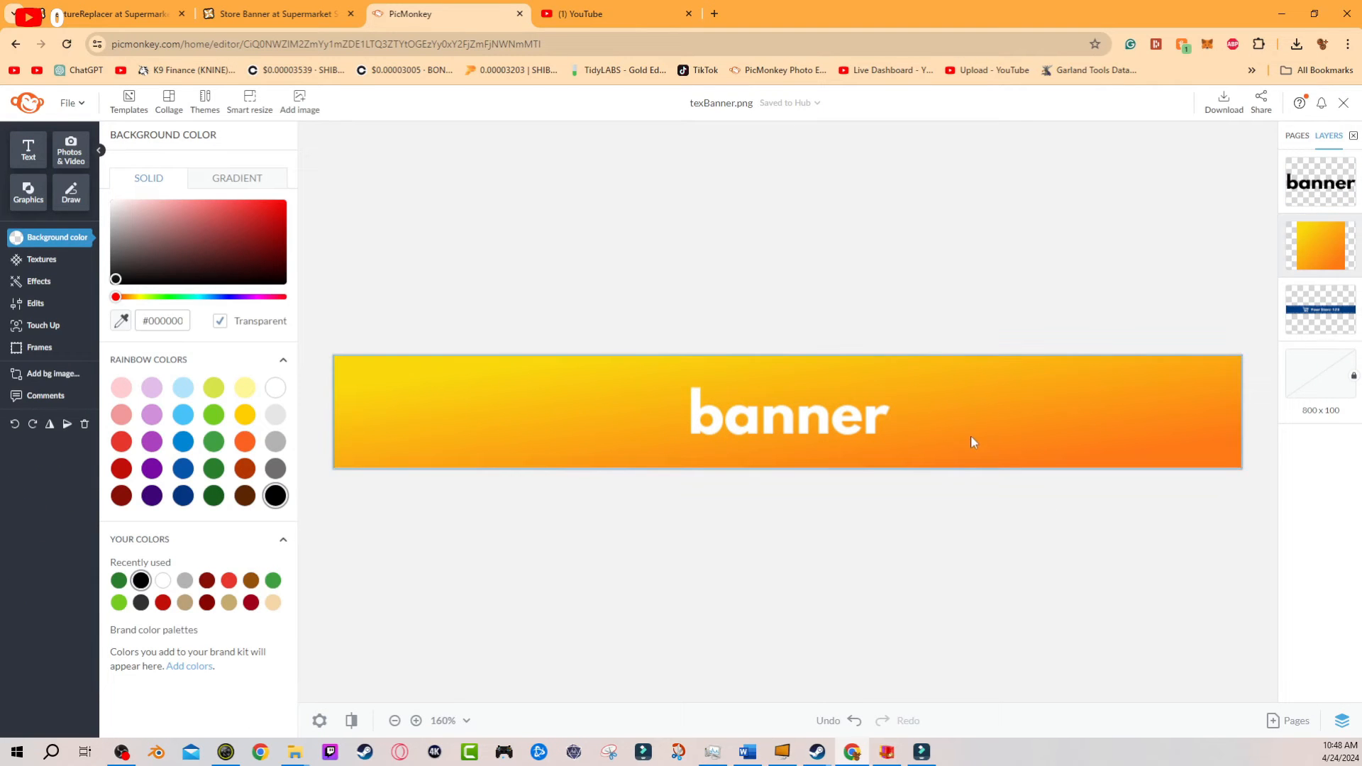
mouse_move(997, 427)
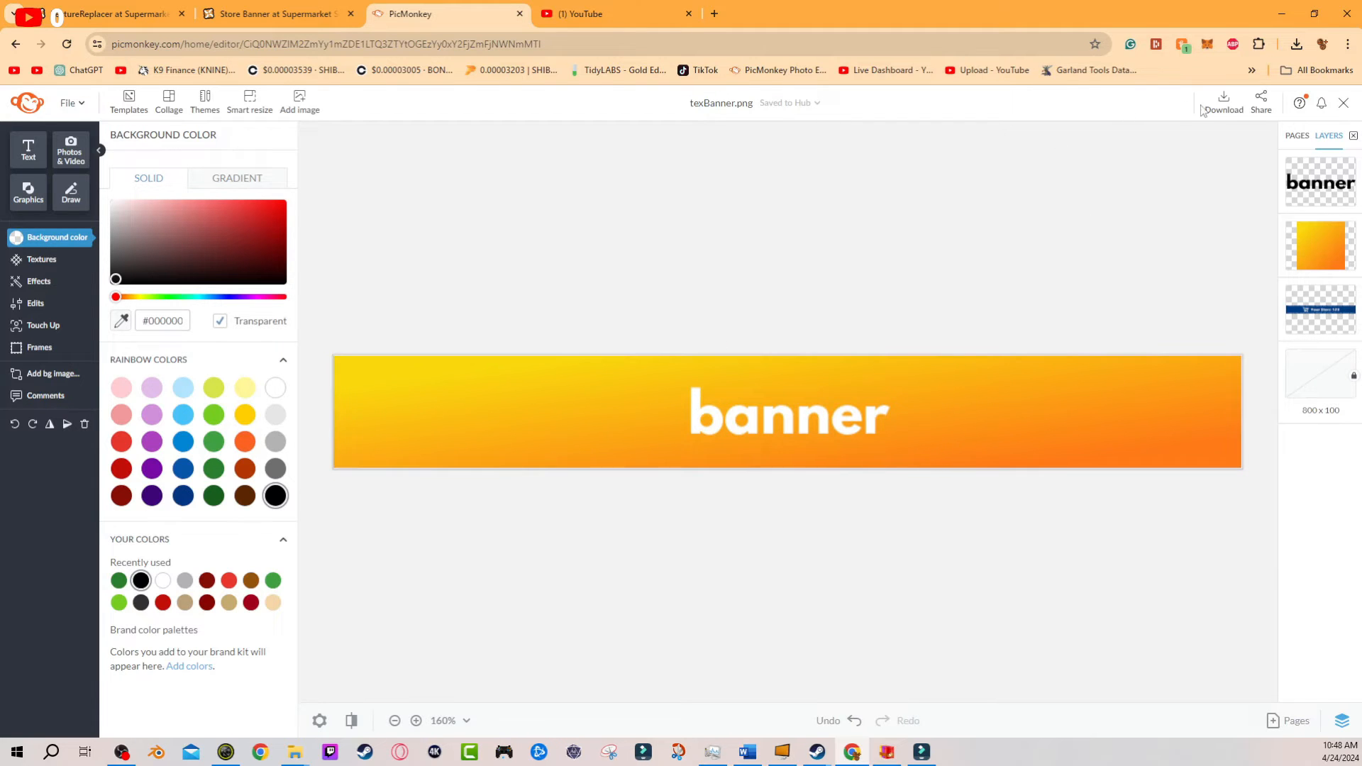
Download the design as a PNG image and confirm the Save As dialog.
click(1222, 99)
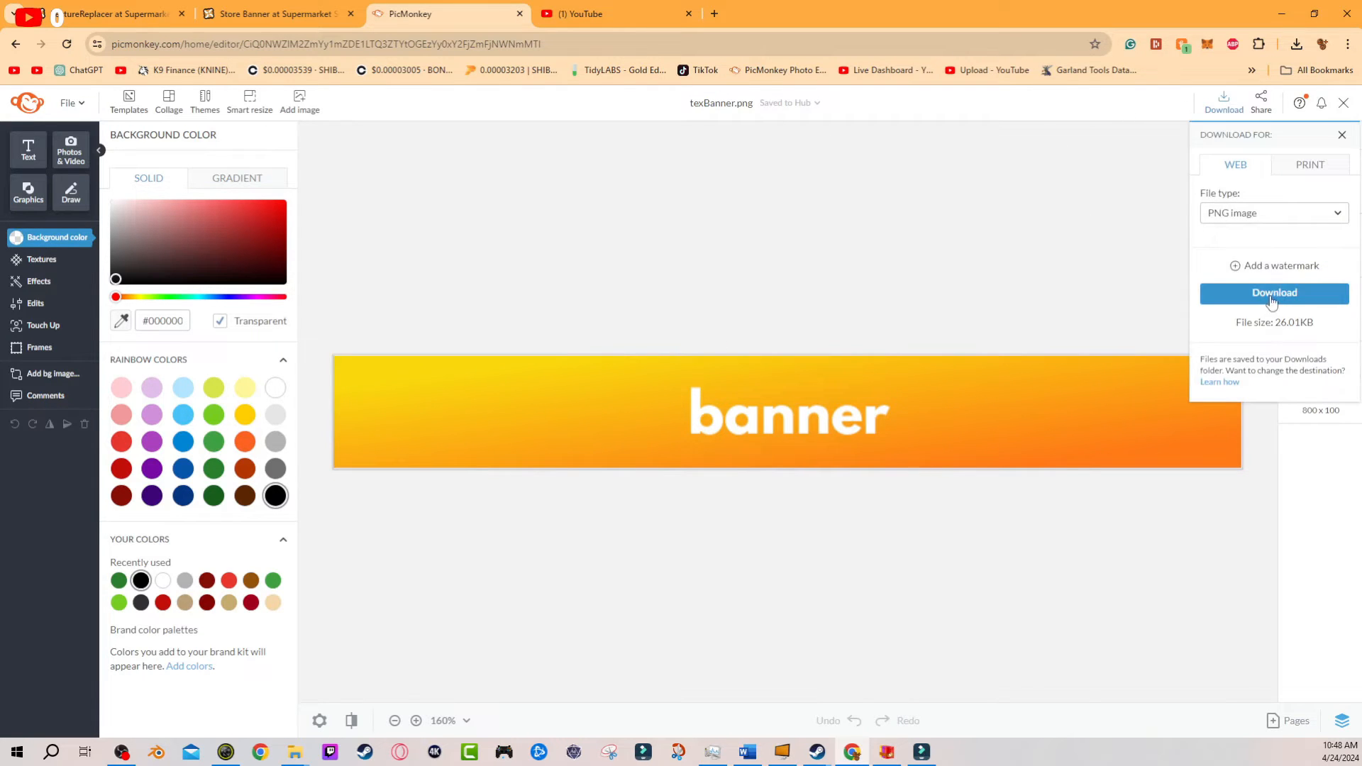
click(1275, 292)
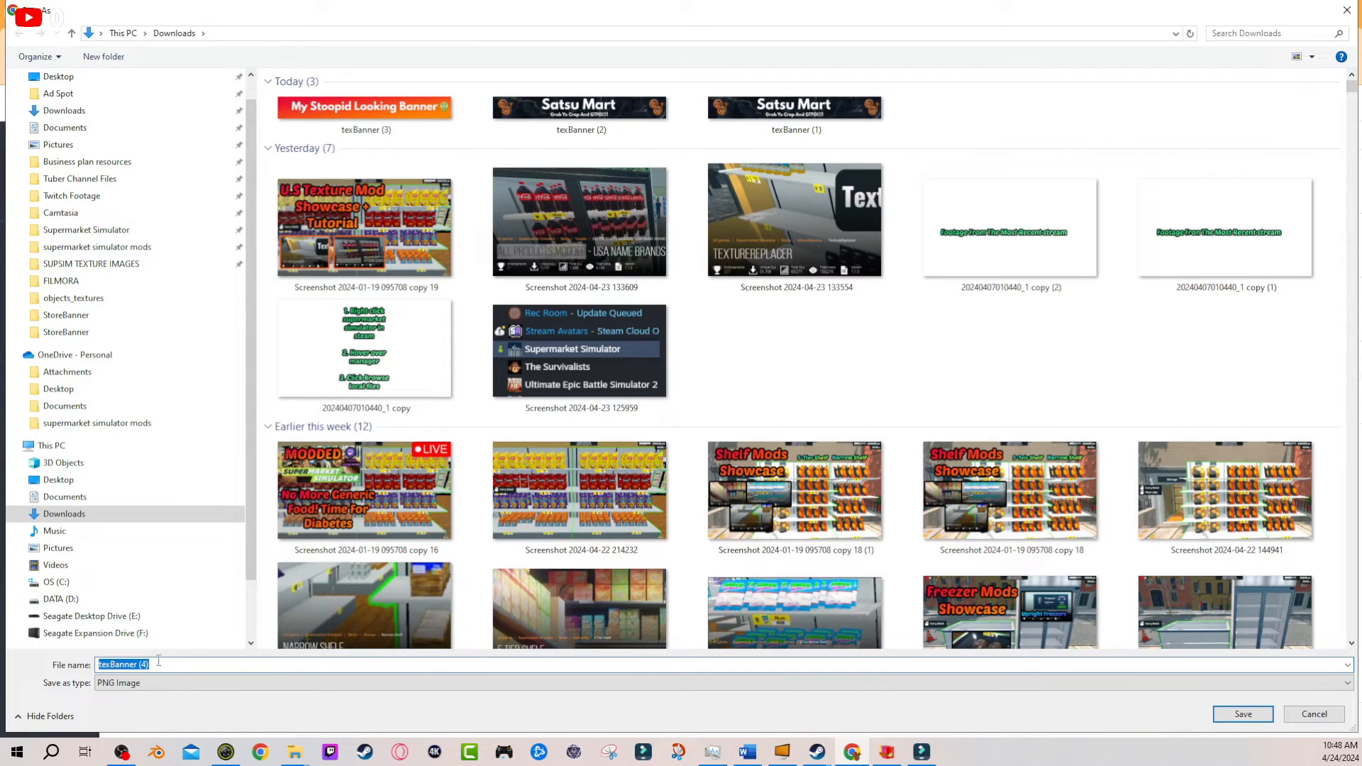
mouse_move(169, 679)
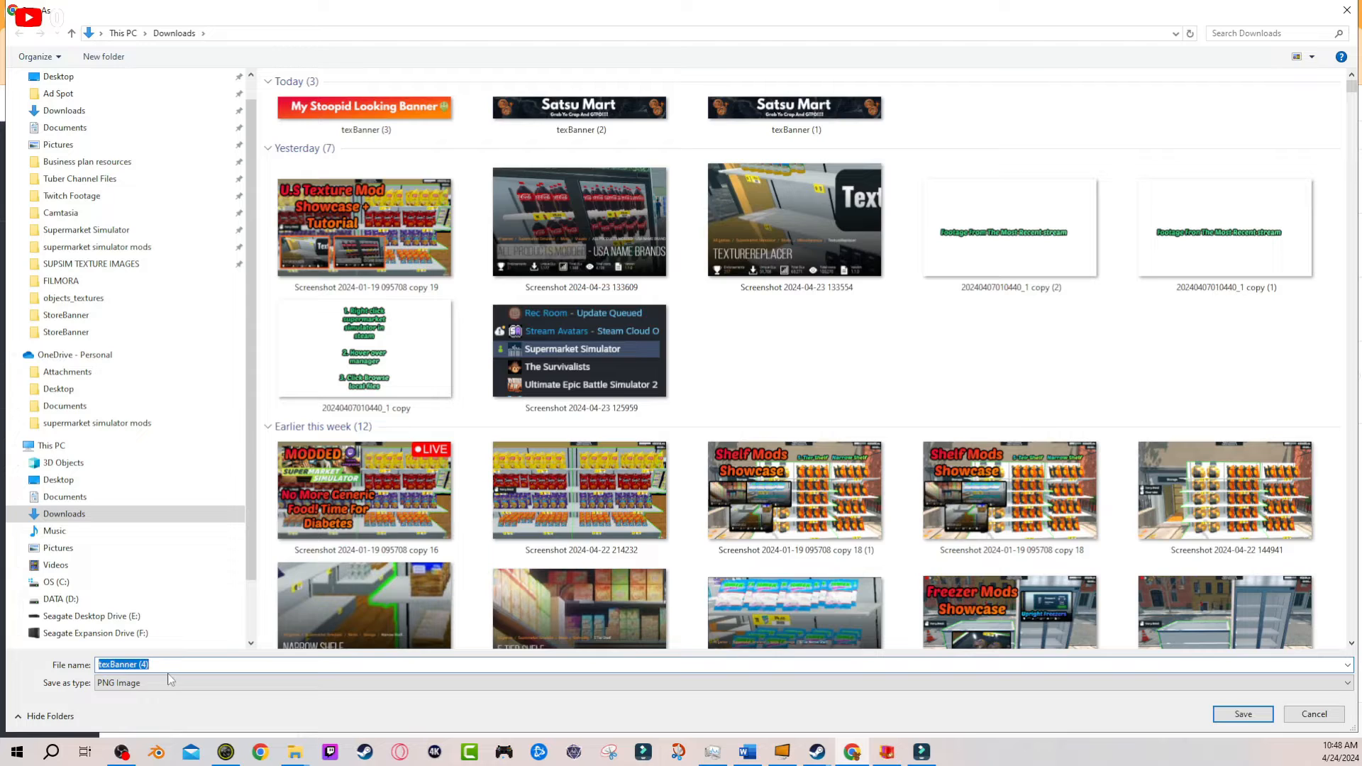
click(1241, 714)
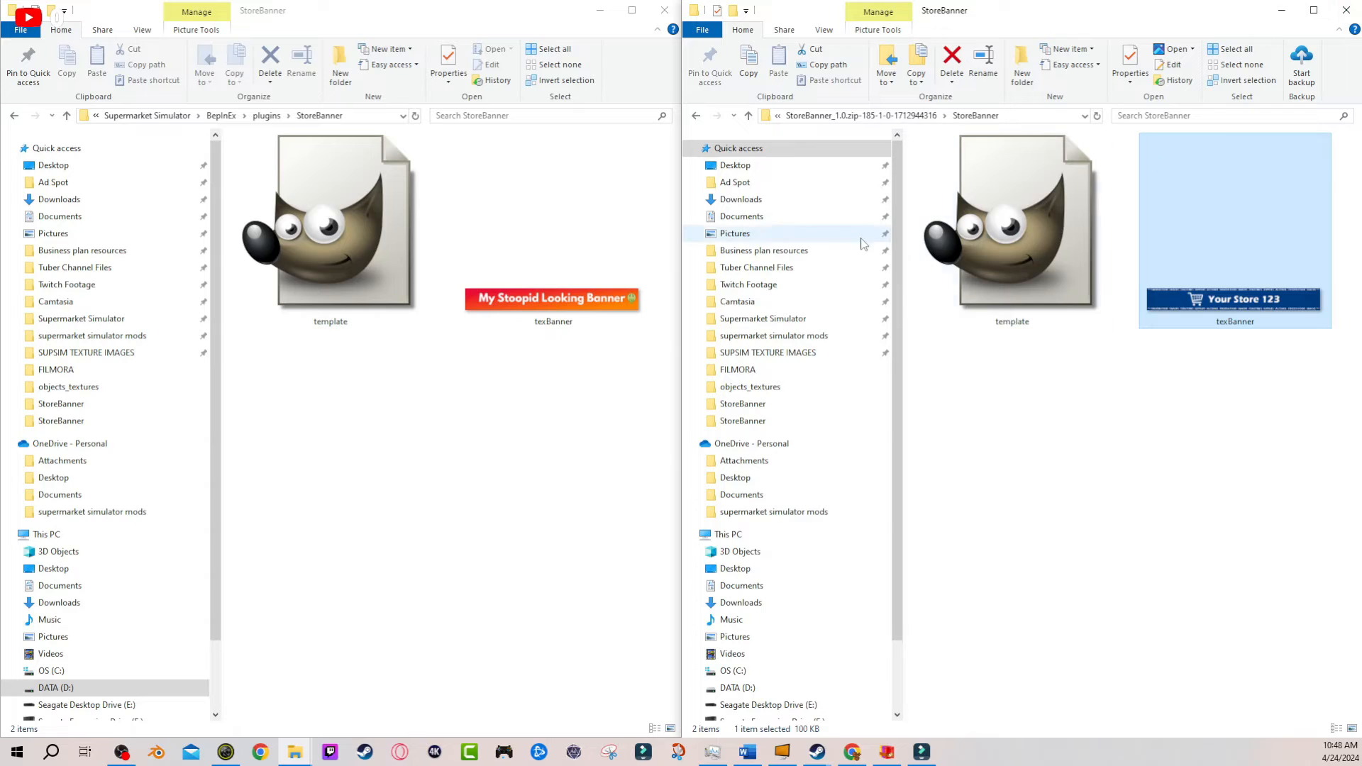
Copy texBanner (4) from Downloads into BepInEx\plugins\StoreBanner beside the old texBanner.
click(741, 199)
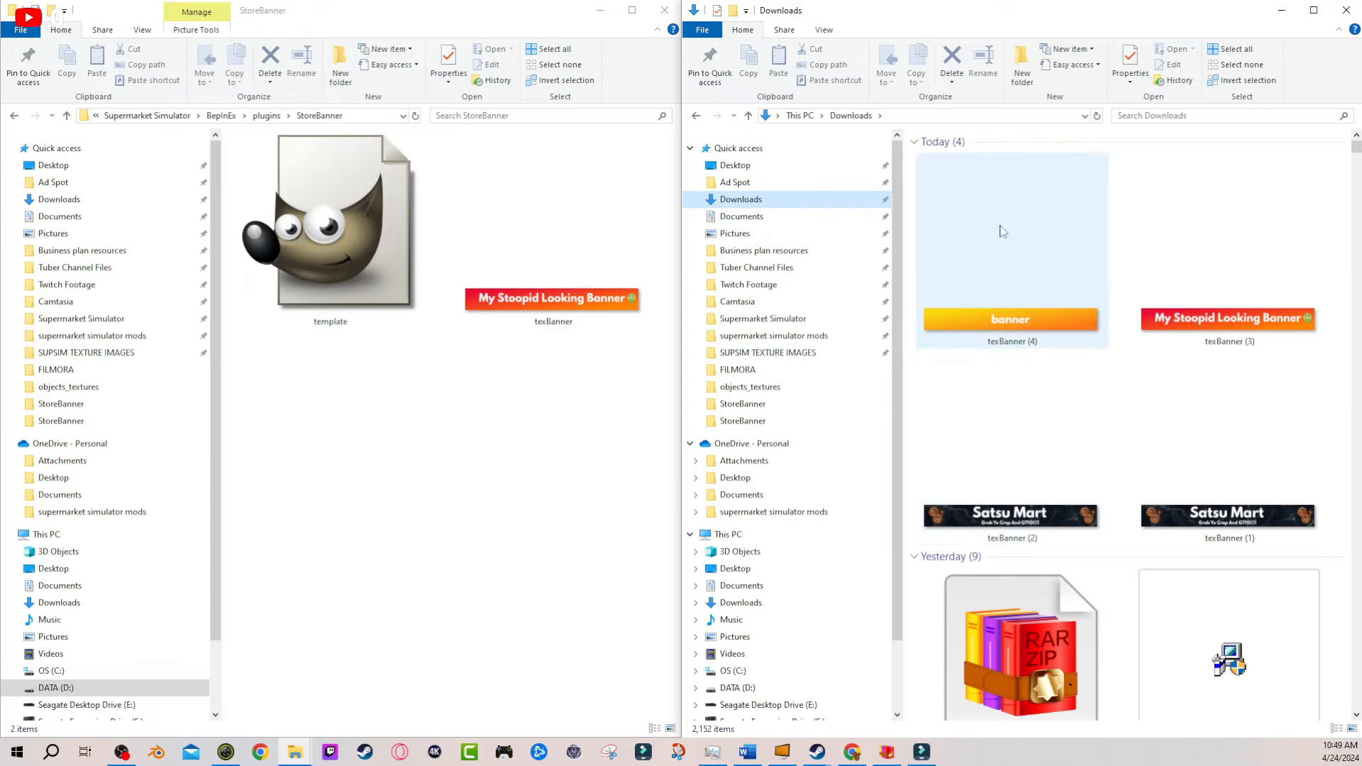
mouse_move(1011, 252)
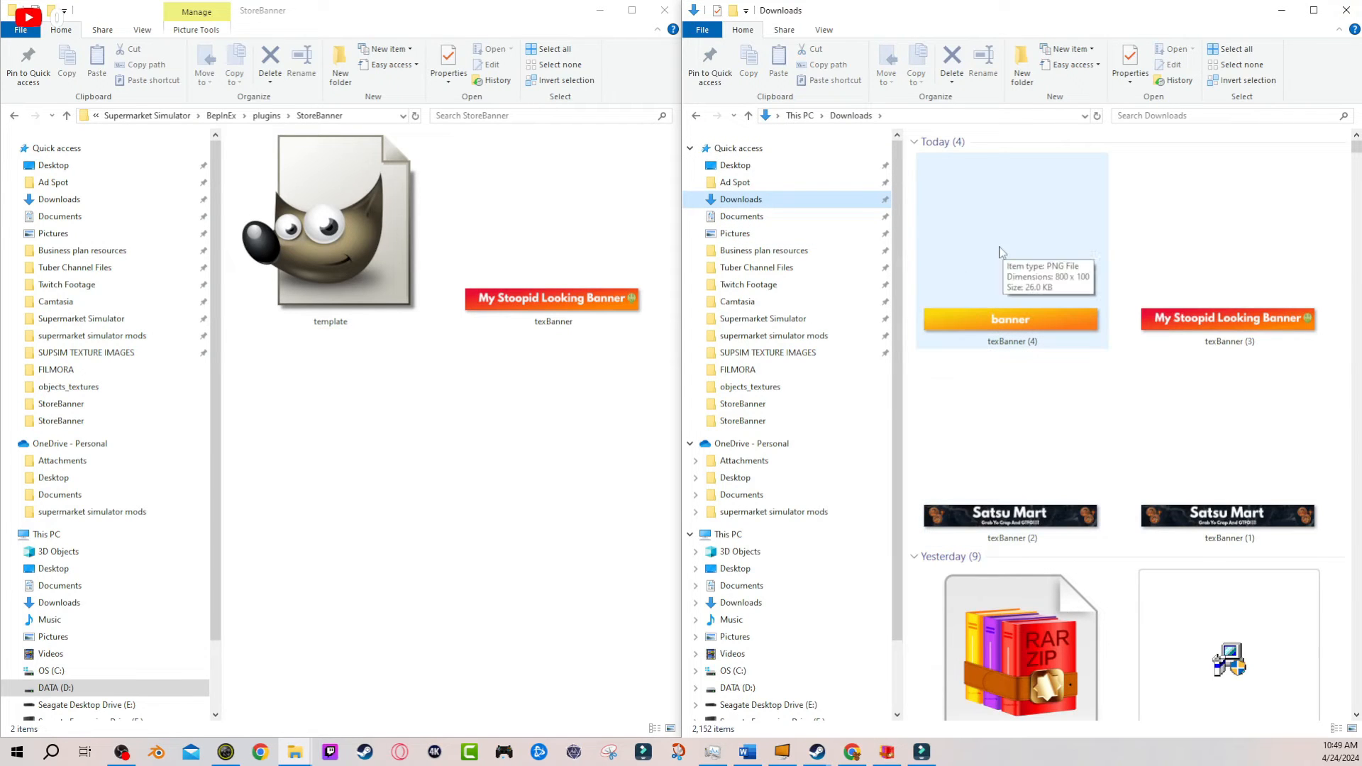
mouse_move(1028, 230)
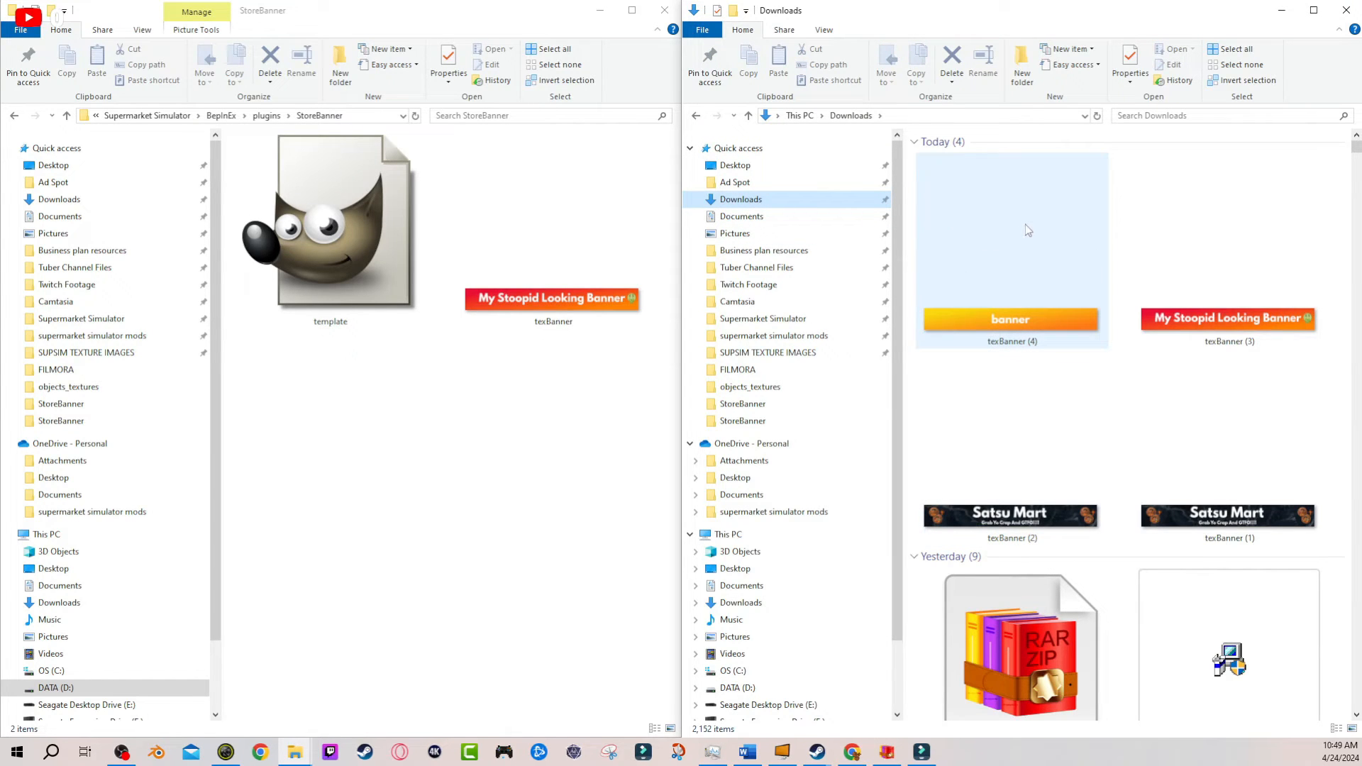
click(1011, 250)
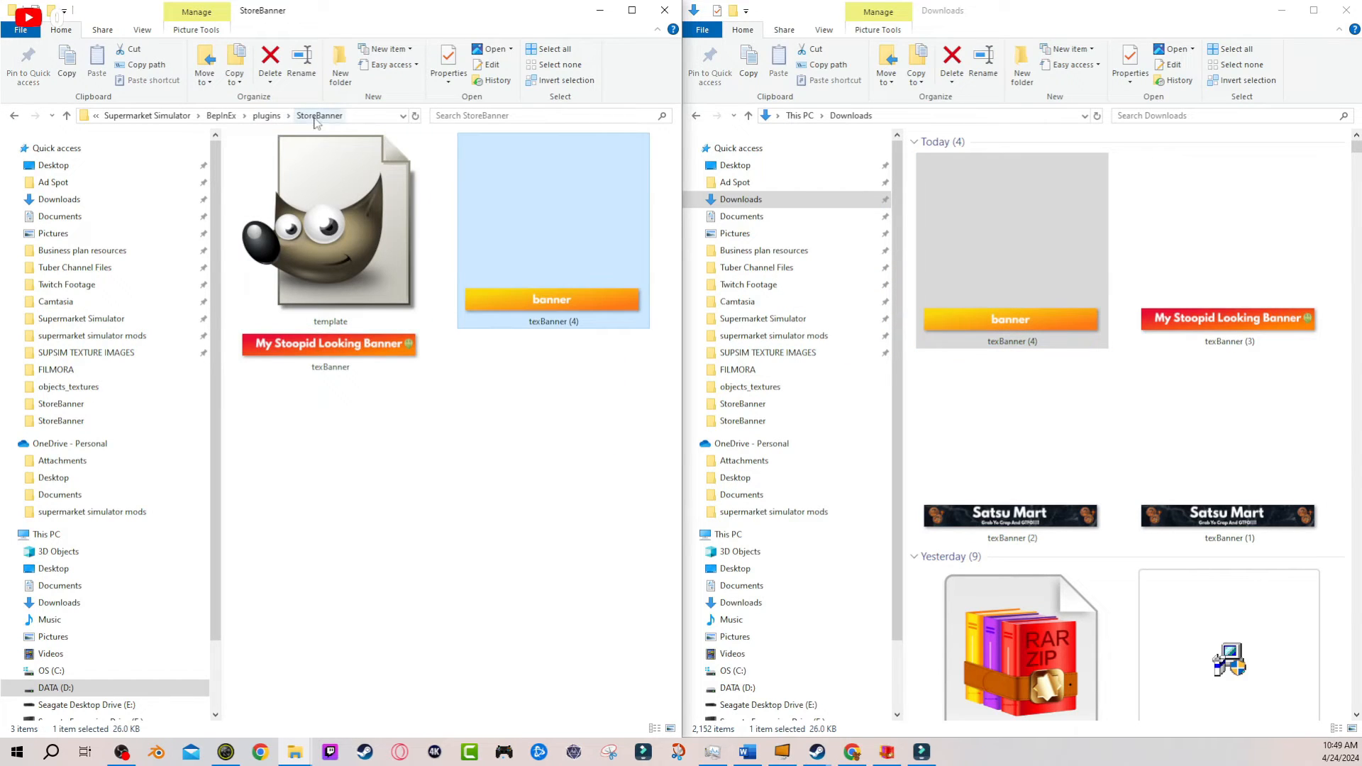
click(330, 343)
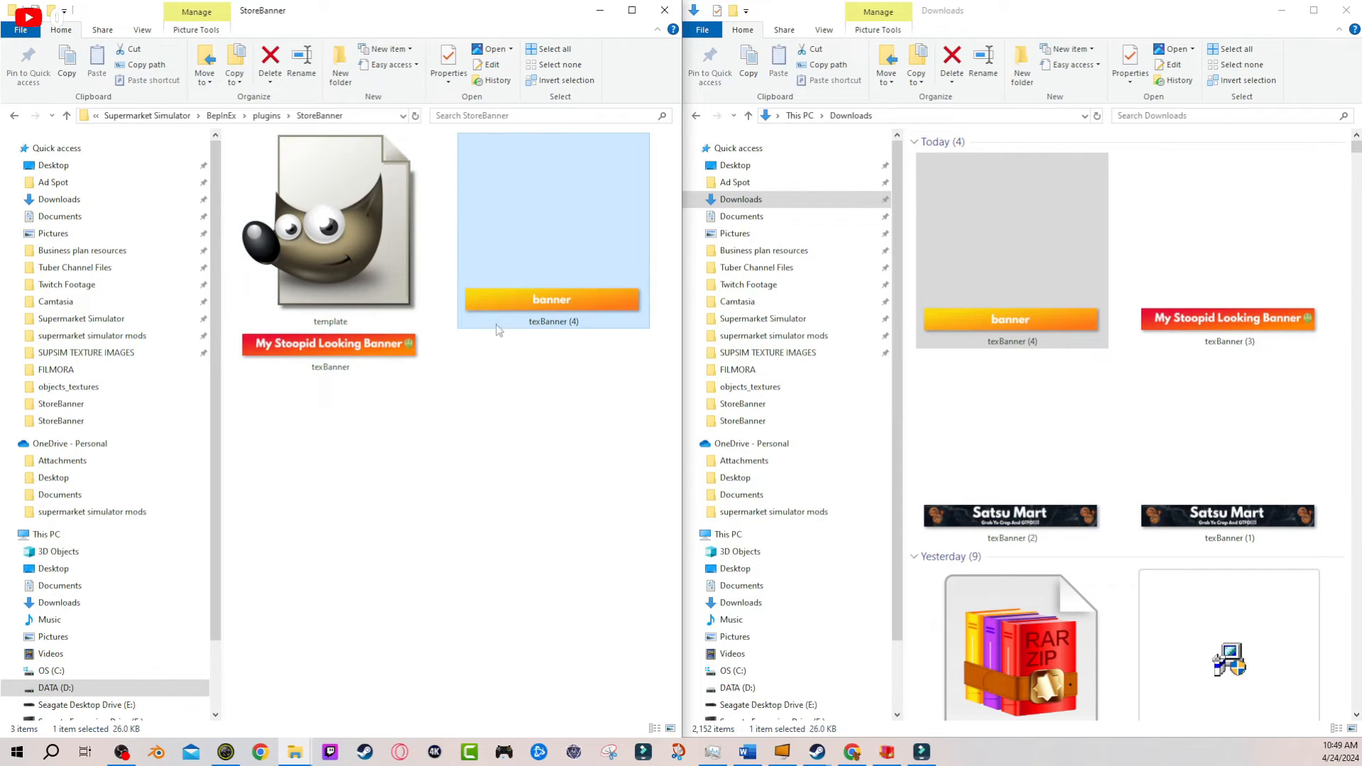
mouse_move(521, 201)
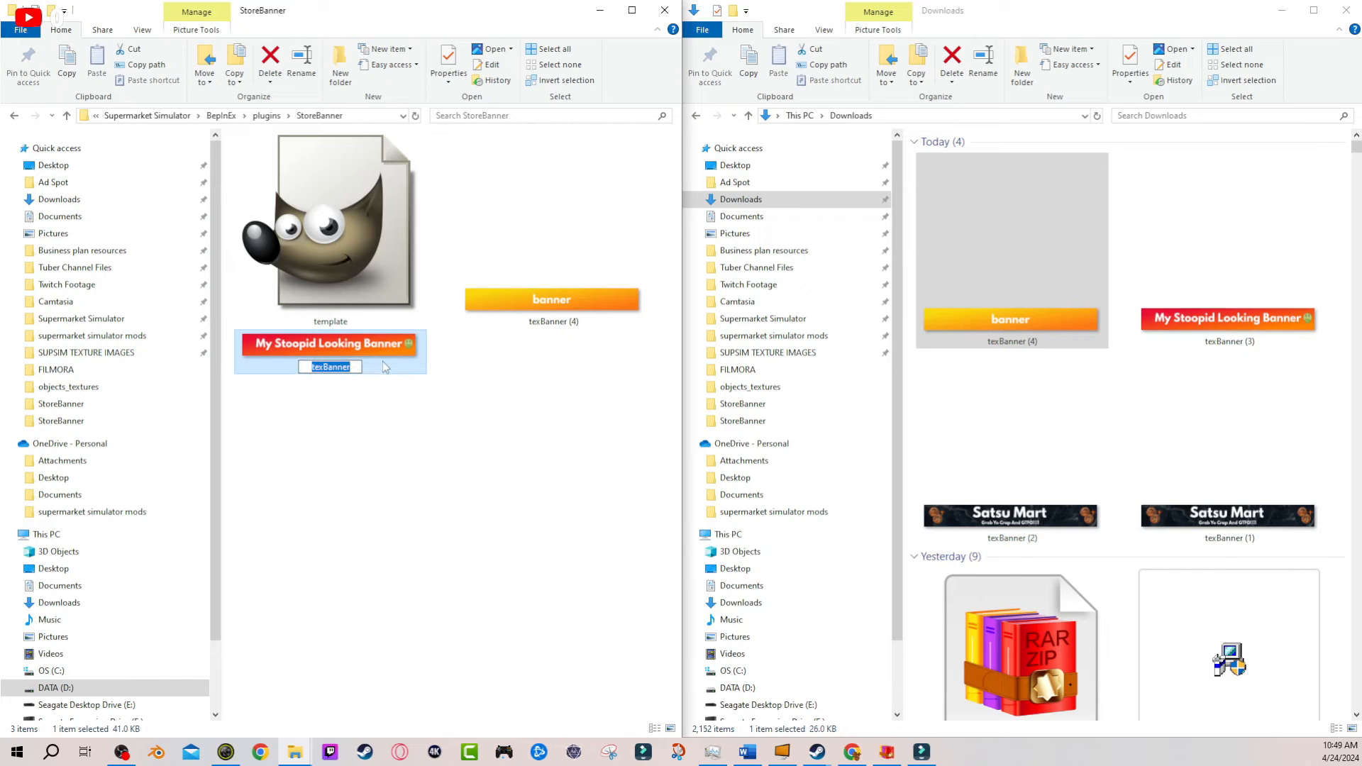
Delete the old red texBanner and rename the orange copy to 'texBanner'.
right_click(331, 344)
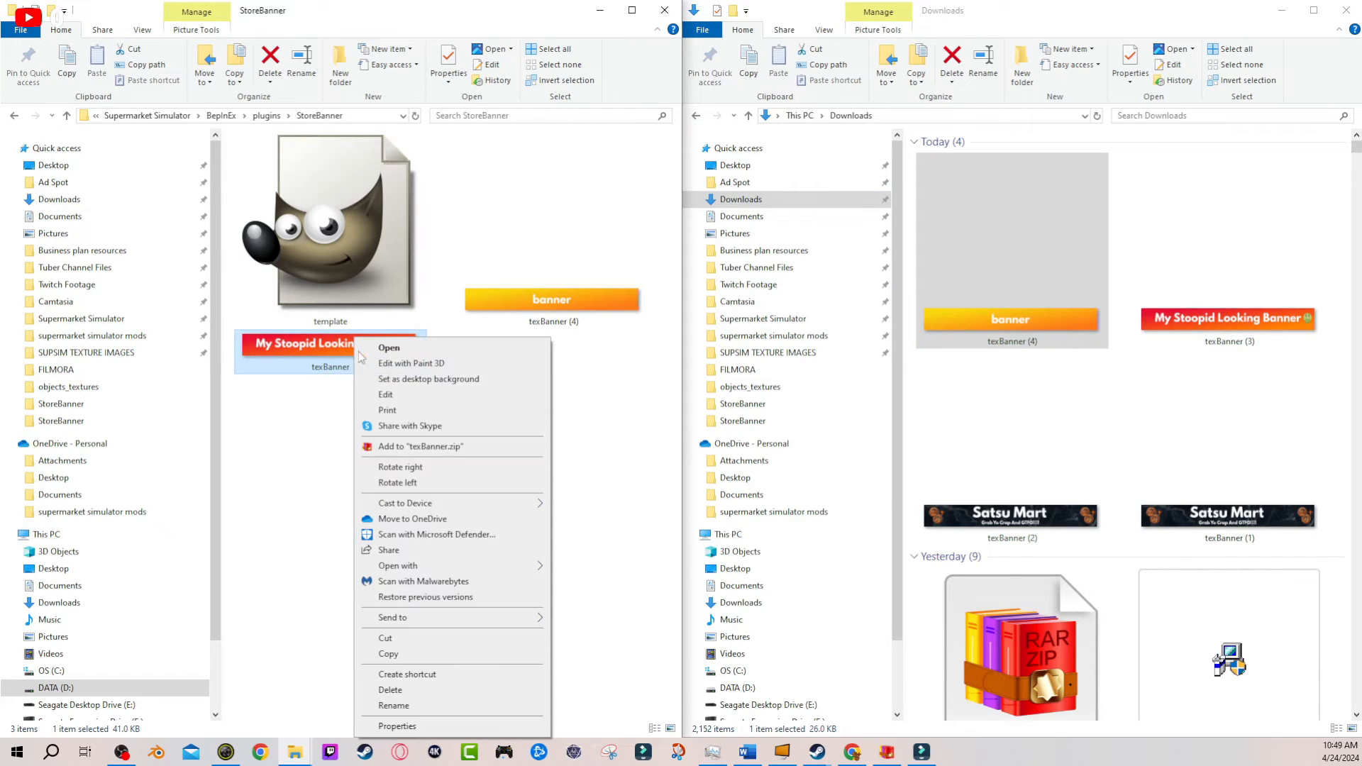
mouse_move(407, 674)
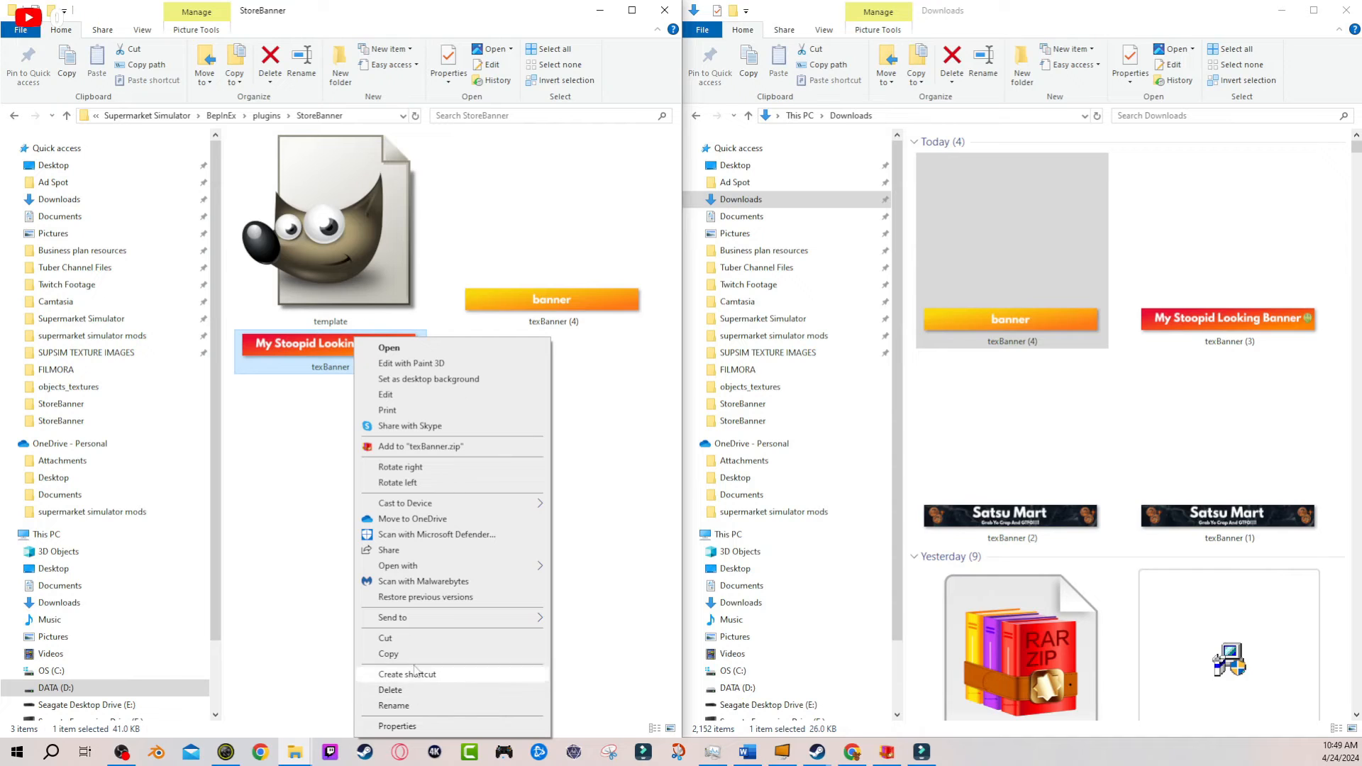
mouse_move(304, 362)
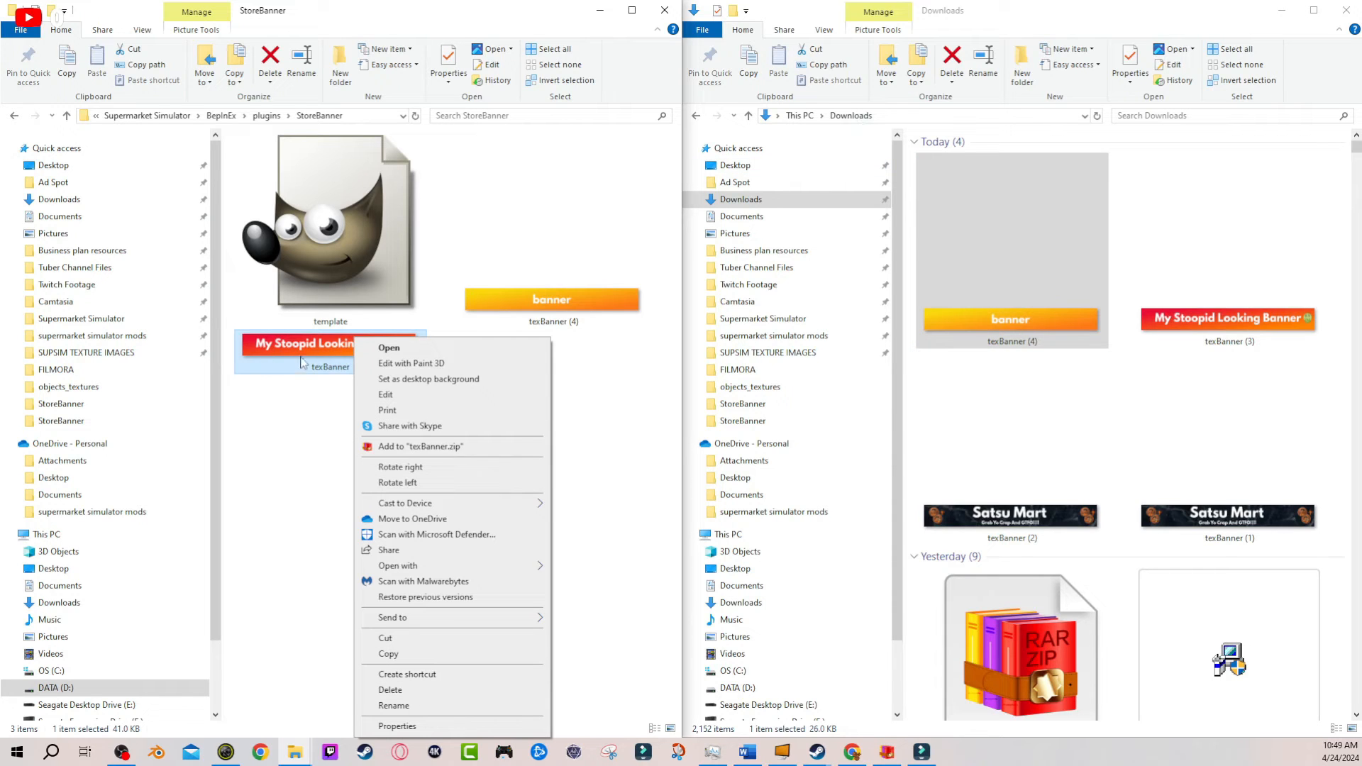
mouse_move(404, 674)
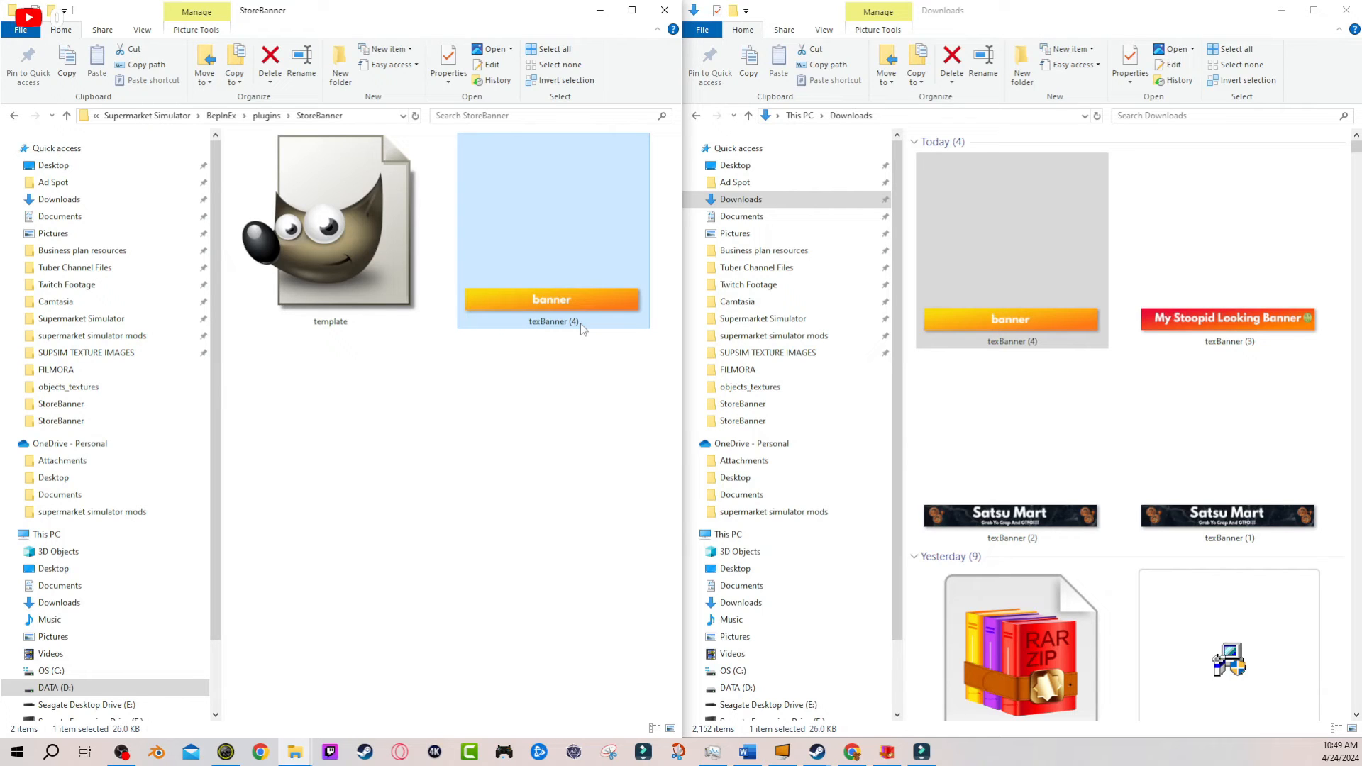
mouse_move(553, 304)
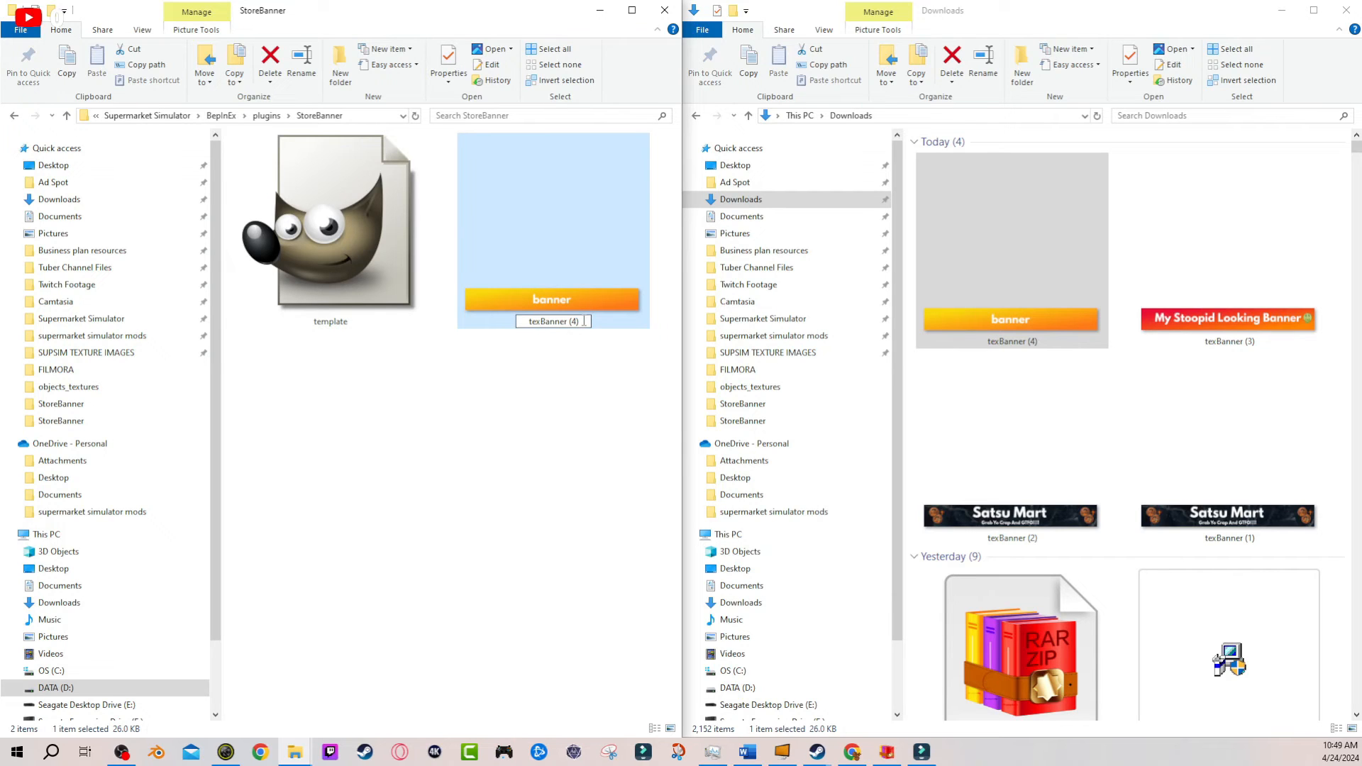
text(texBanner)
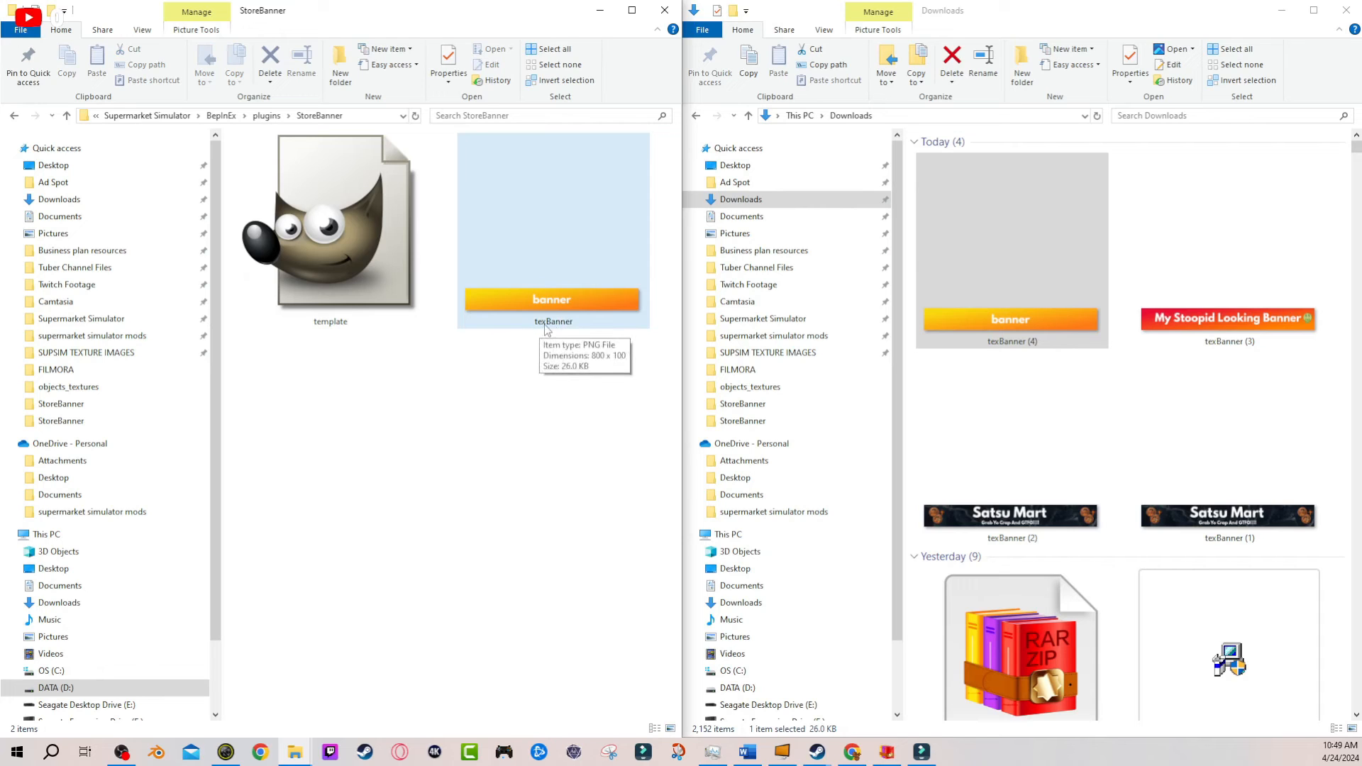
mouse_move(574, 331)
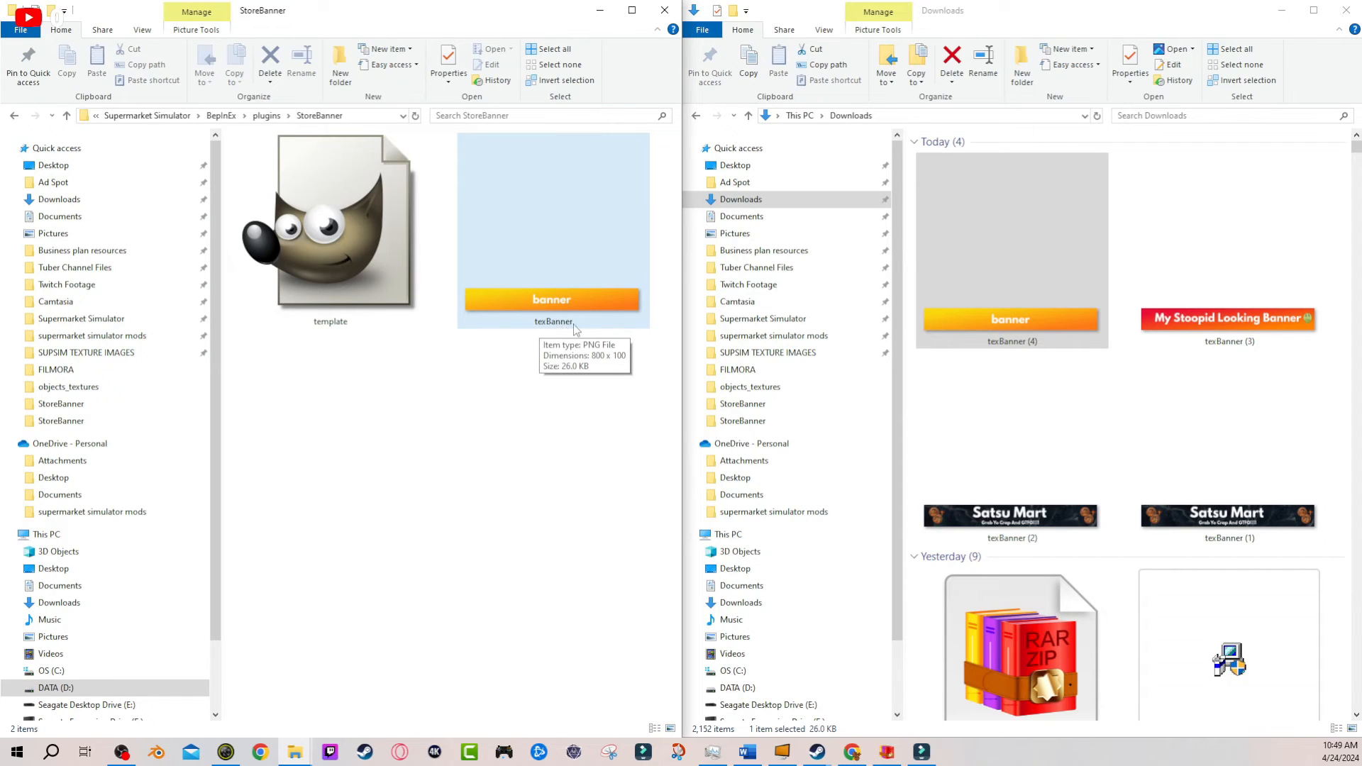
mouse_move(286, 126)
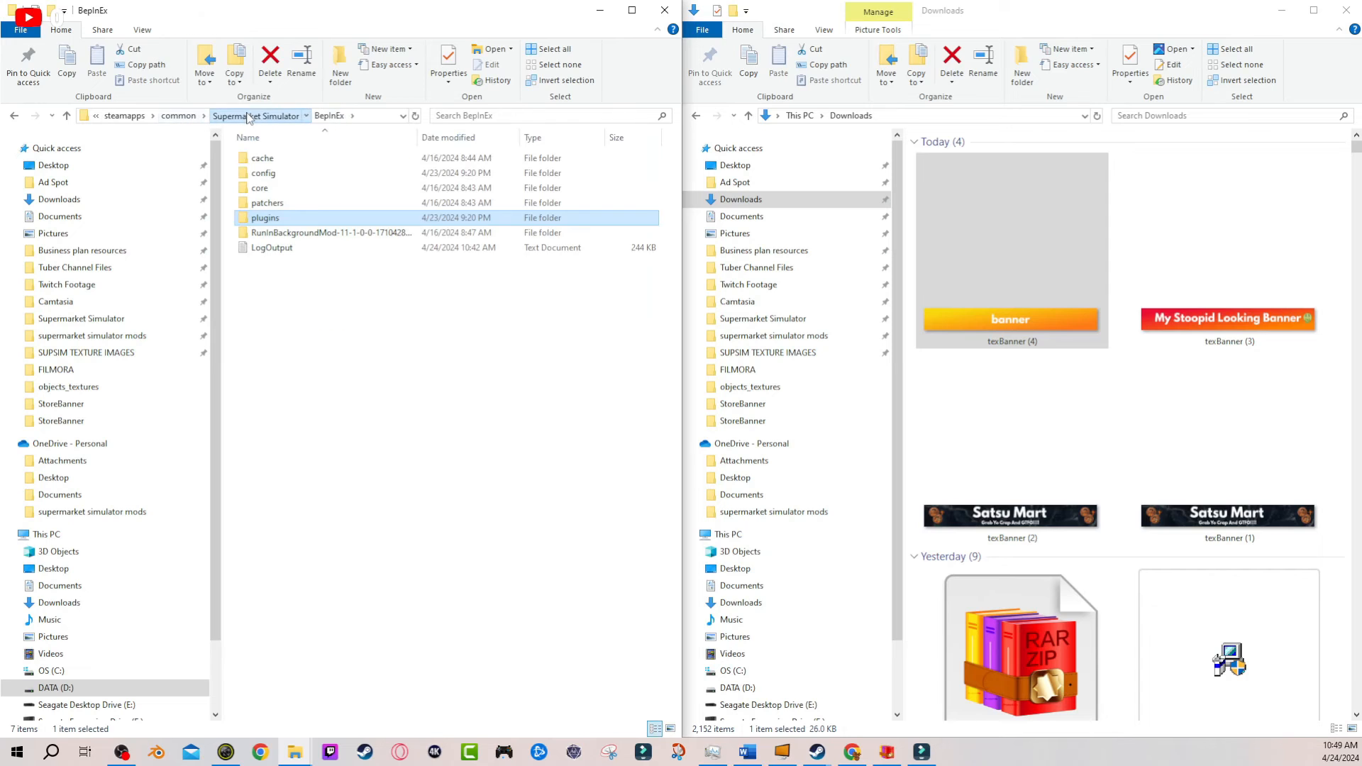
Navigate from Supermarket Simulator through BepInEx back into the StoreBanner plugin folder.
click(256, 115)
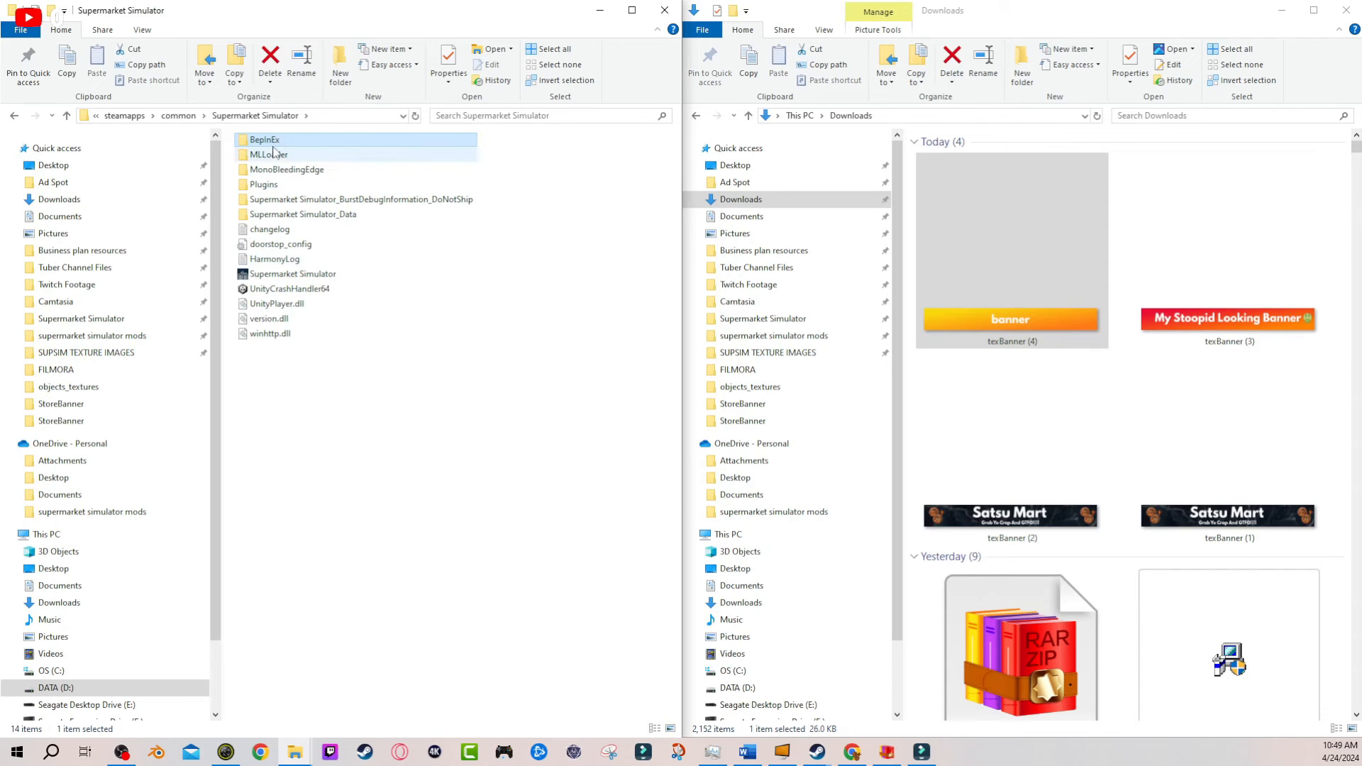
double_click(264, 139)
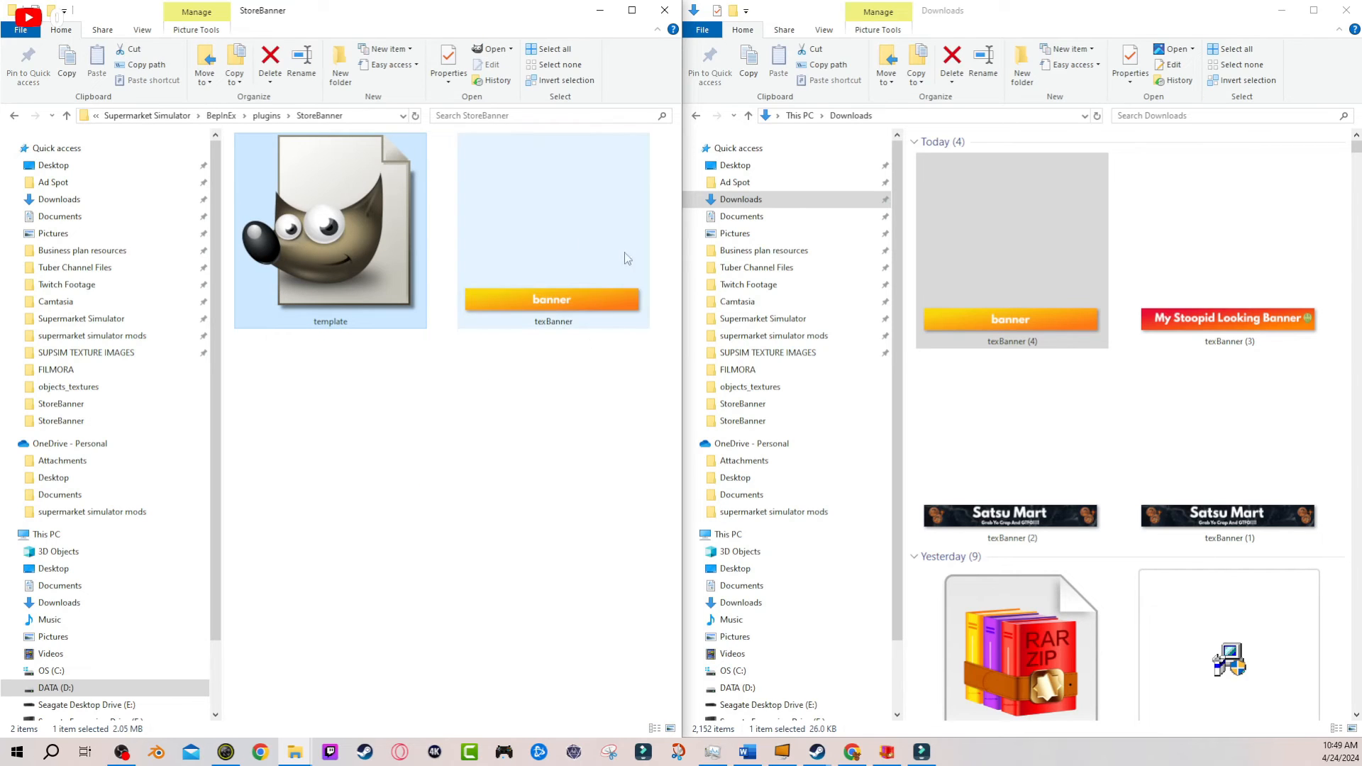
mouse_move(539, 330)
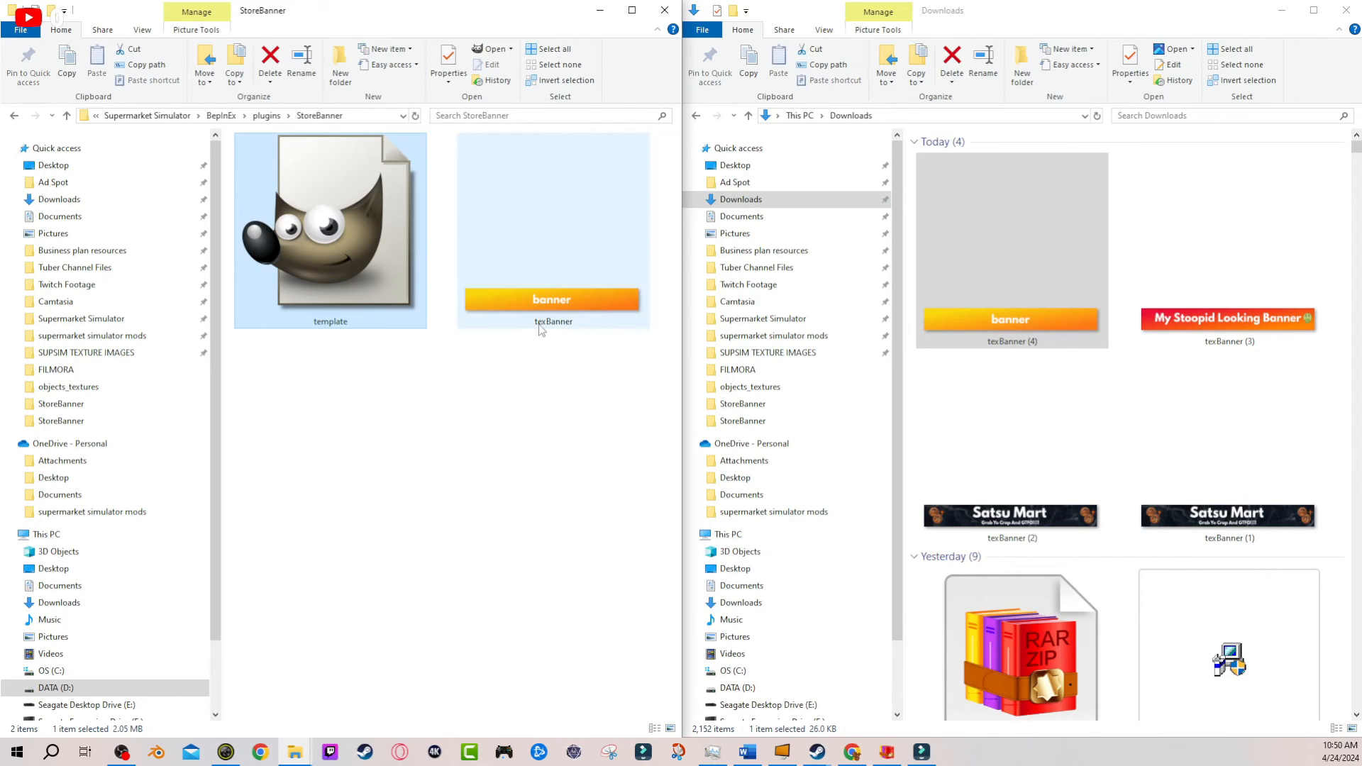
click(1348, 10)
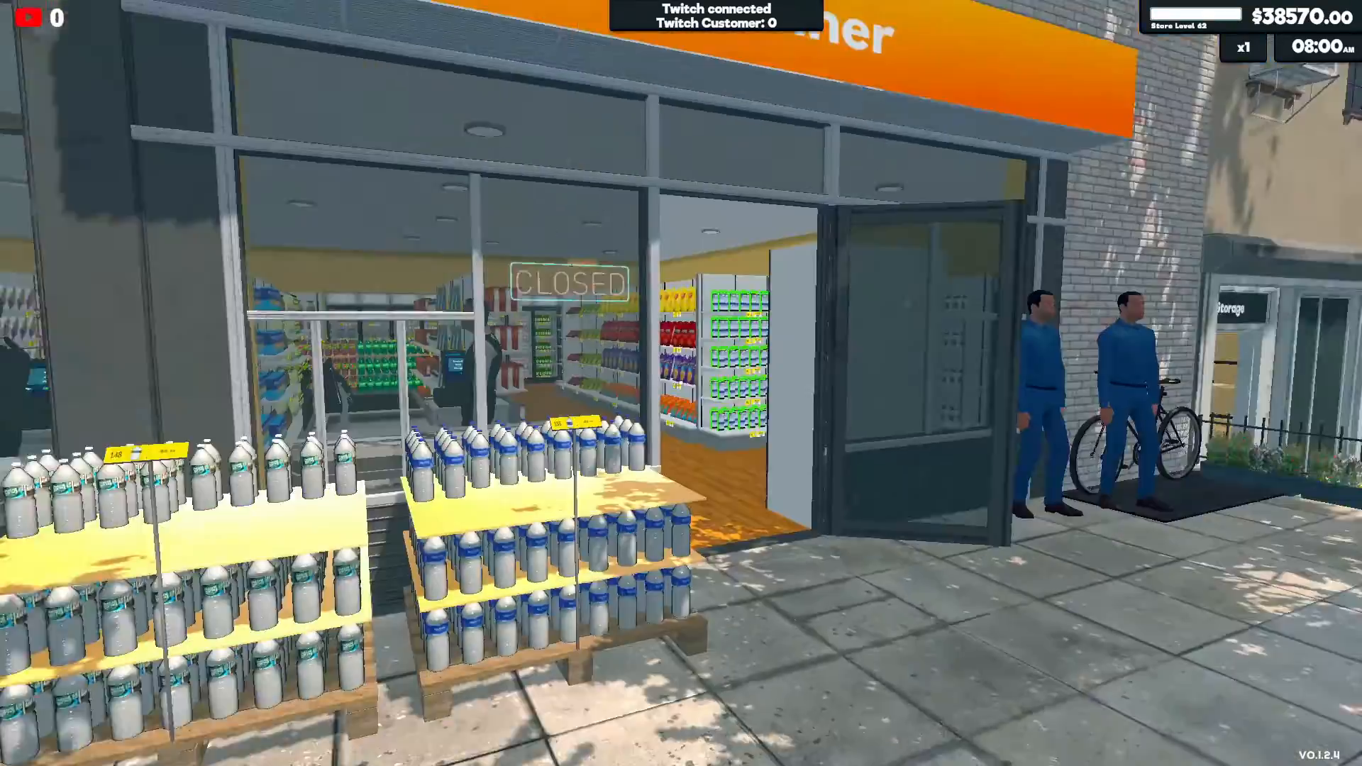
mouse_move(681, 384)
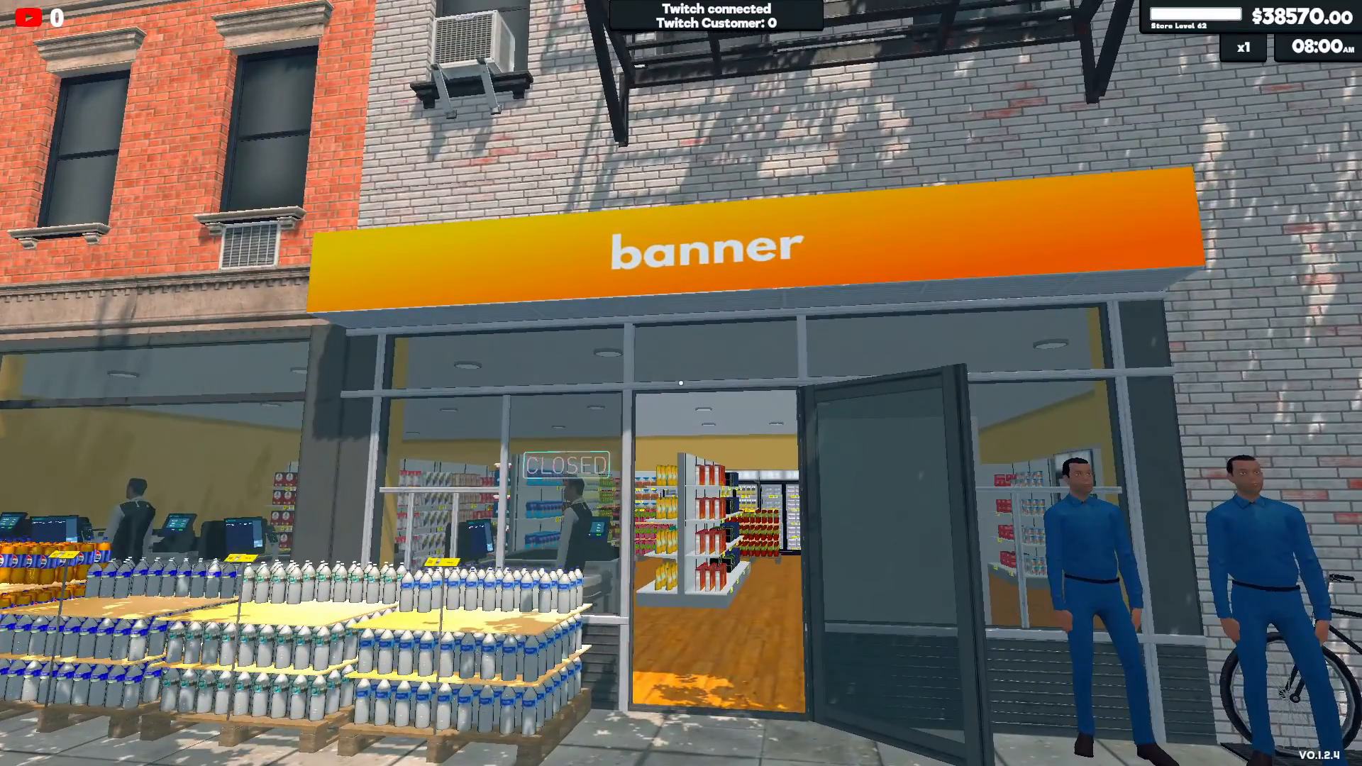
mouse_move(681, 383)
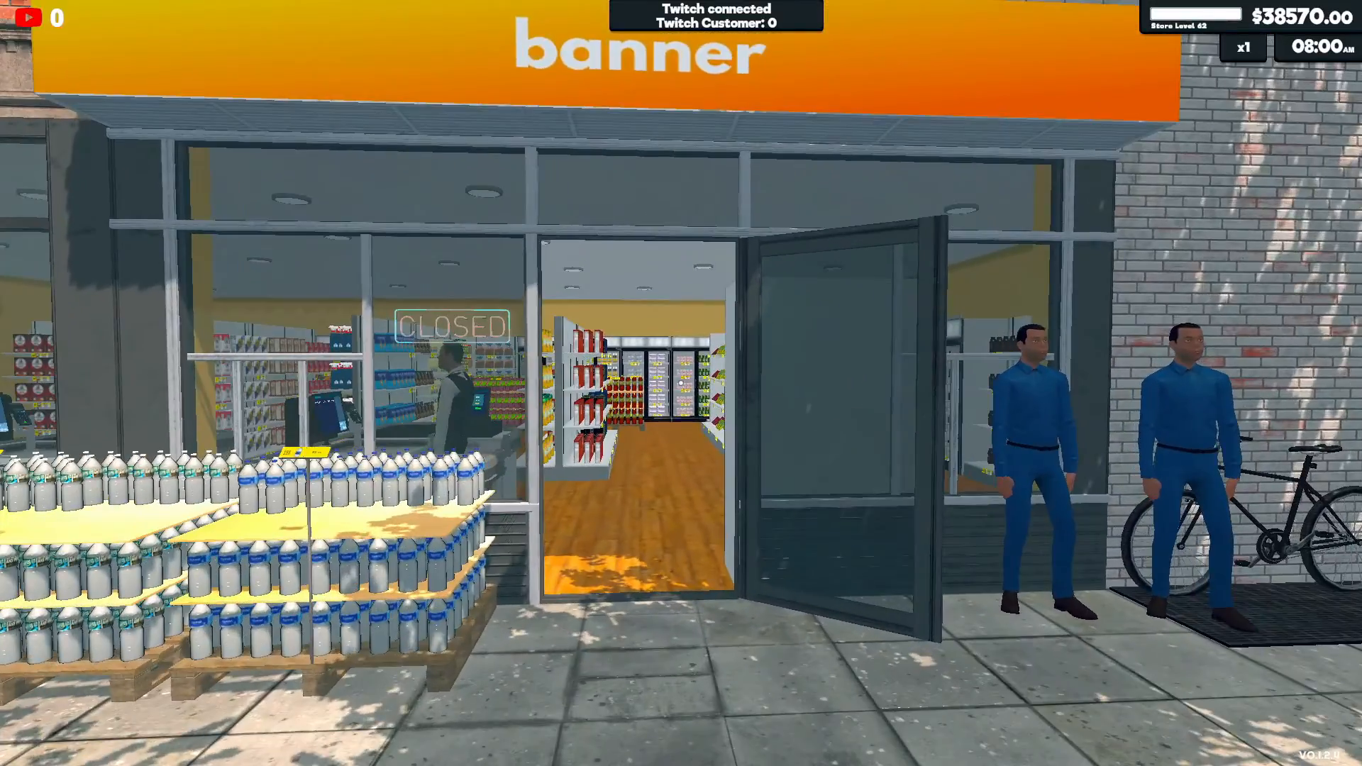
mouse_move(681, 383)
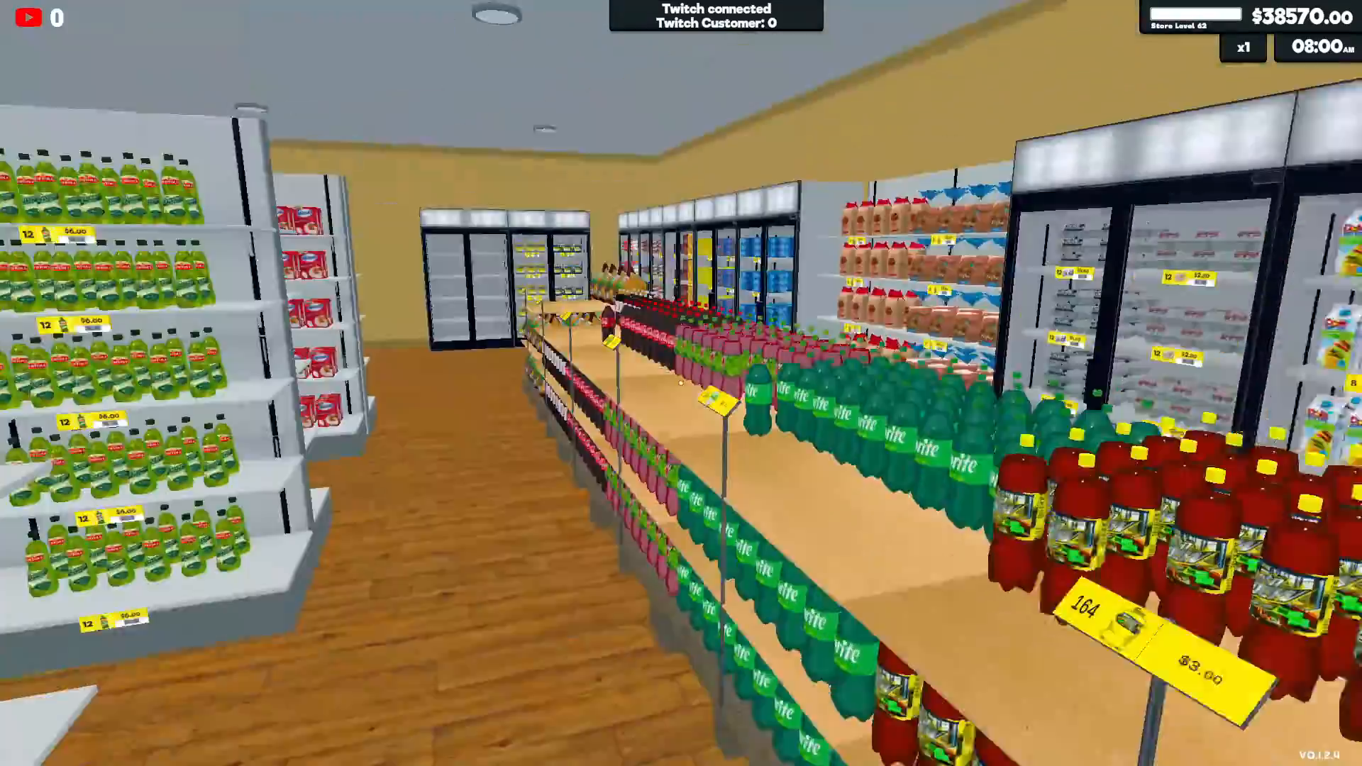
mouse_move(681, 383)
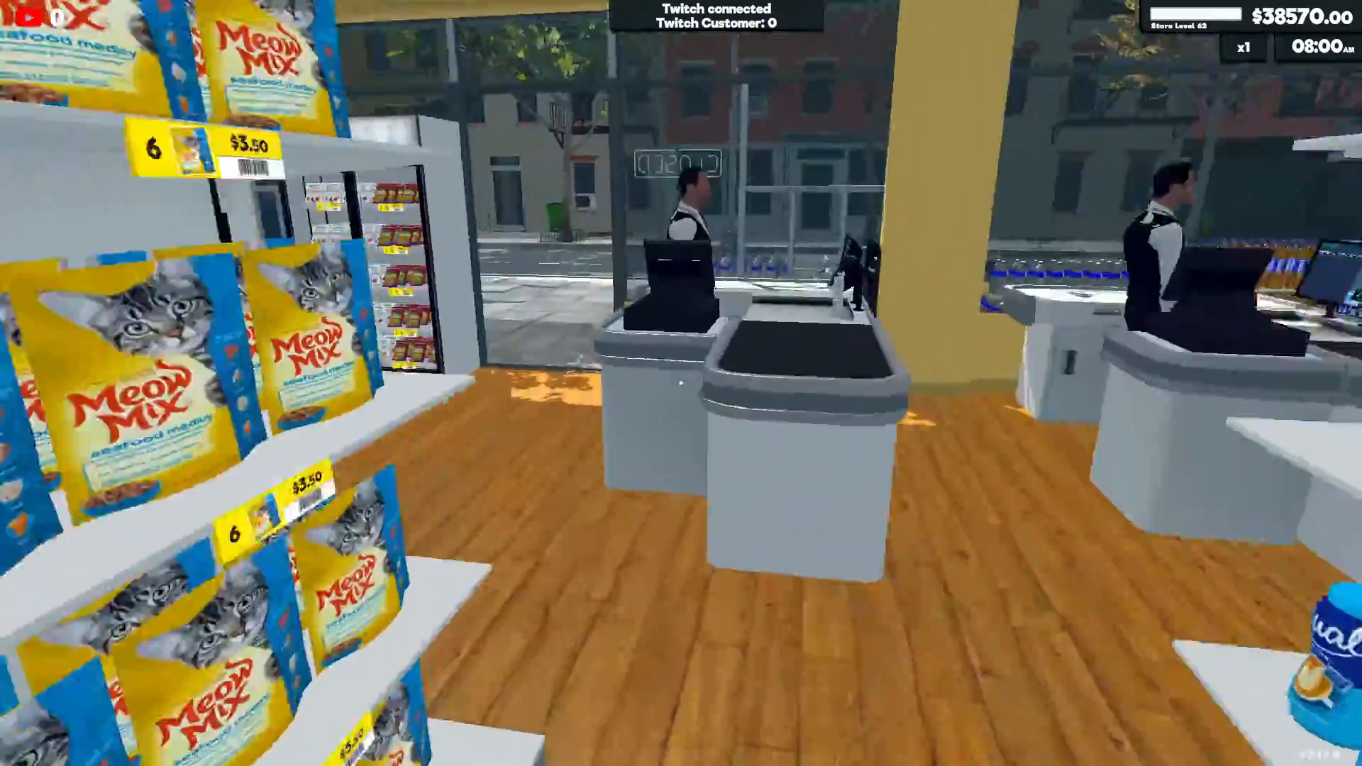
mouse_move(681, 383)
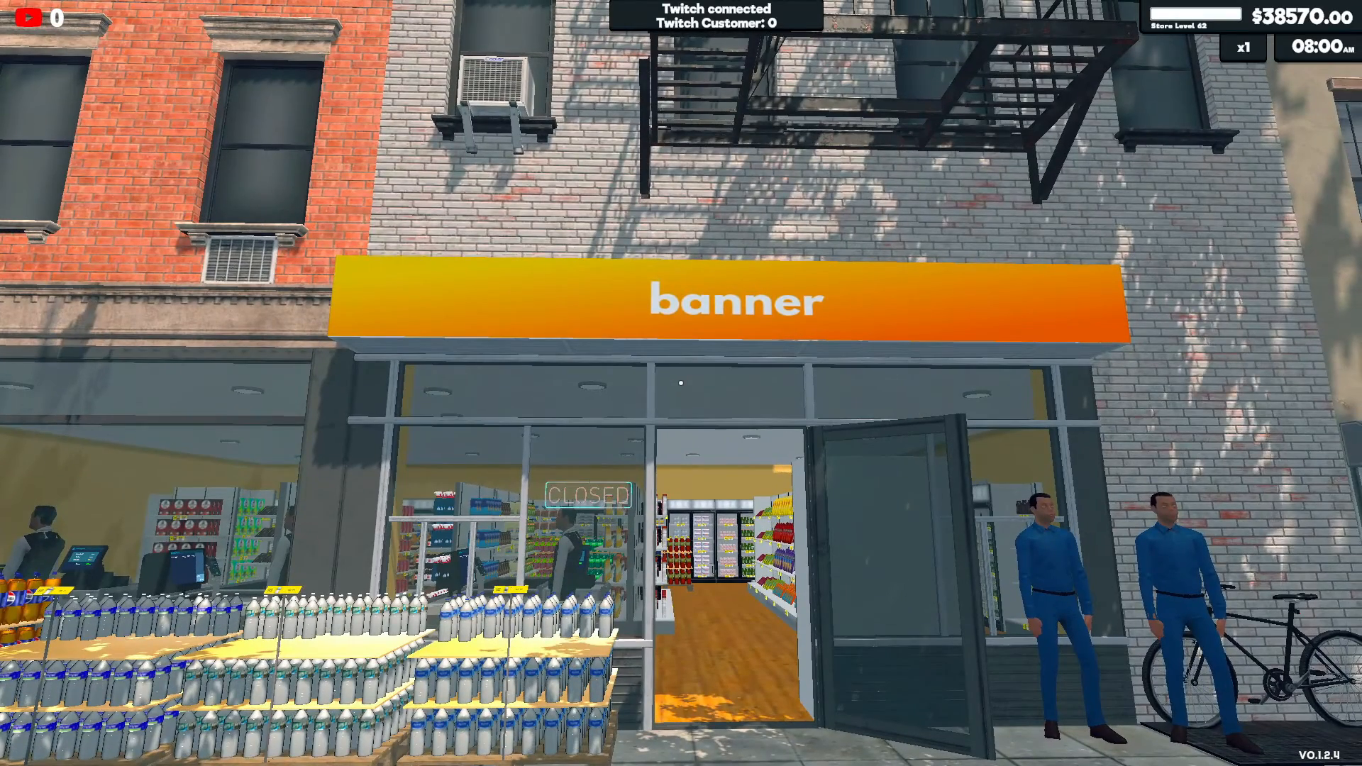
mouse_move(681, 383)
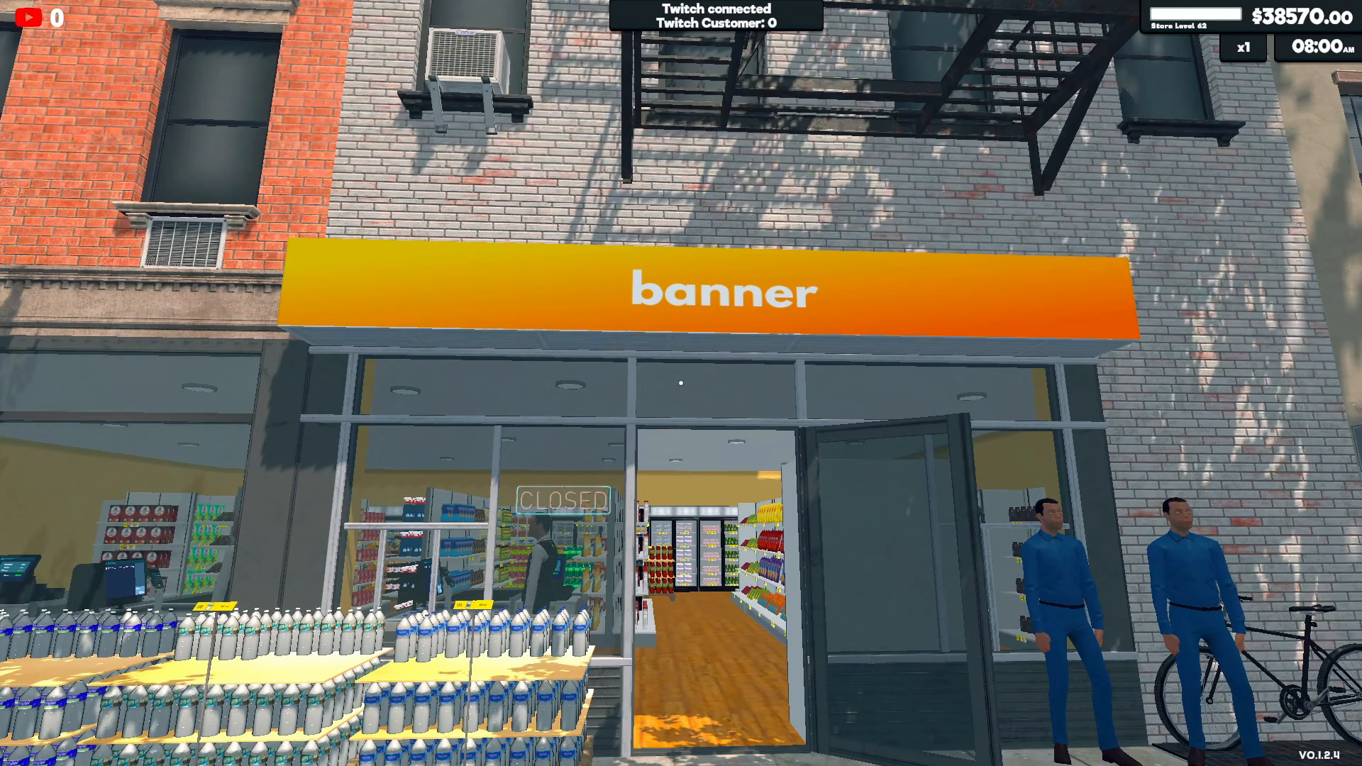
mouse_move(681, 384)
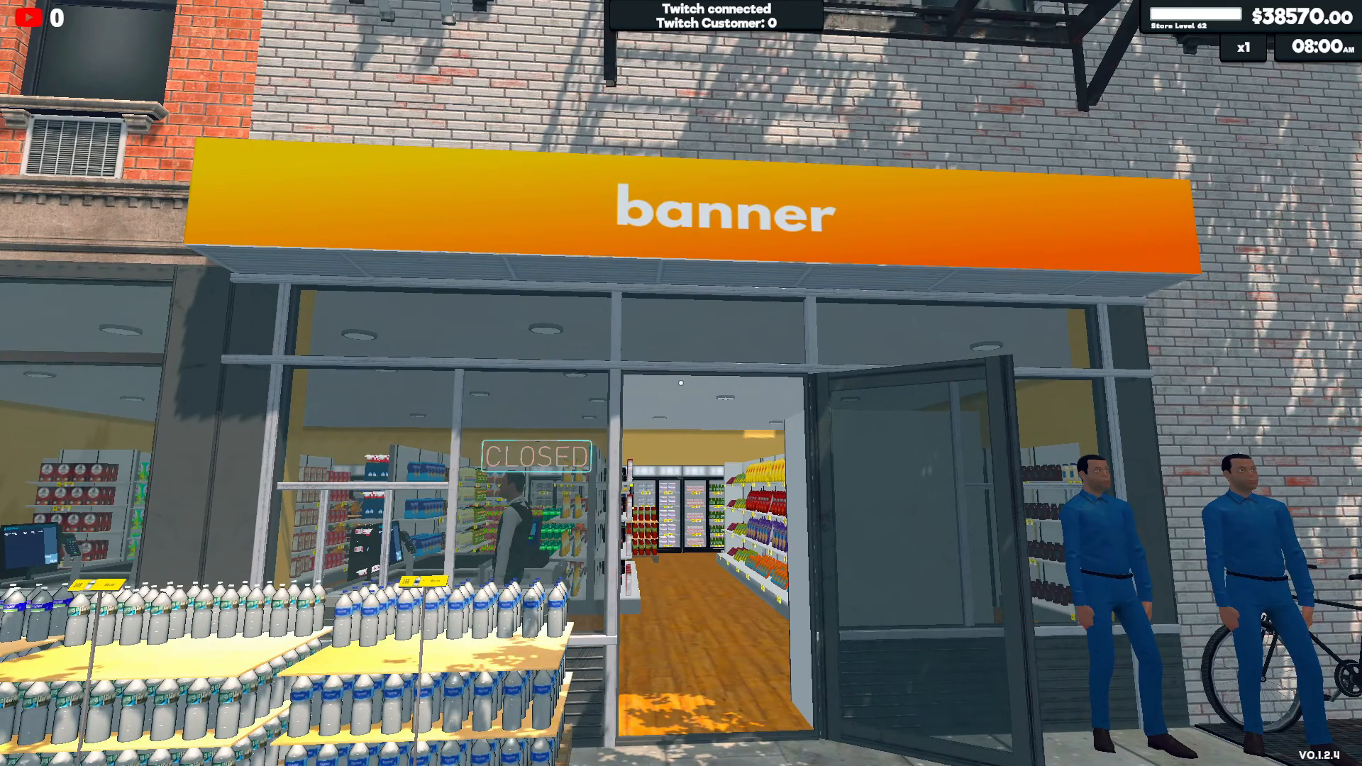